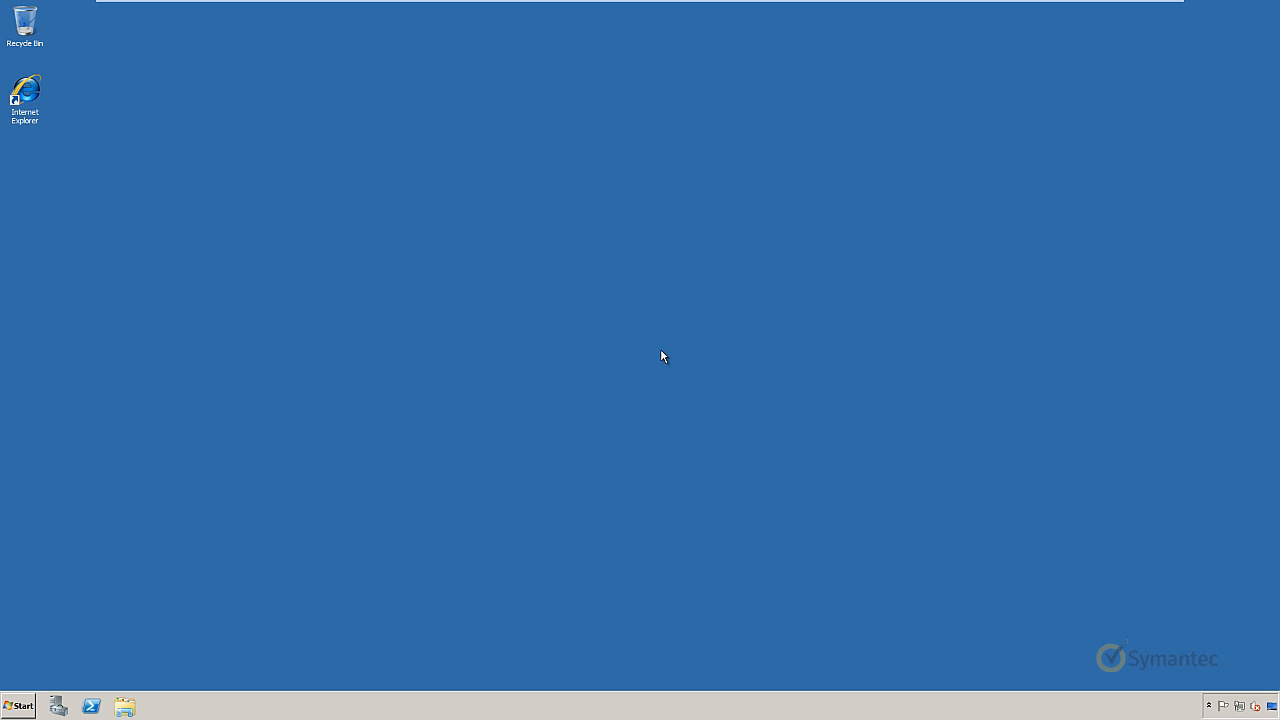
{"action": "mouse_move", "coordinate": [20, 705]}
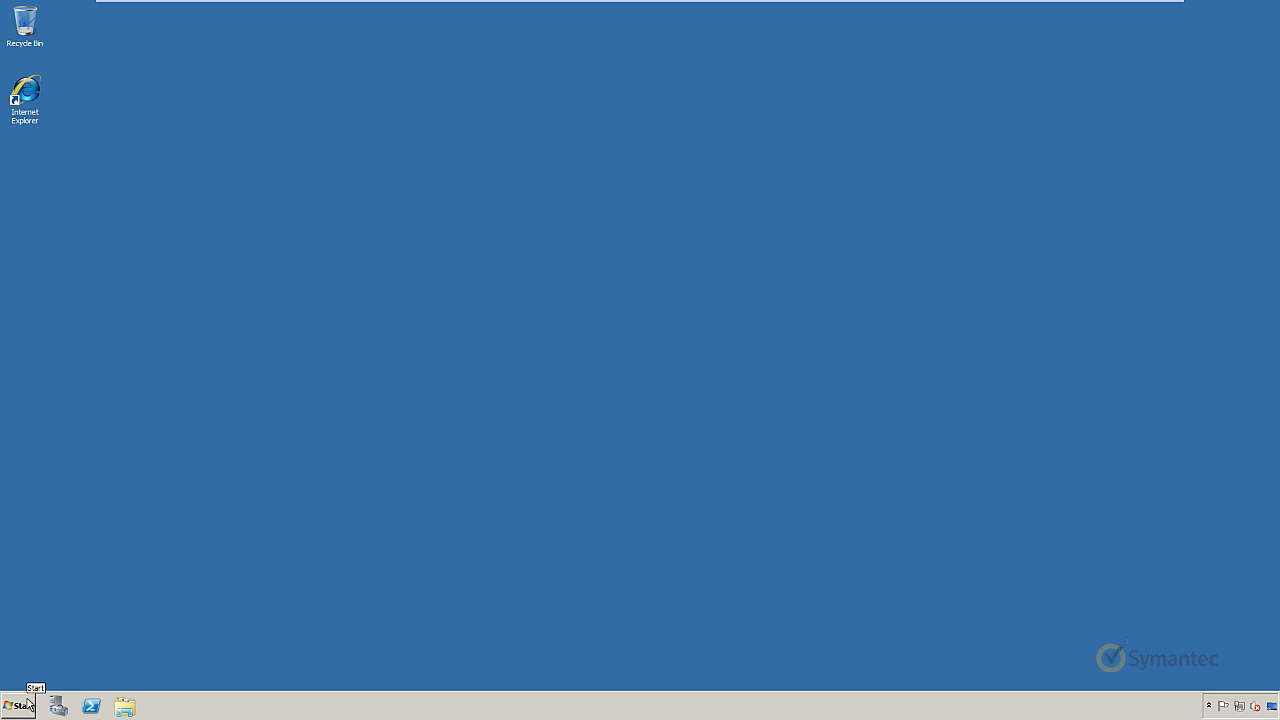
- Run 'mmc' from the Start menu's Run prompt to launch an empty management console
{"action": "left_click", "coordinate": [22, 704]}
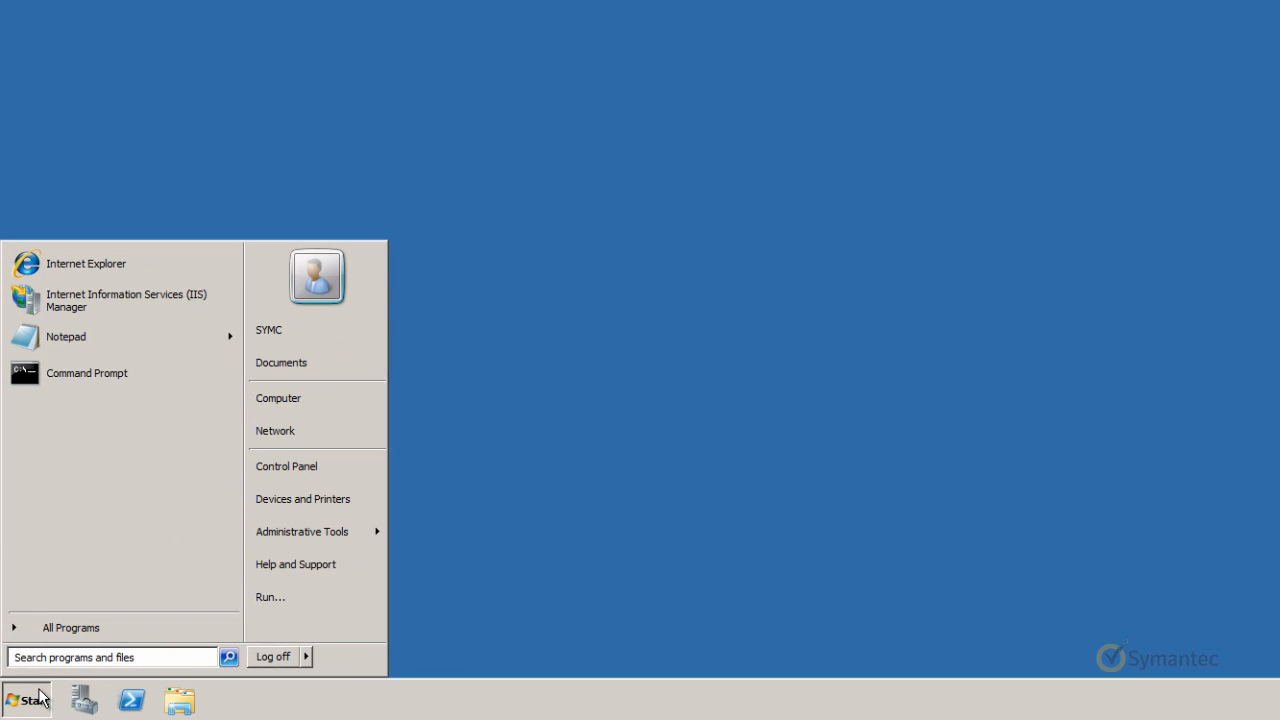
{"action": "mouse_move", "coordinate": [317, 597]}
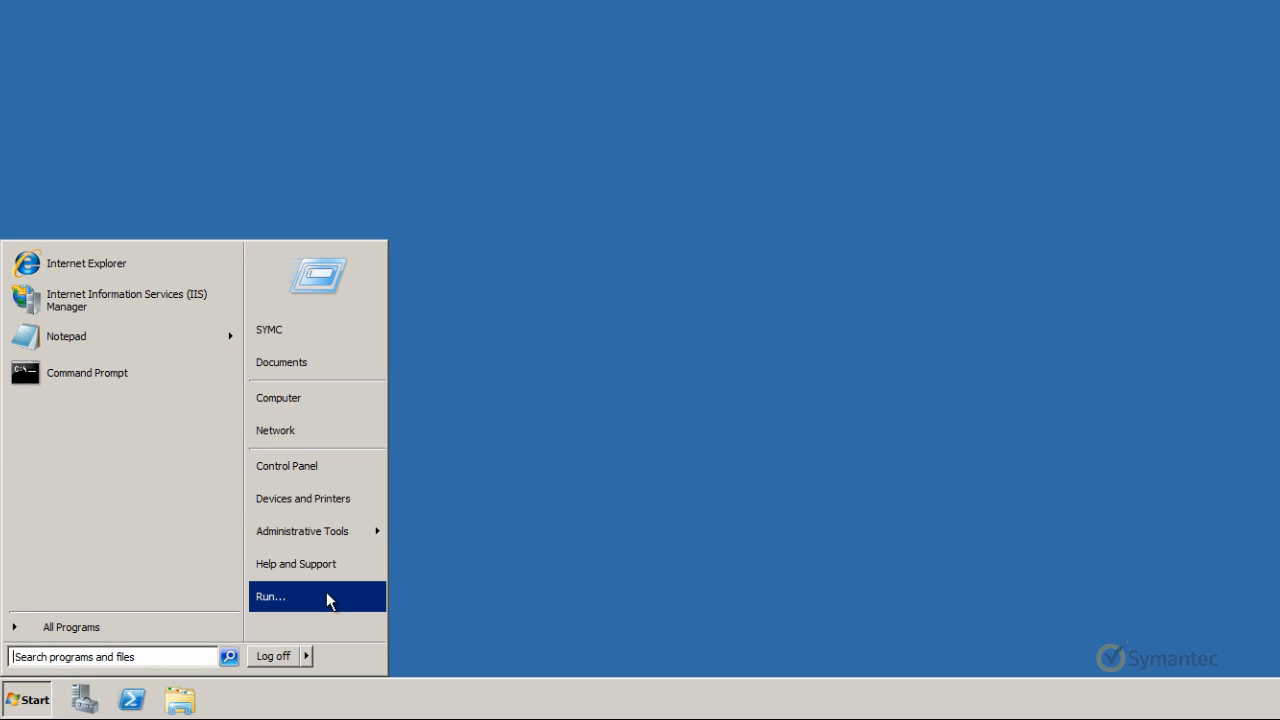
{"action": "left_click", "coordinate": [270, 596]}
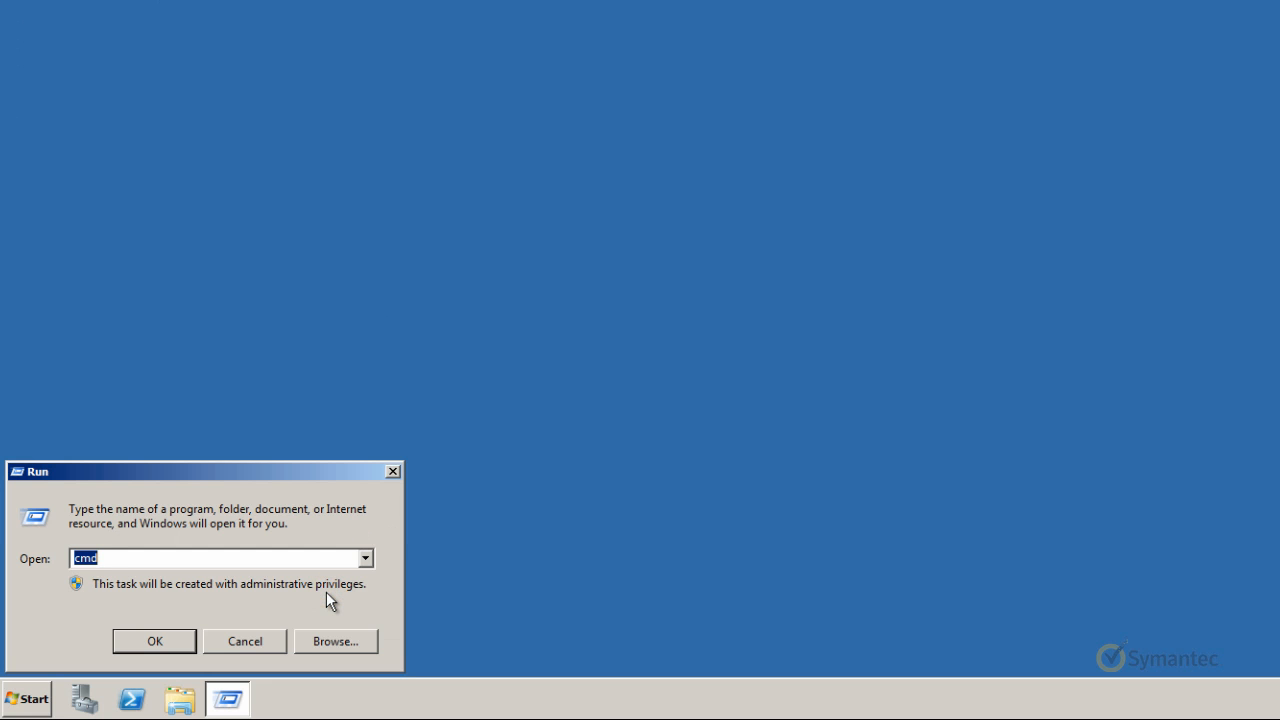
{"action": "type", "text": "mmc"}
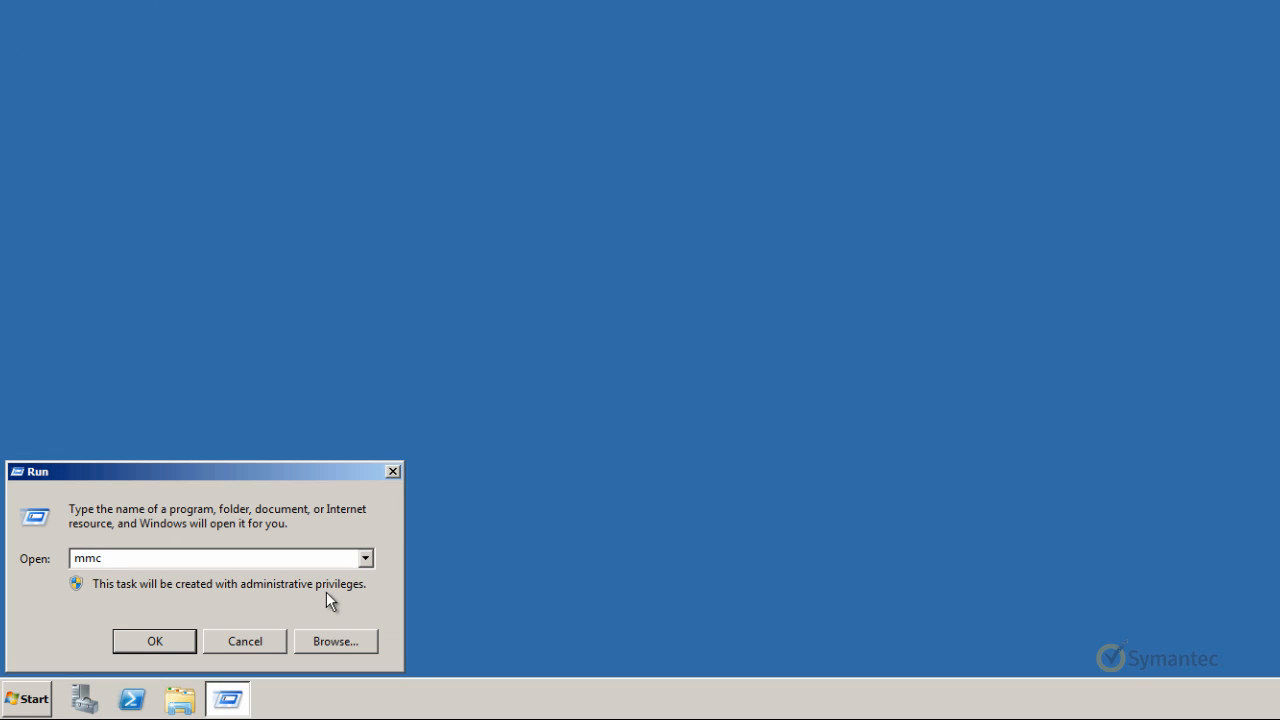
{"action": "mouse_move", "coordinate": [180, 650]}
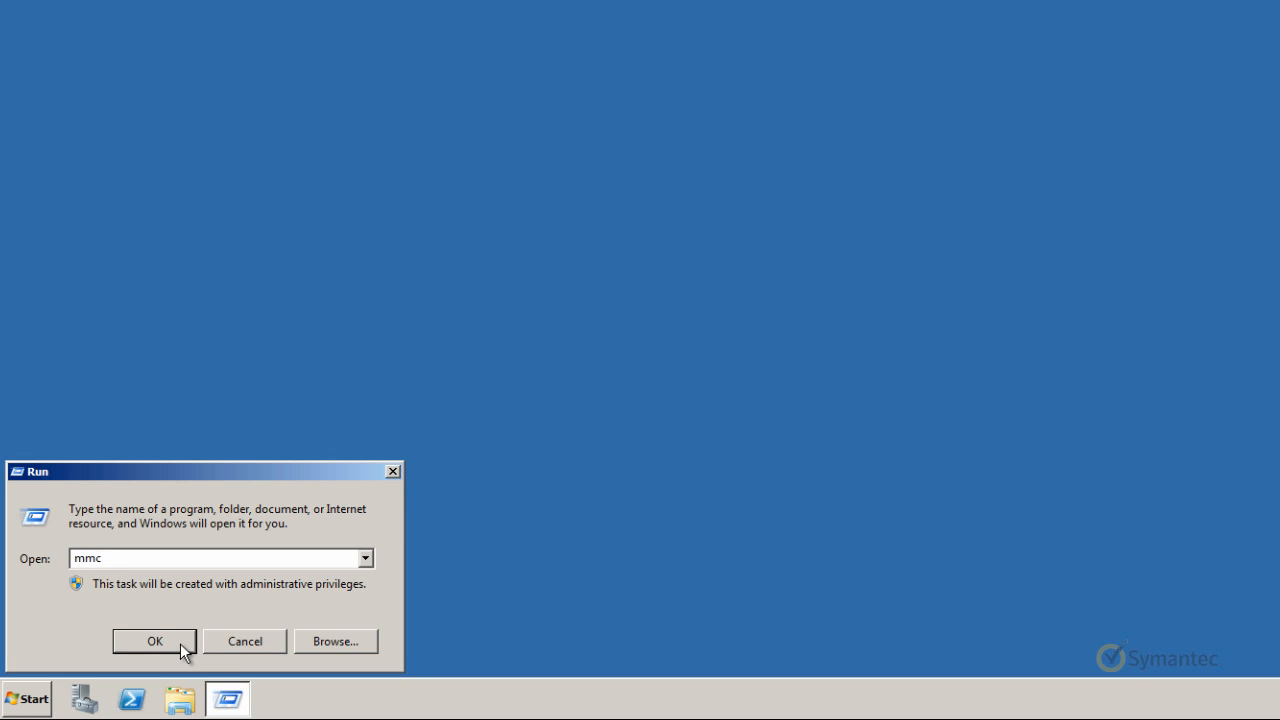
{"action": "left_click", "coordinate": [154, 641]}
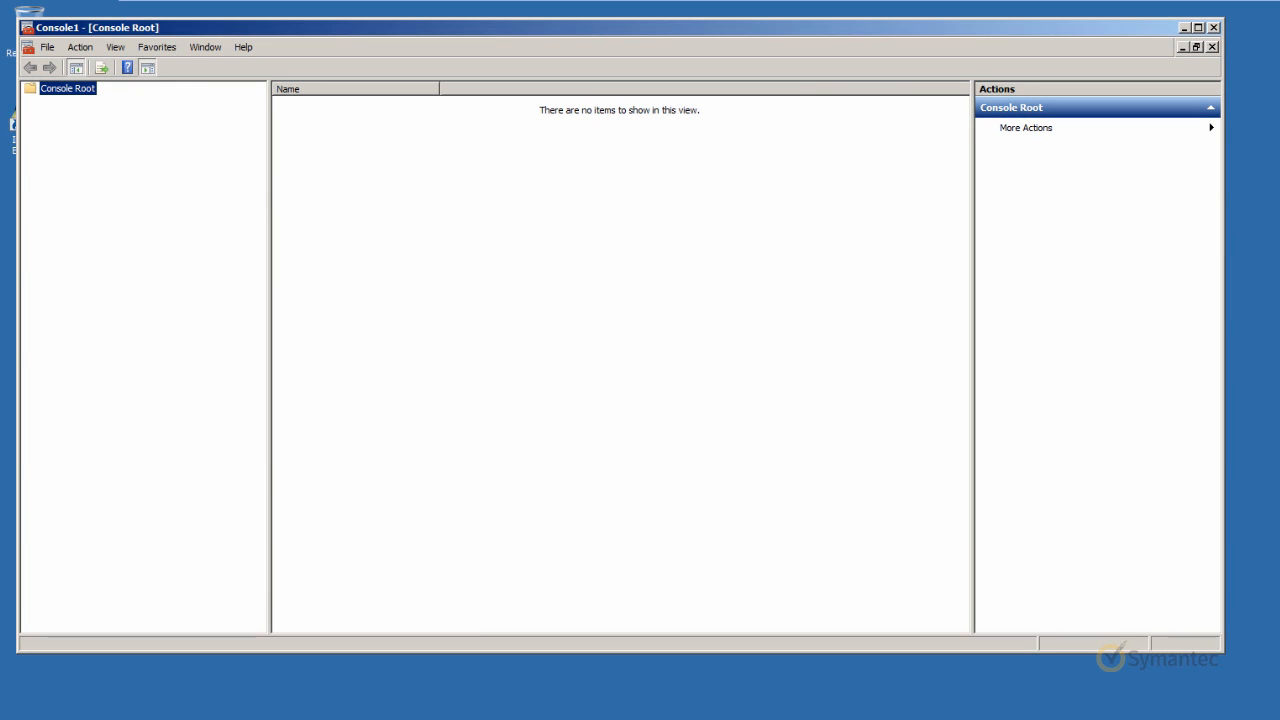
{"action": "mouse_move", "coordinate": [58, 146]}
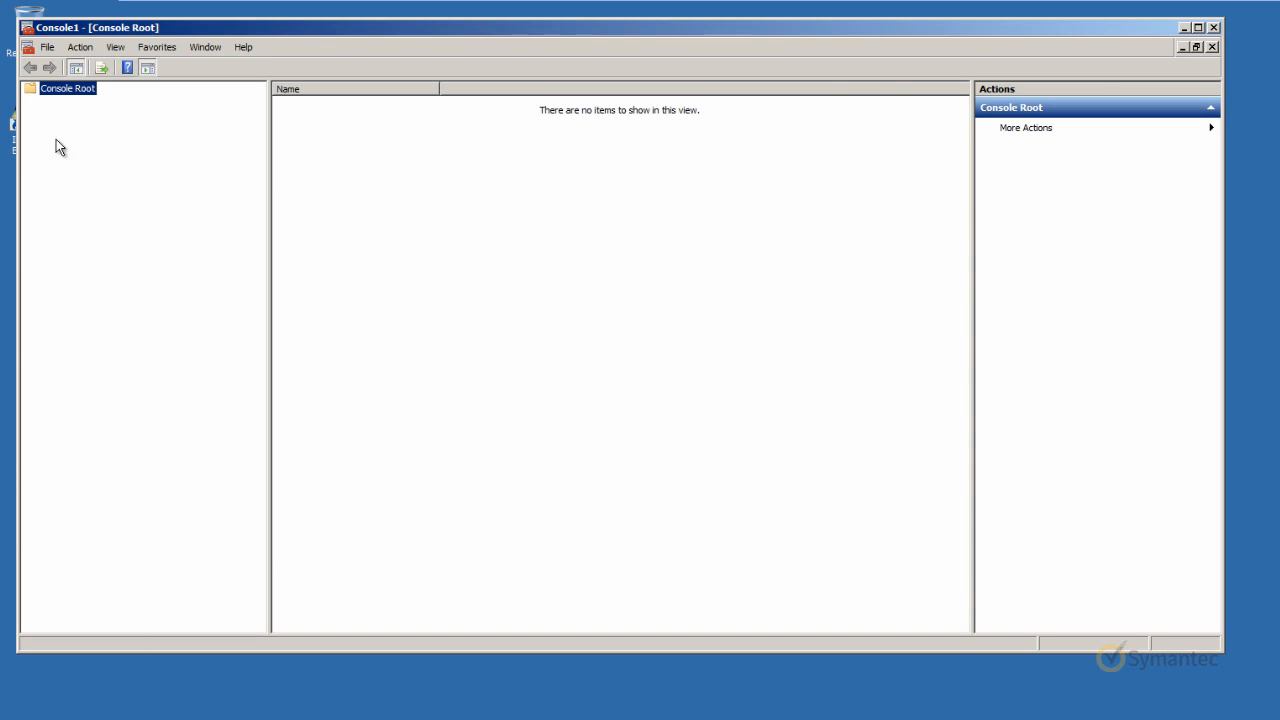
- Add the Certificates snap-in for the local computer account via Add/Remove Snap-in
{"action": "left_click", "coordinate": [46, 47]}
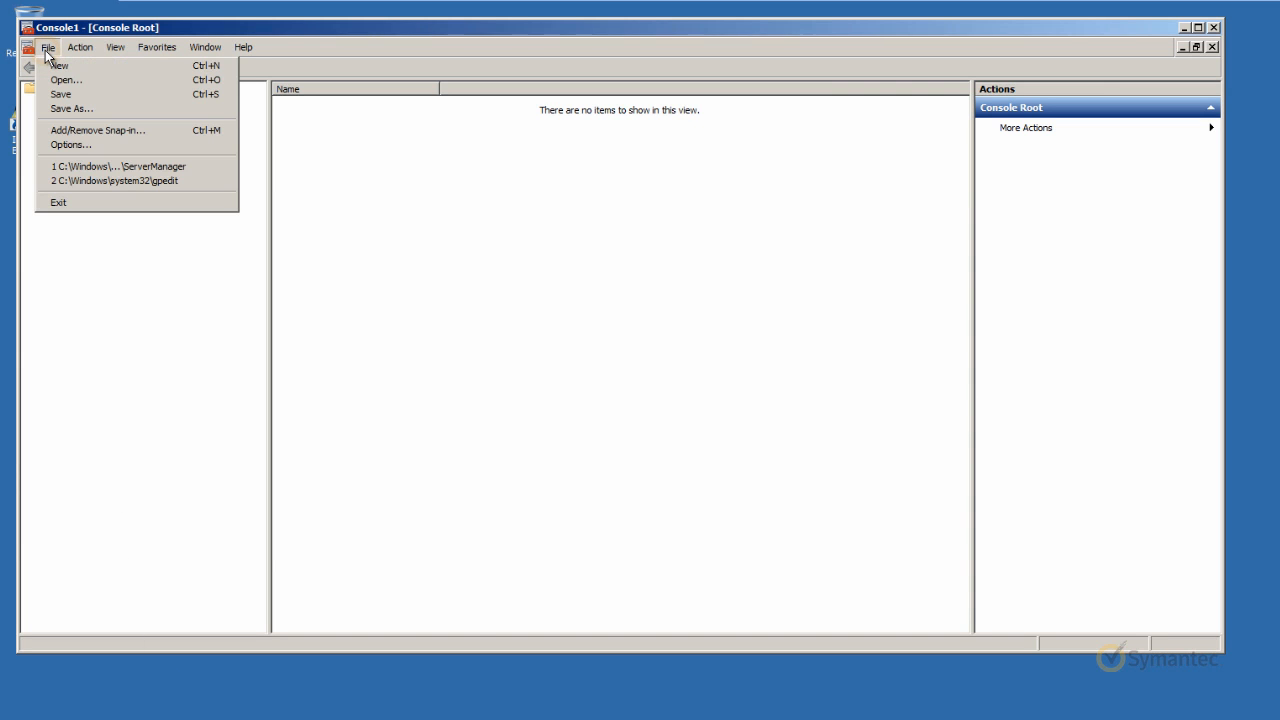
{"action": "mouse_move", "coordinate": [98, 130]}
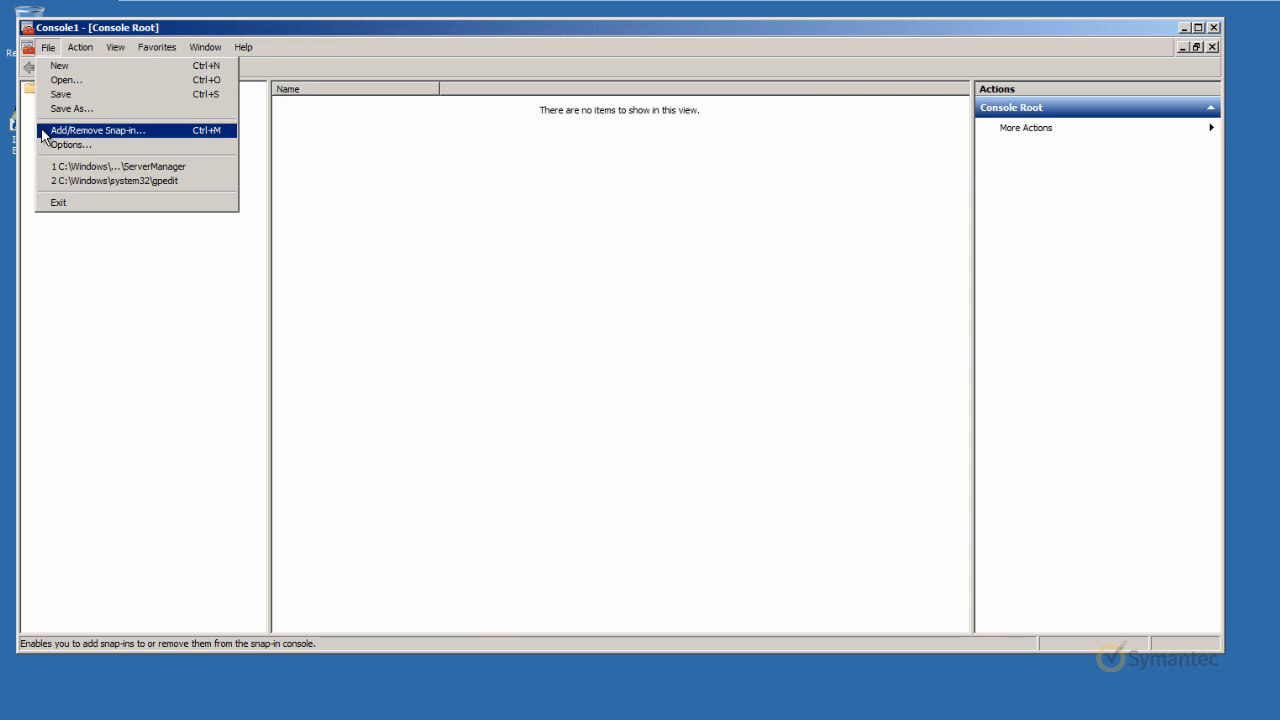
{"action": "left_click", "coordinate": [97, 130]}
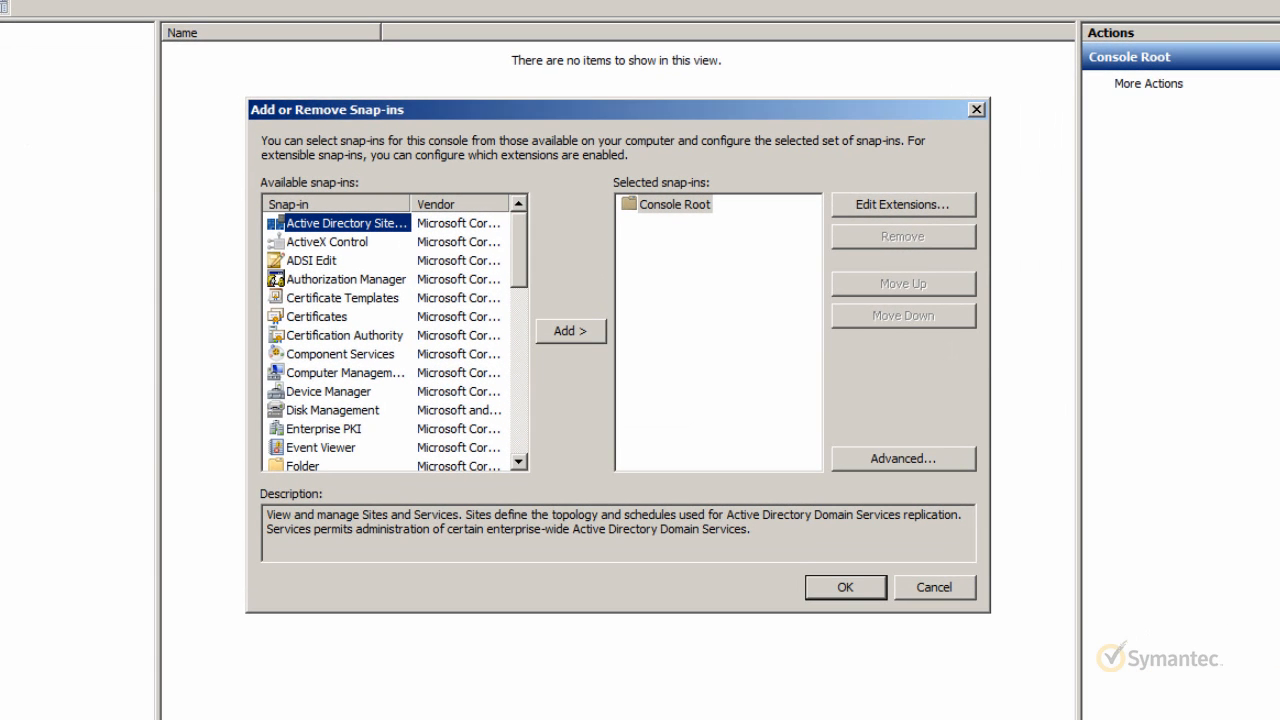
{"action": "mouse_move", "coordinate": [277, 328]}
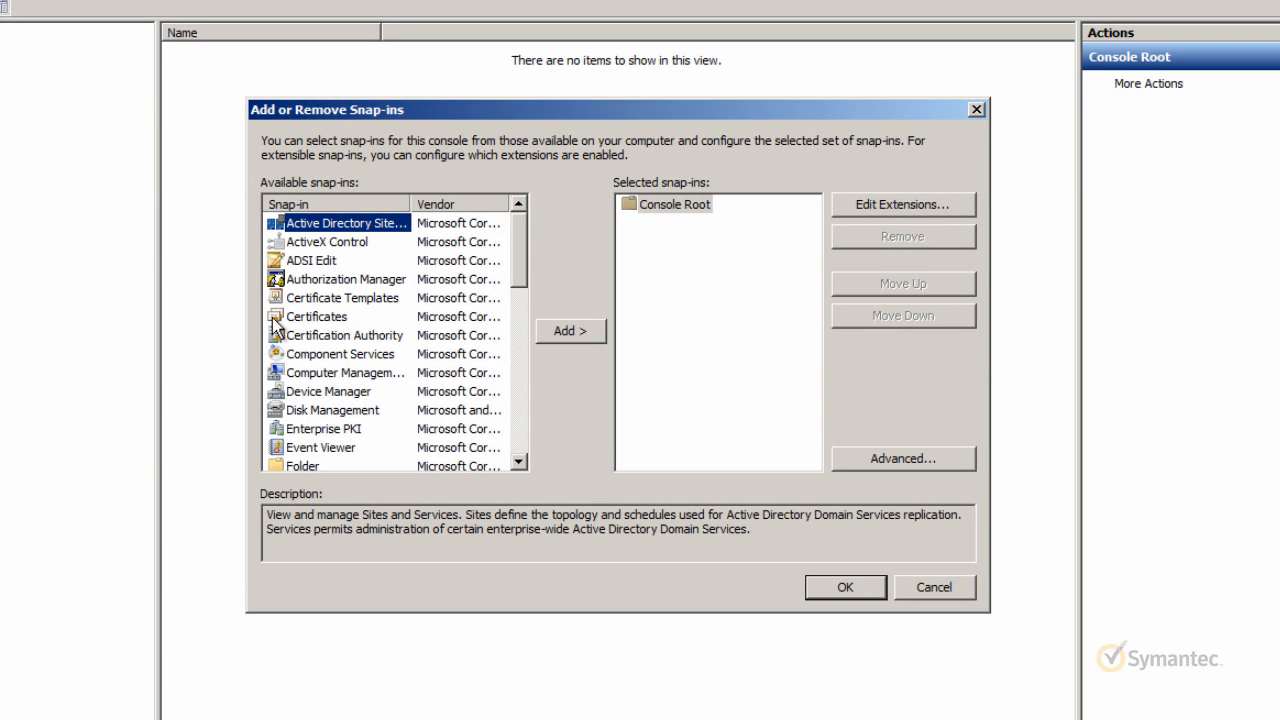
{"action": "left_click", "coordinate": [318, 316]}
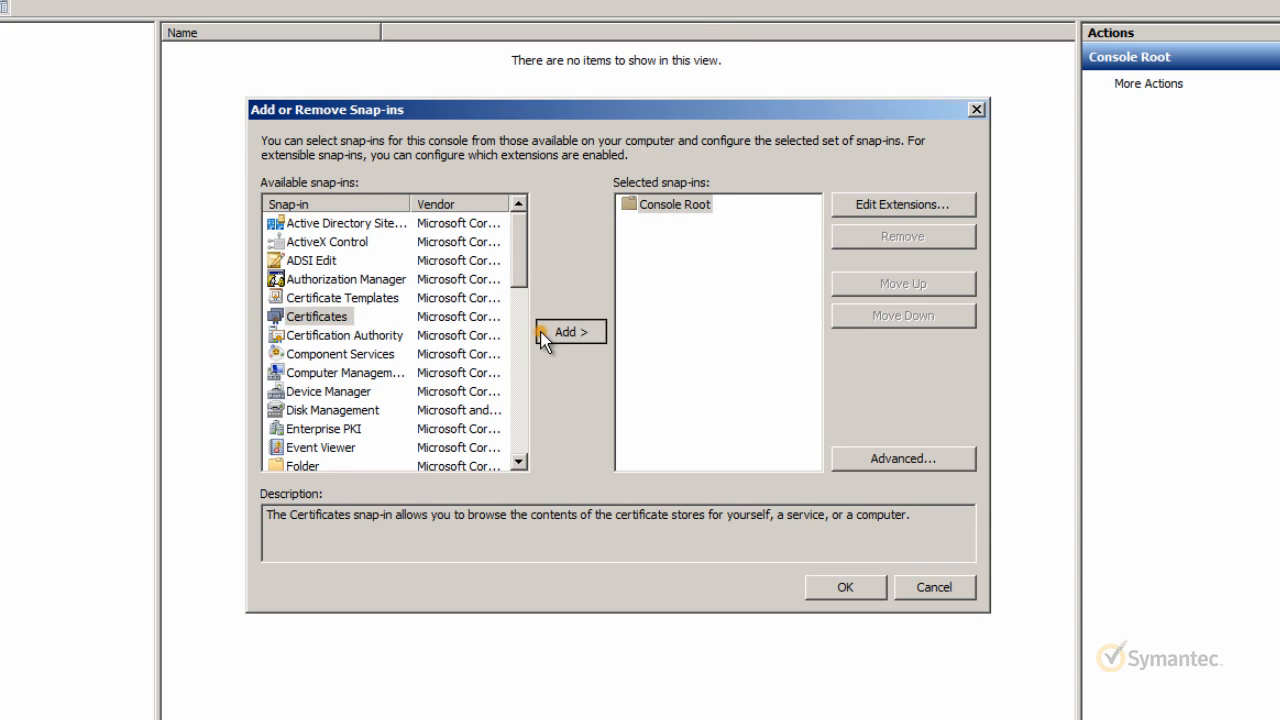
{"action": "left_click", "coordinate": [570, 331]}
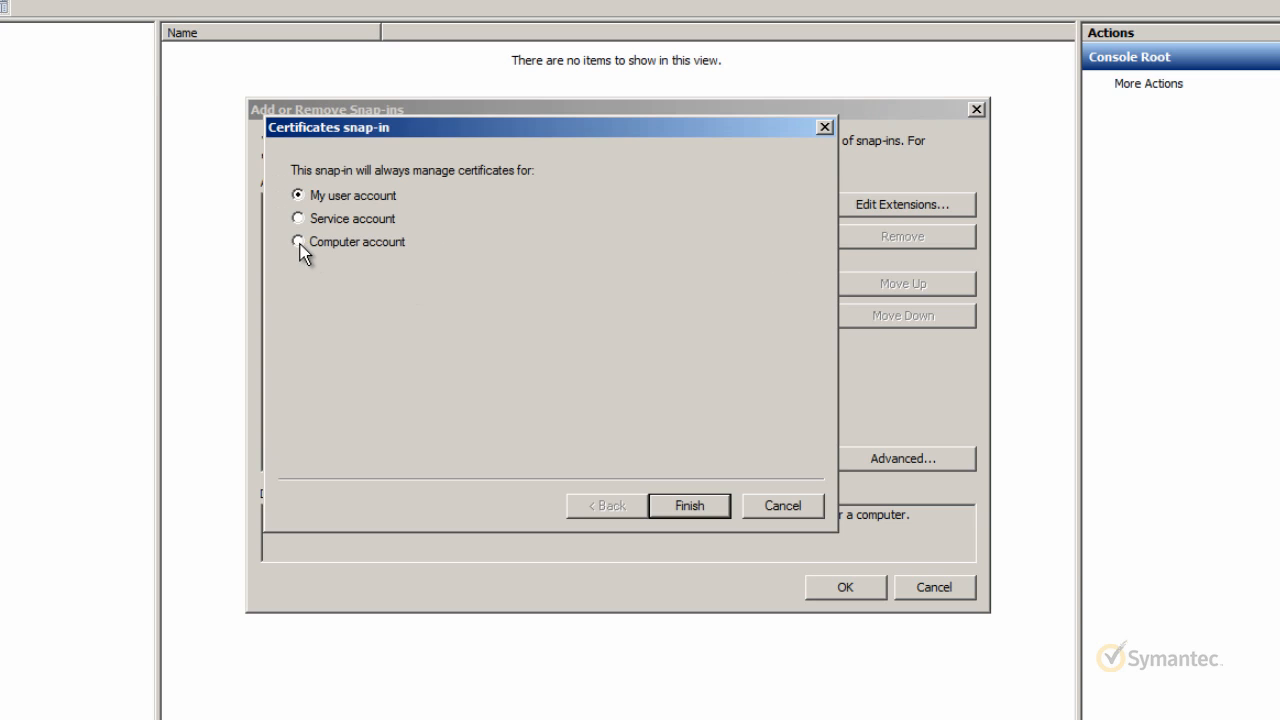
{"action": "left_click", "coordinate": [298, 241]}
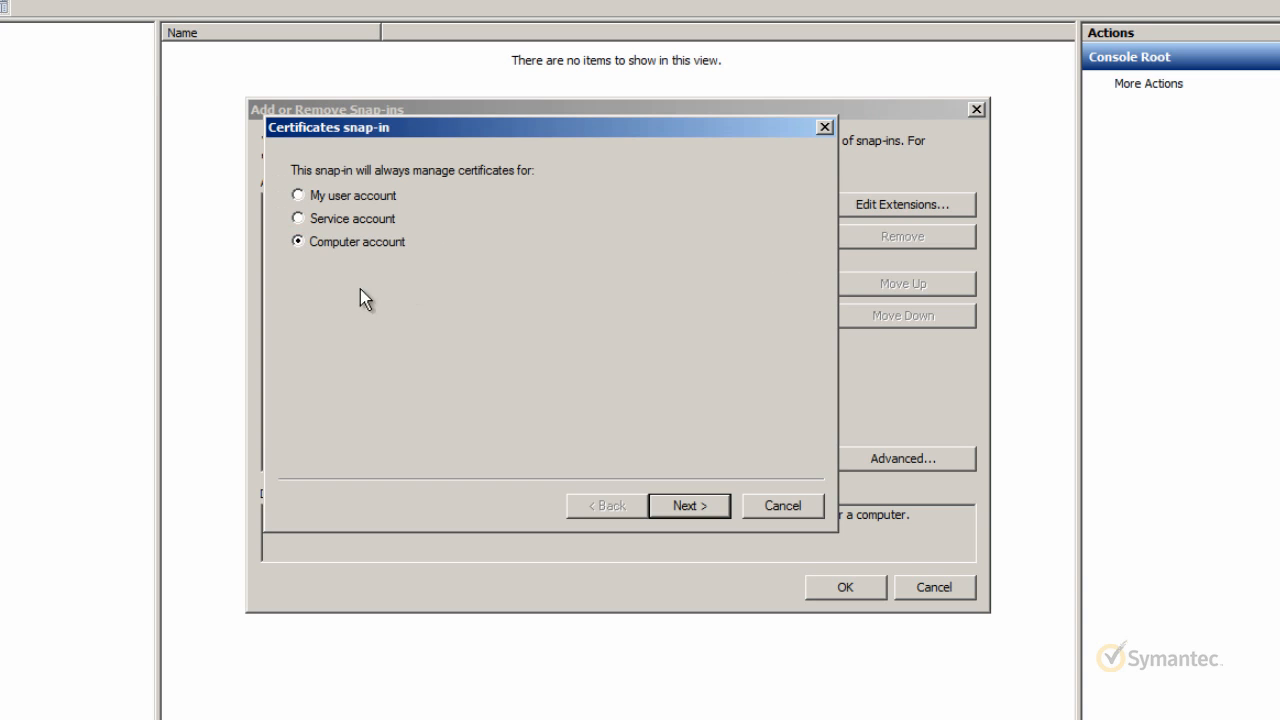
{"action": "left_click", "coordinate": [688, 505]}
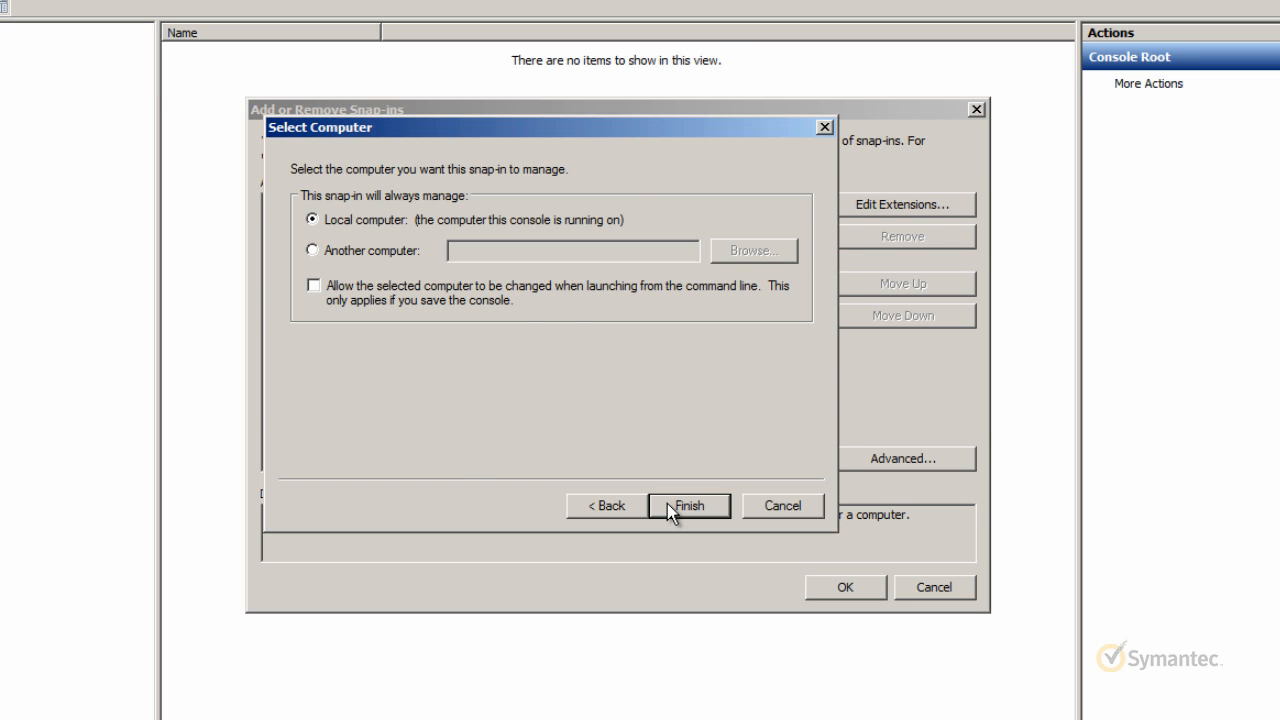
{"action": "left_click", "coordinate": [688, 505]}
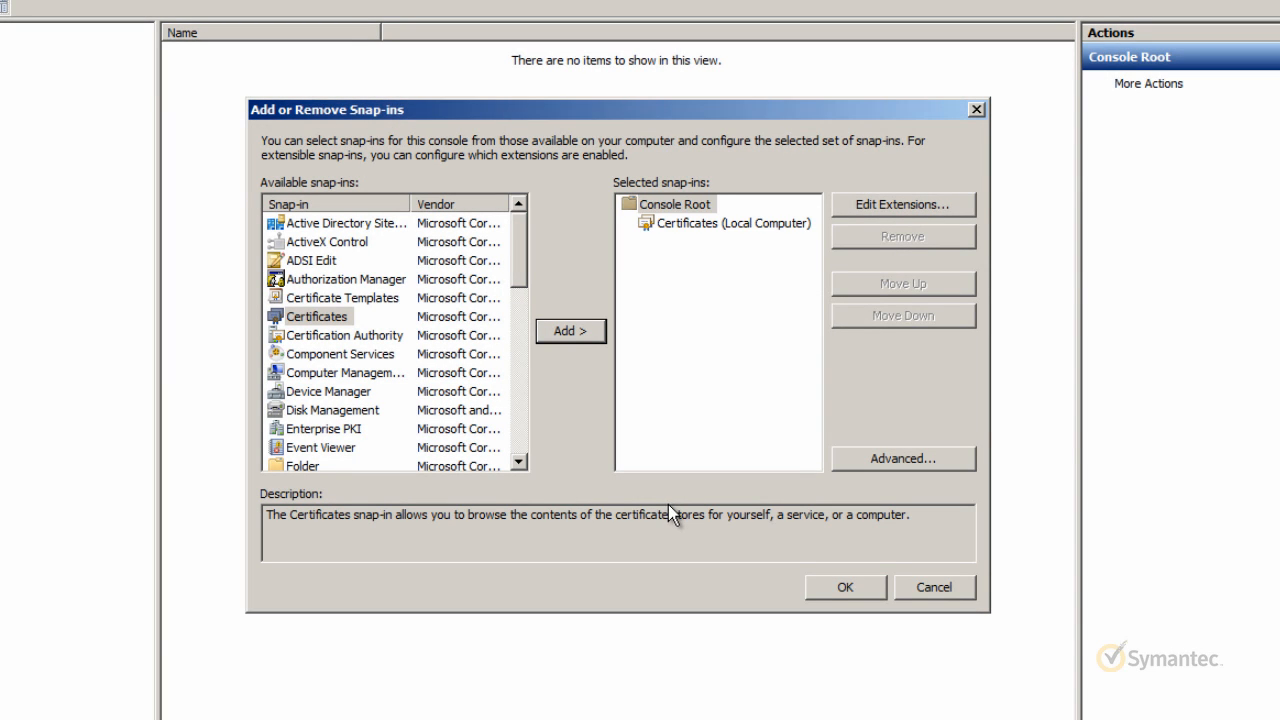
{"action": "left_click", "coordinate": [844, 587]}
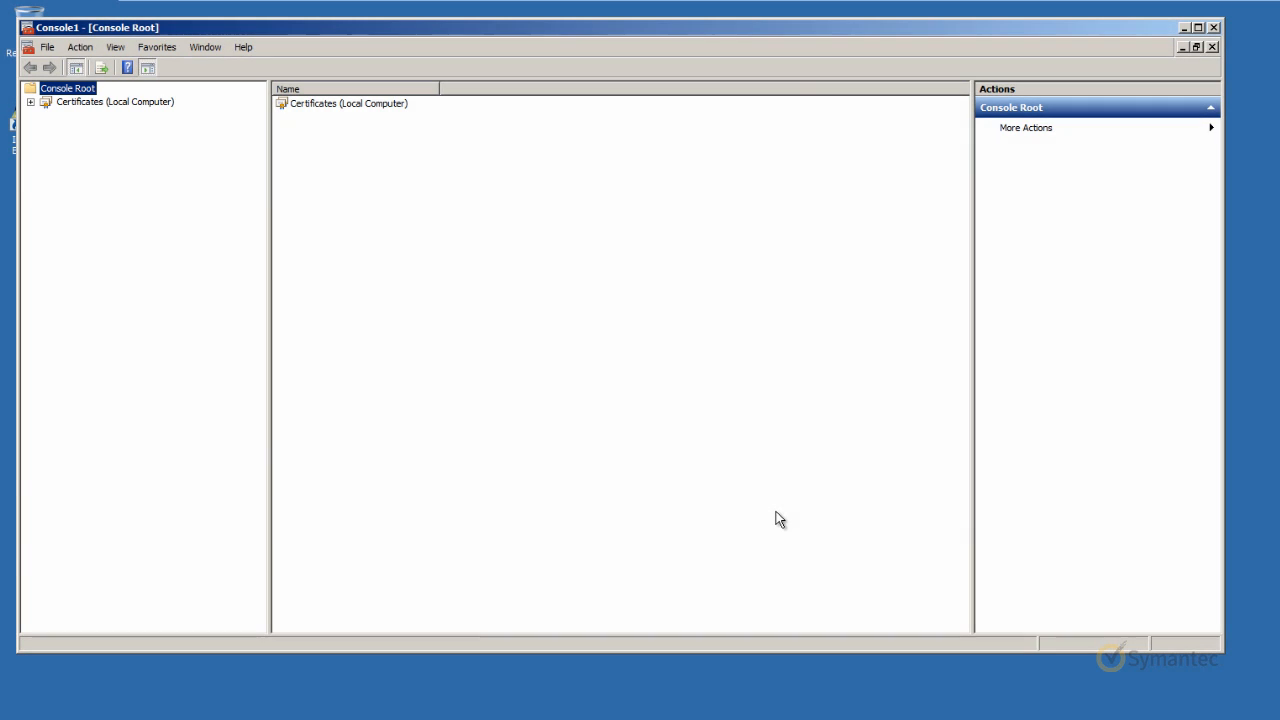
{"action": "mouse_move", "coordinate": [52, 125]}
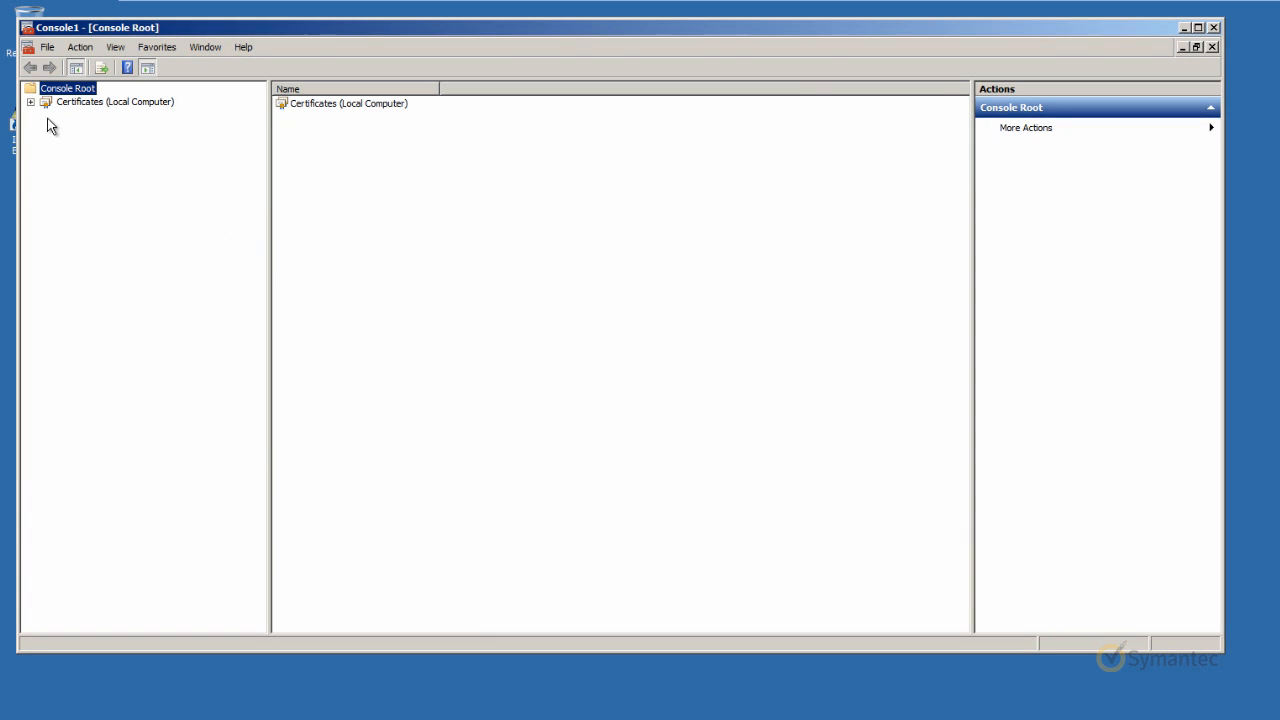
- Expand Certificates (Local Computer) and list the Trusted Root Certification Authorities certificates
{"action": "left_click", "coordinate": [30, 101]}
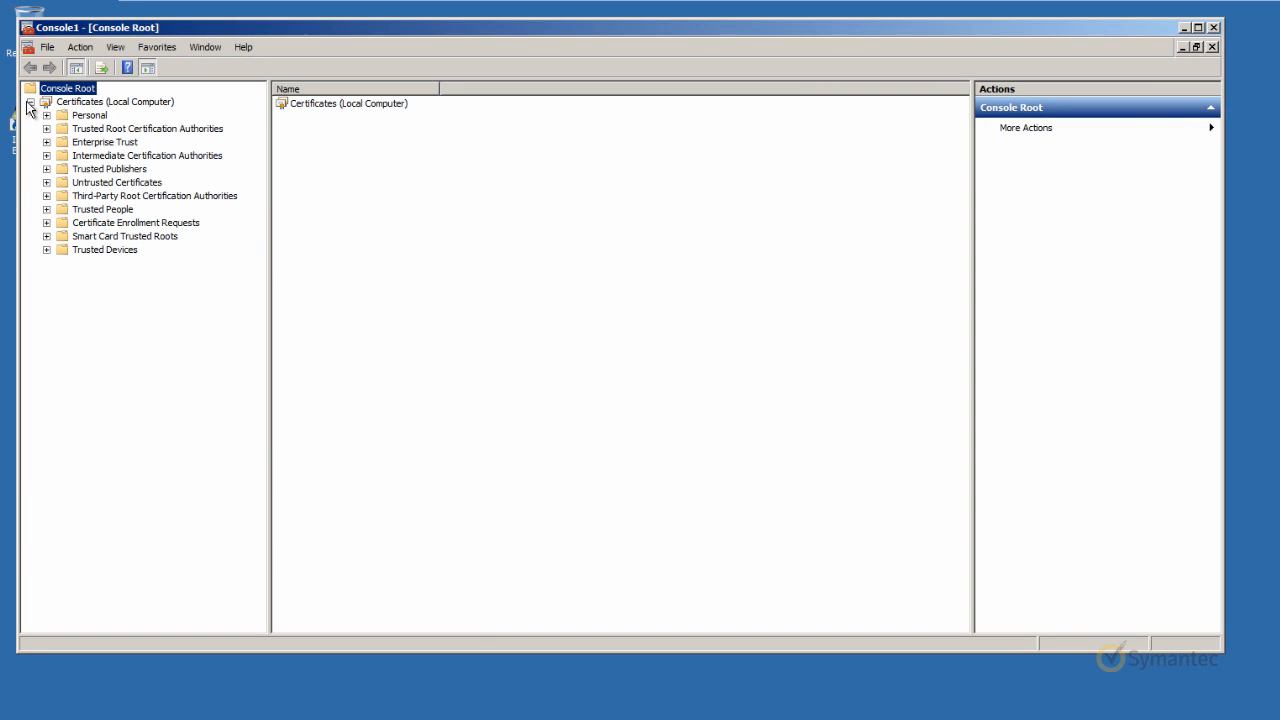
{"action": "left_click", "coordinate": [46, 128]}
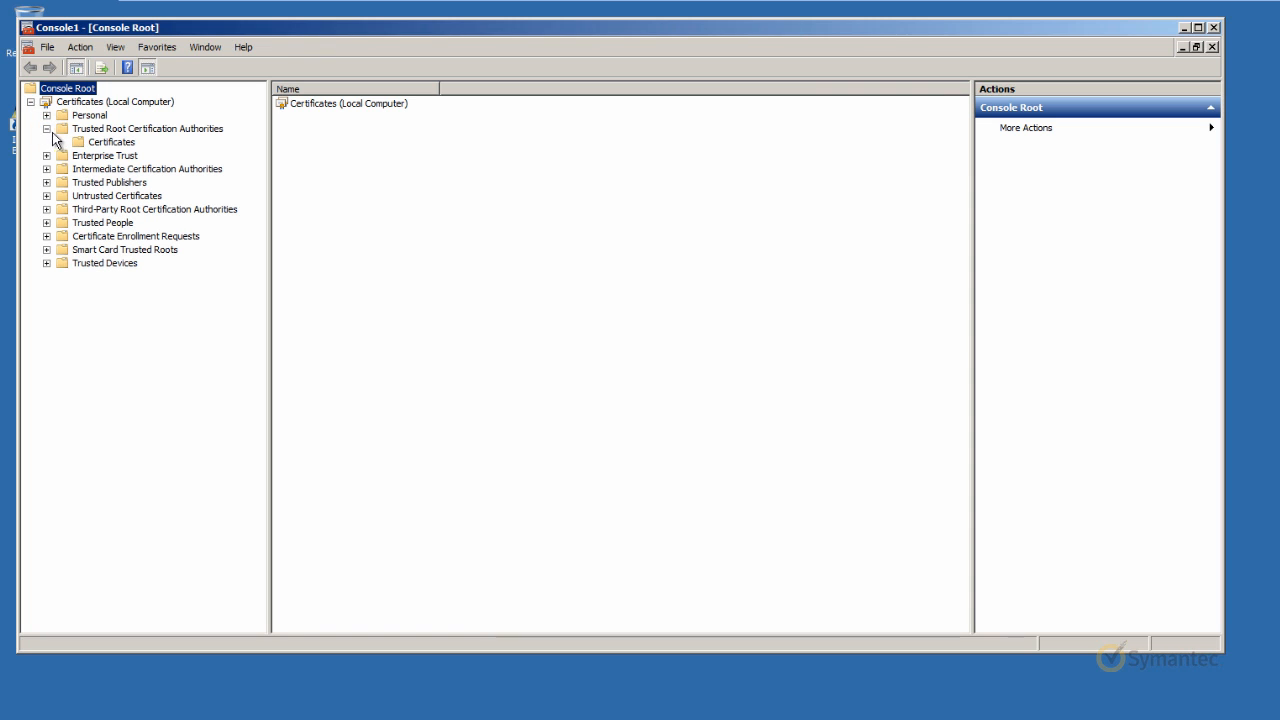
{"action": "left_click", "coordinate": [111, 141]}
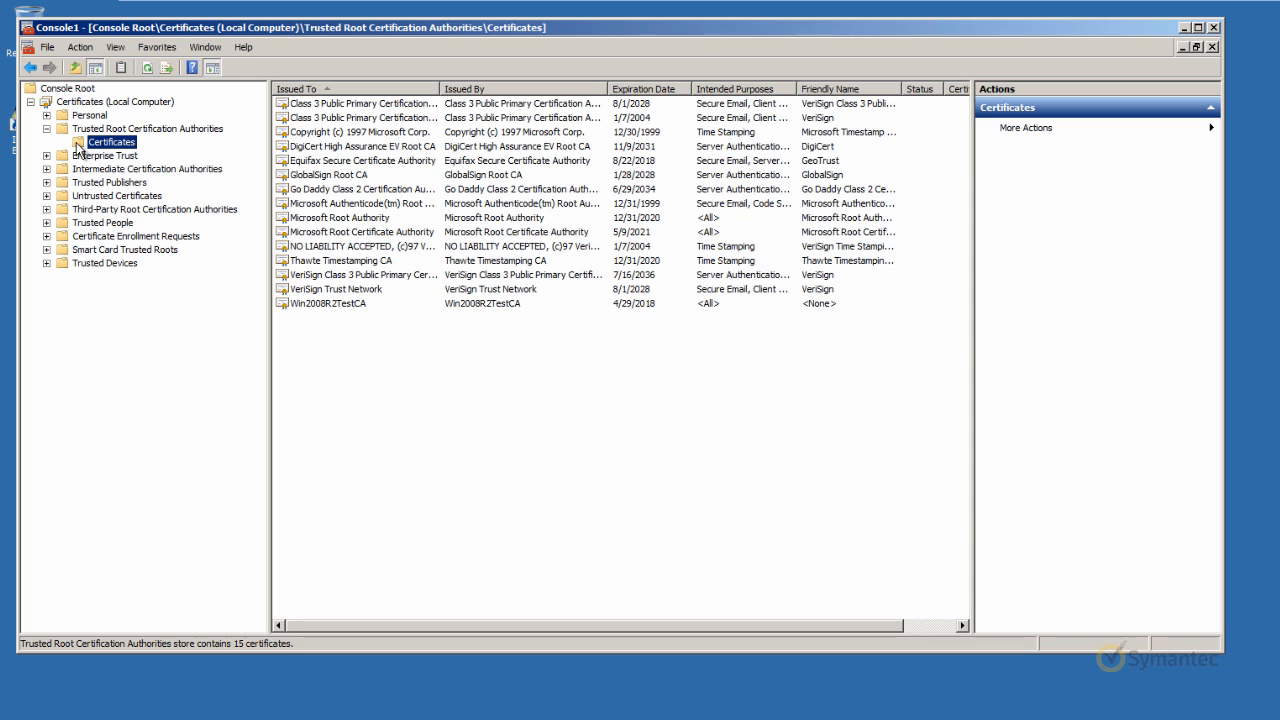
{"action": "mouse_move", "coordinate": [498, 140]}
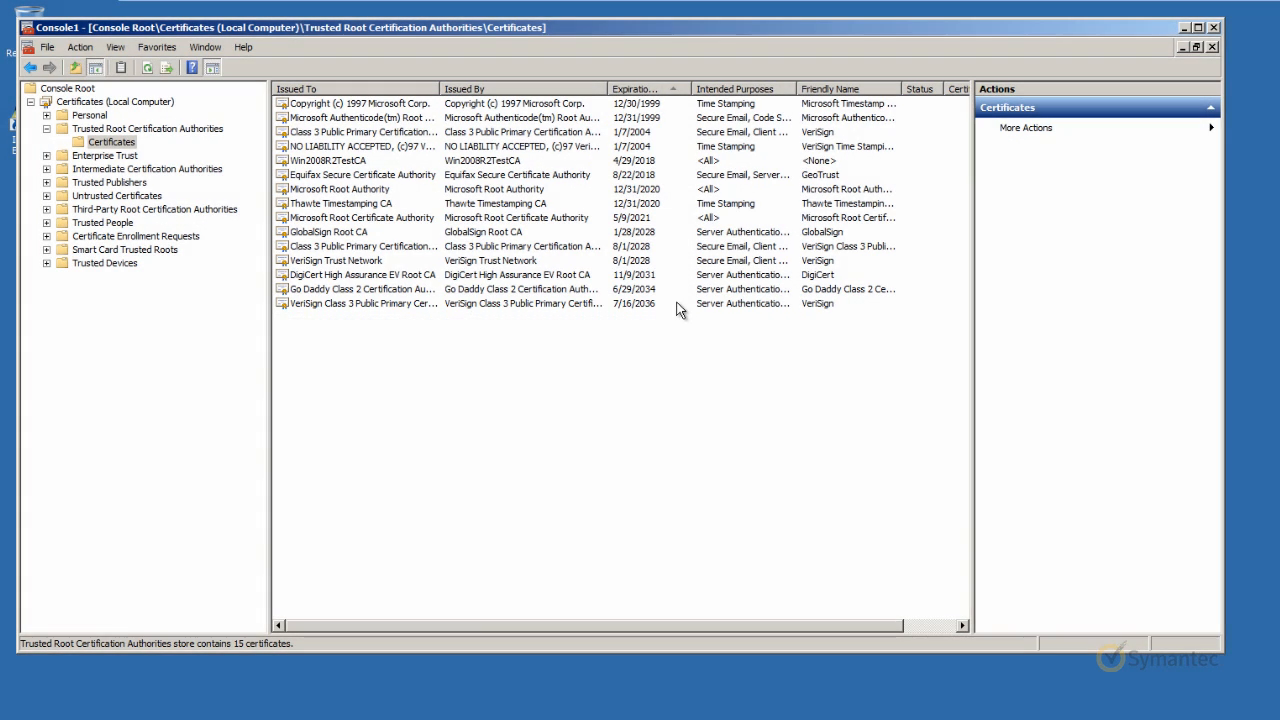
{"action": "double_click", "coordinate": [357, 303]}
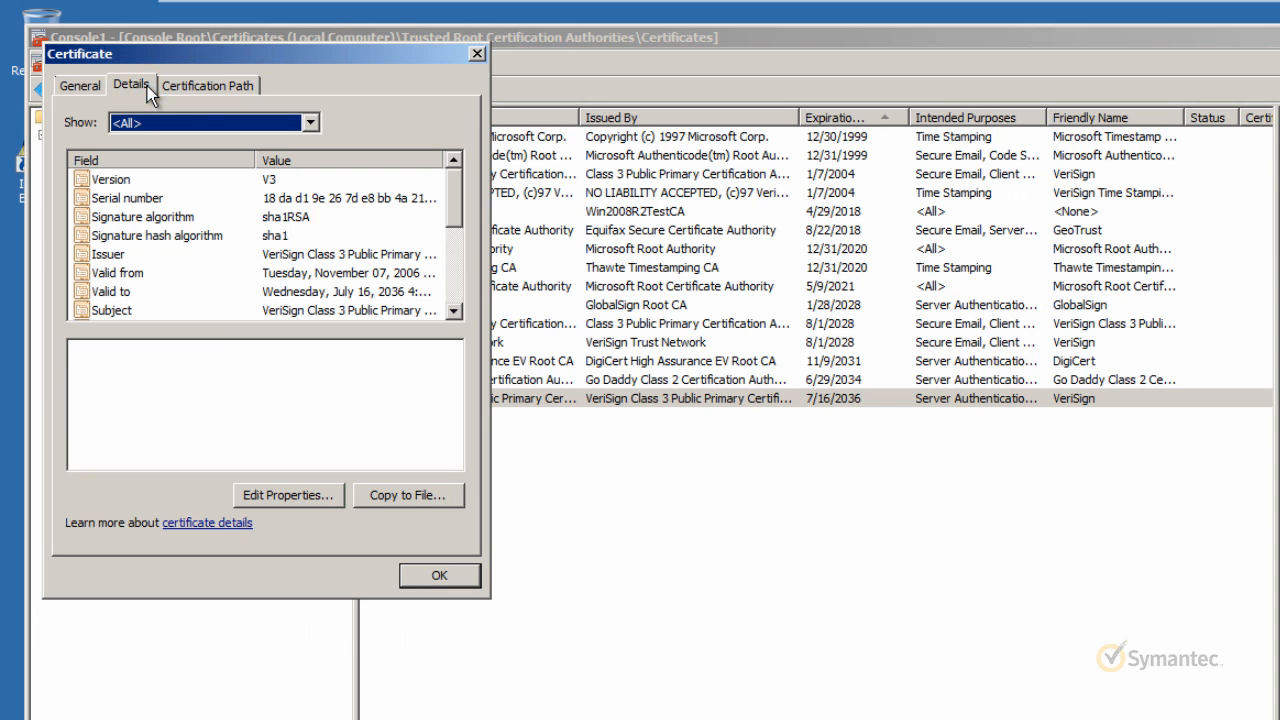
{"action": "left_click", "coordinate": [127, 198]}
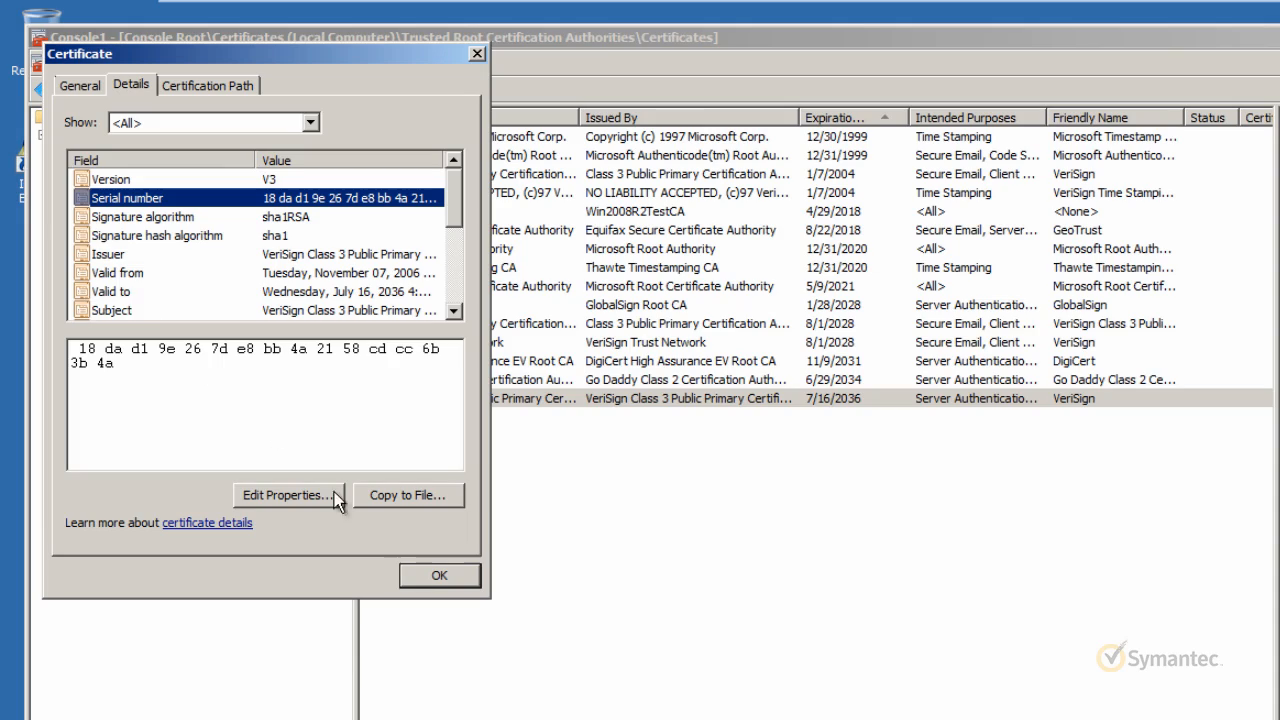
{"action": "left_click", "coordinate": [438, 575]}
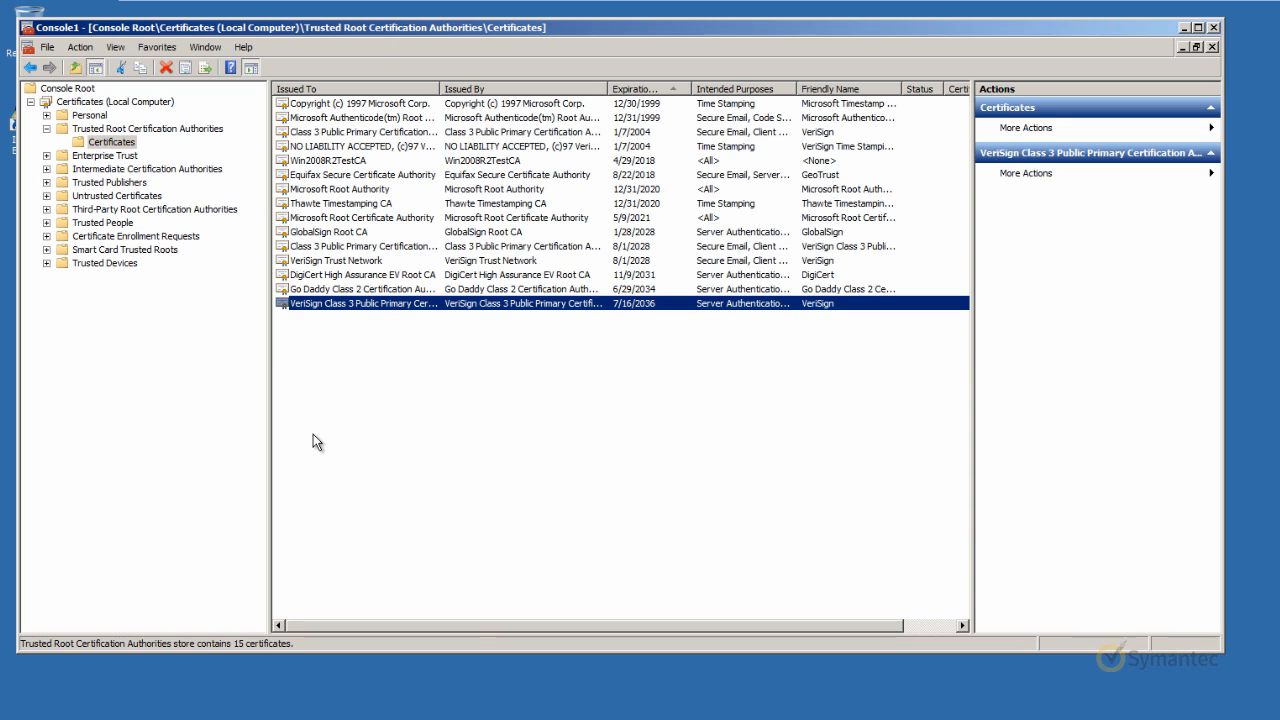
{"action": "mouse_move", "coordinate": [685, 308]}
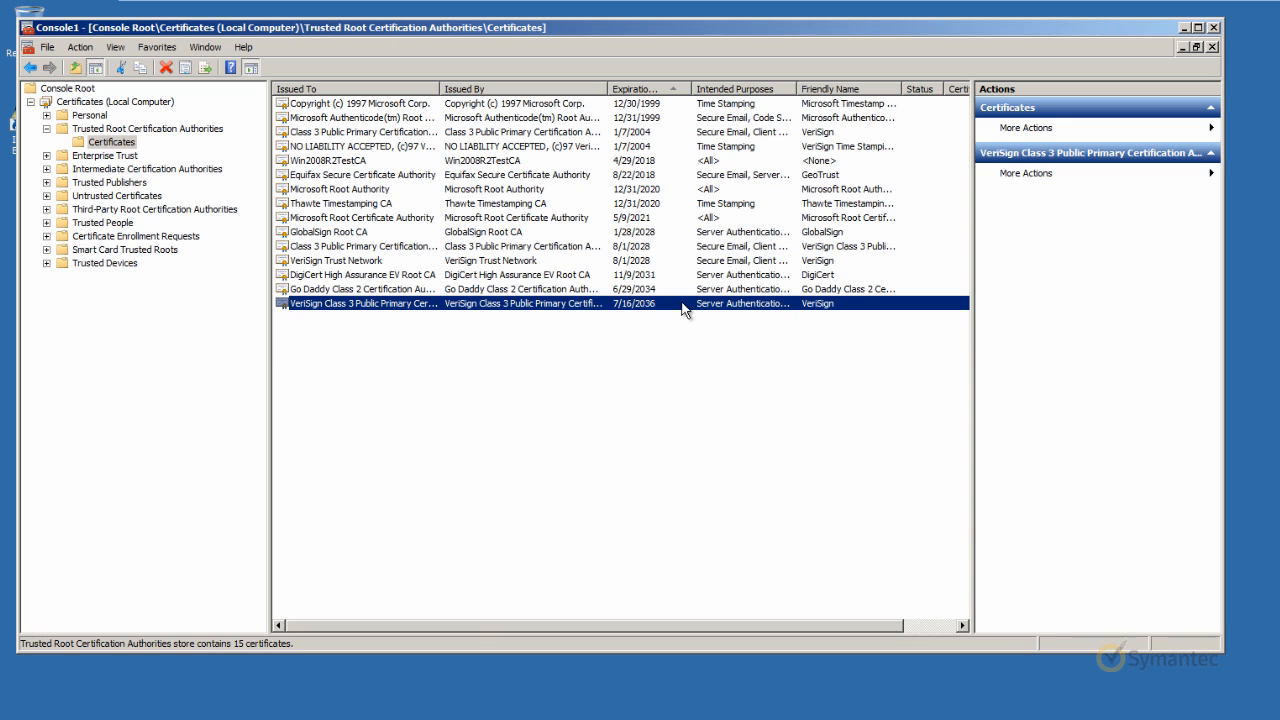
- Set the VeriSign Class 3 G5 root certificate's properties to disable all purposes, and apply
{"action": "right_click", "coordinate": [685, 303]}
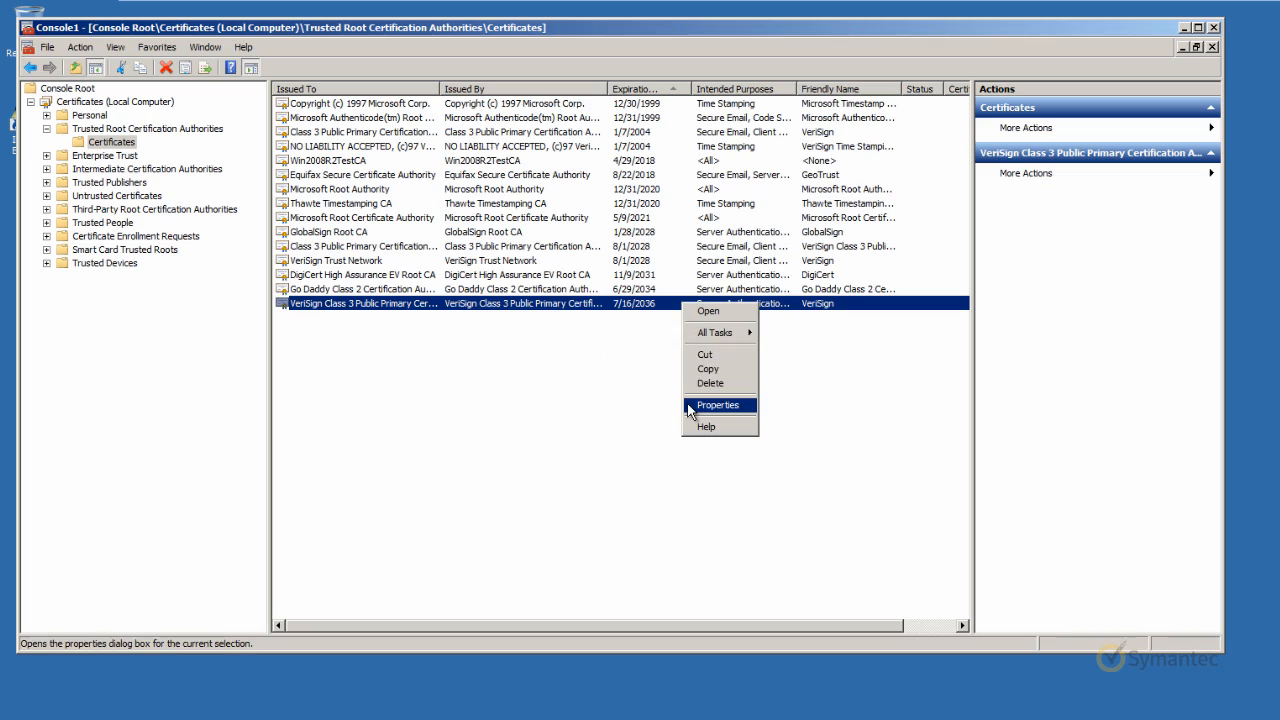
{"action": "left_click", "coordinate": [717, 404]}
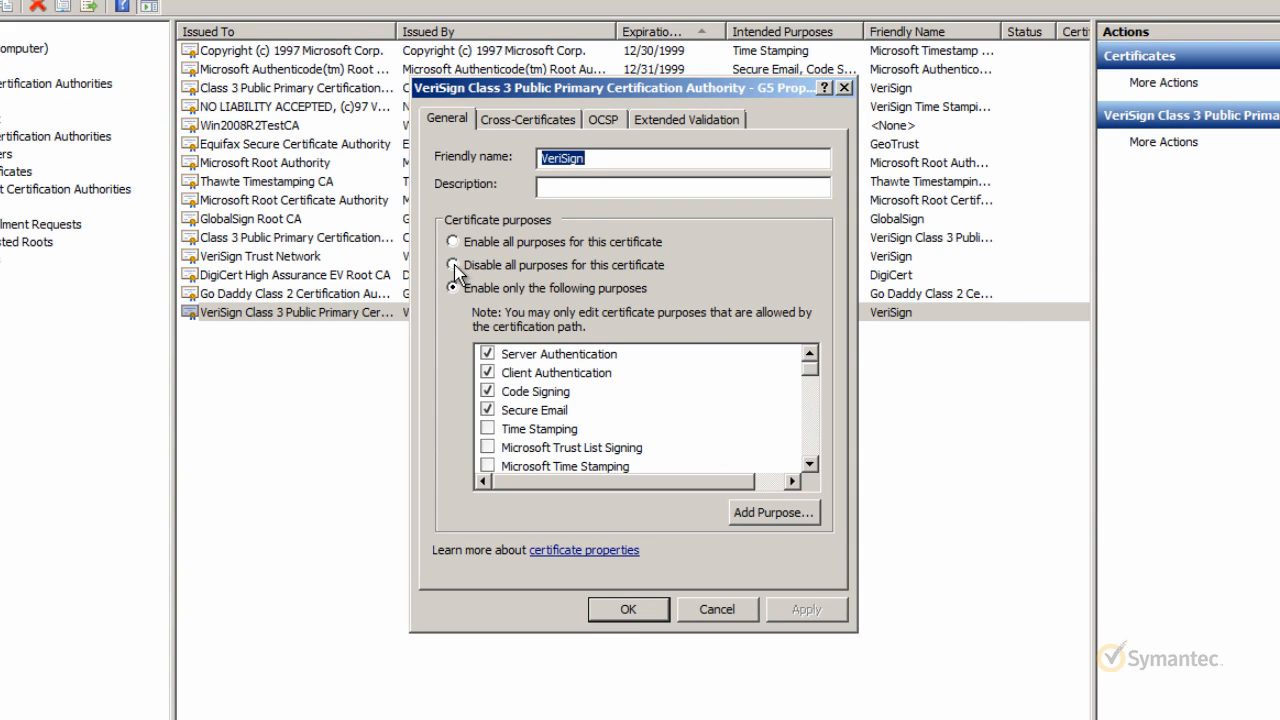
{"action": "left_click", "coordinate": [453, 265]}
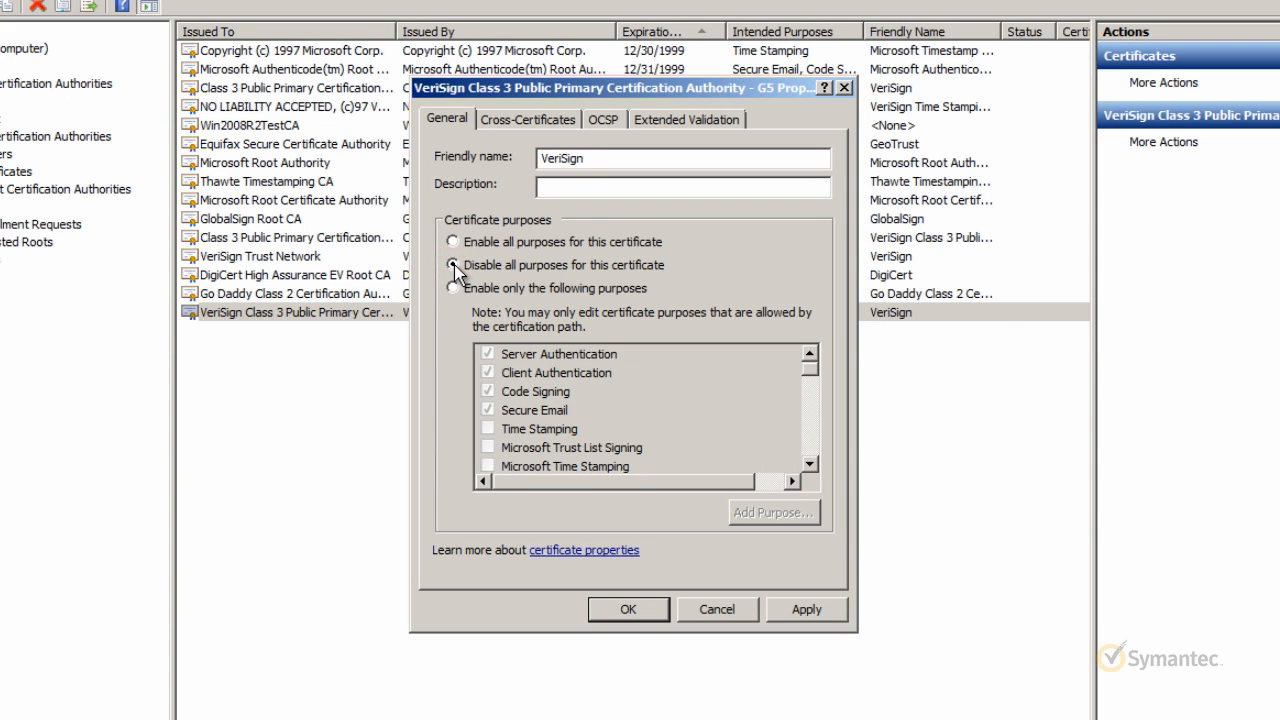
{"action": "left_click", "coordinate": [453, 265]}
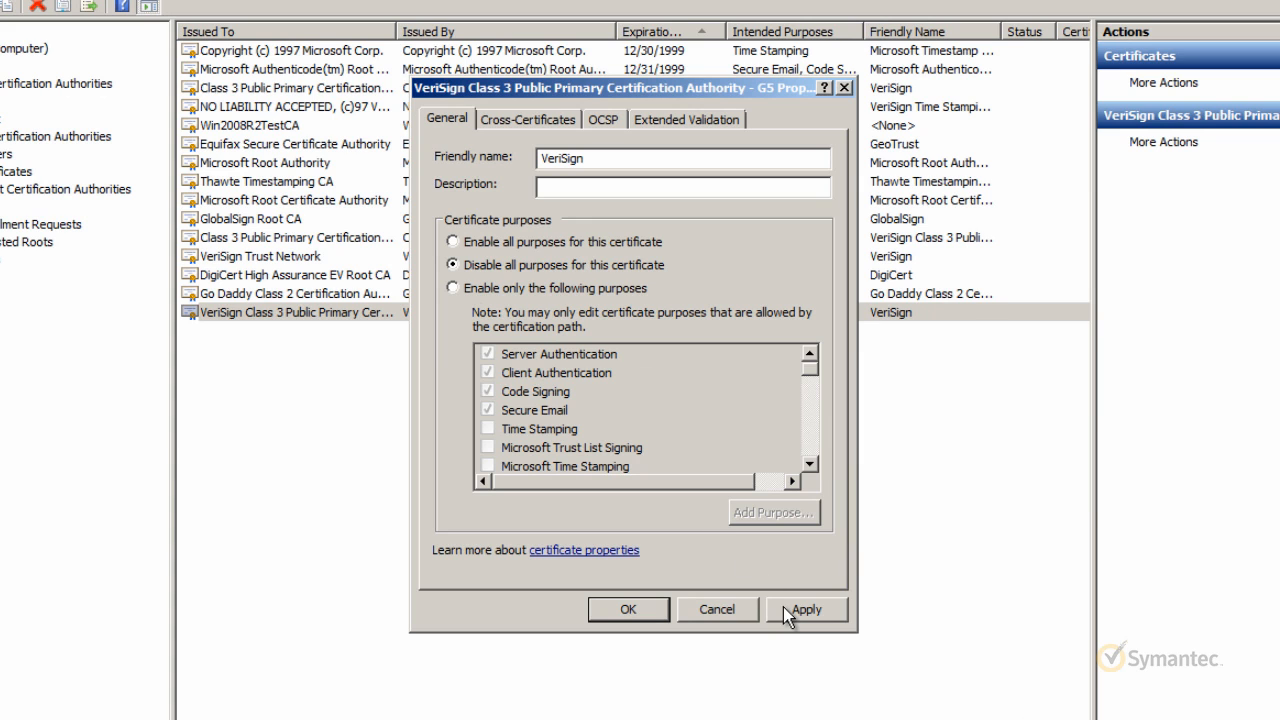
{"action": "left_click", "coordinate": [806, 609]}
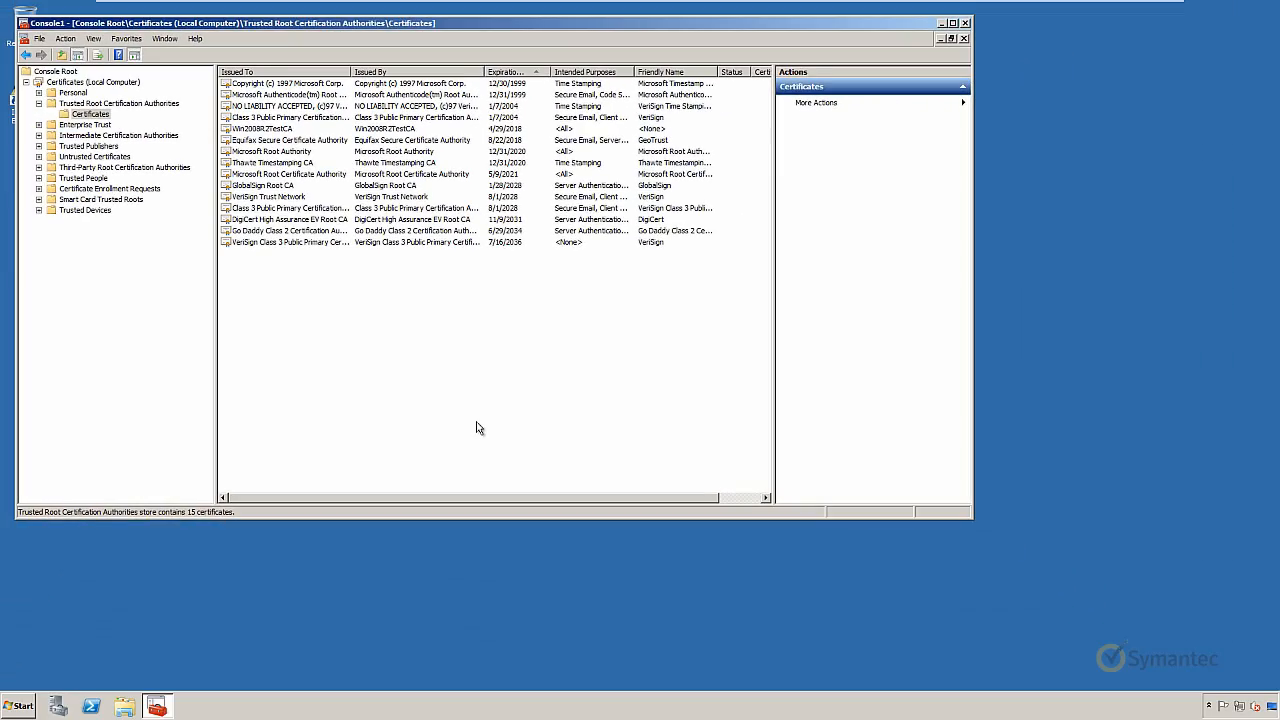
- Launch Internet Explorer and type 'symantec.' into the address bar
{"action": "left_click", "coordinate": [157, 705]}
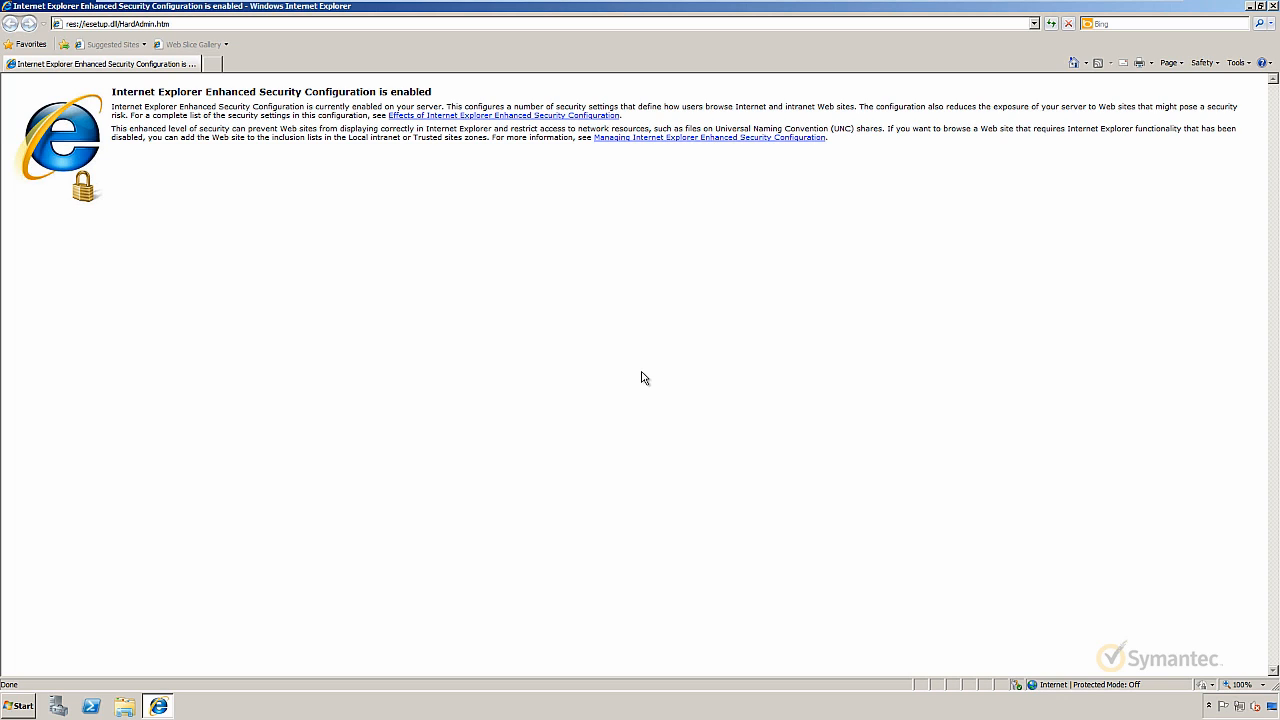
{"action": "mouse_move", "coordinate": [331, 69]}
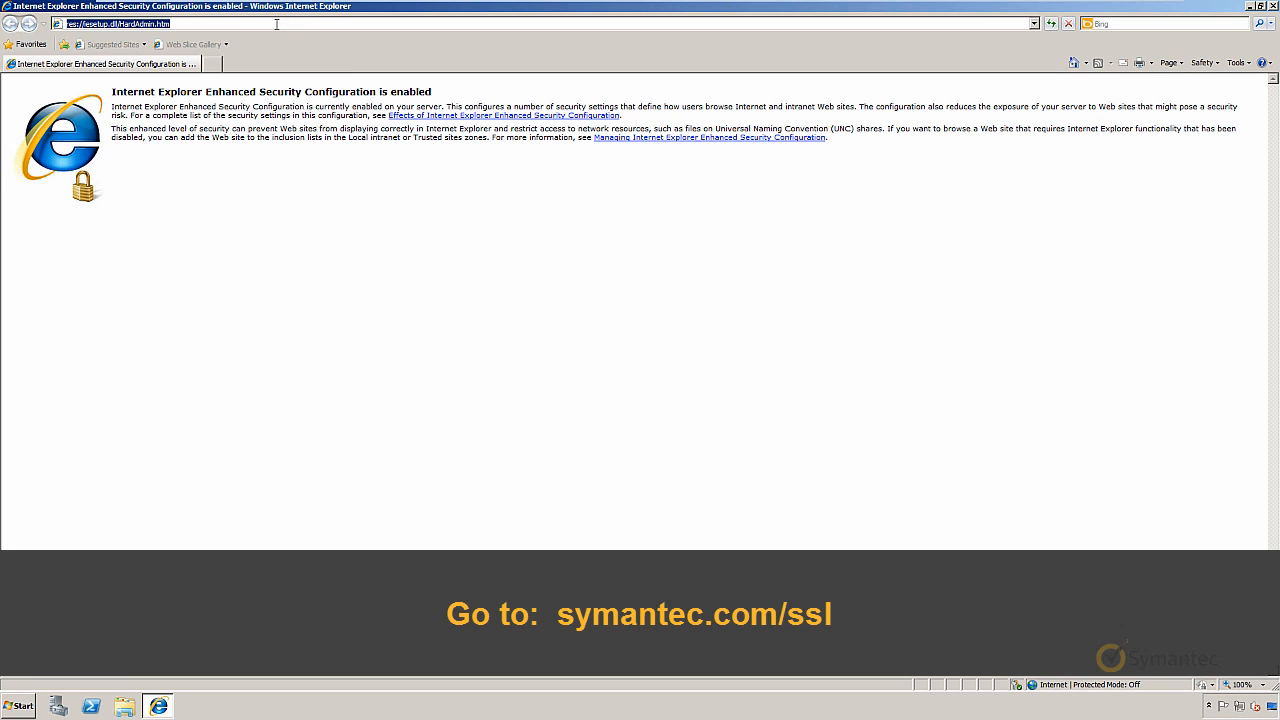
{"action": "type", "text": "symantec."}
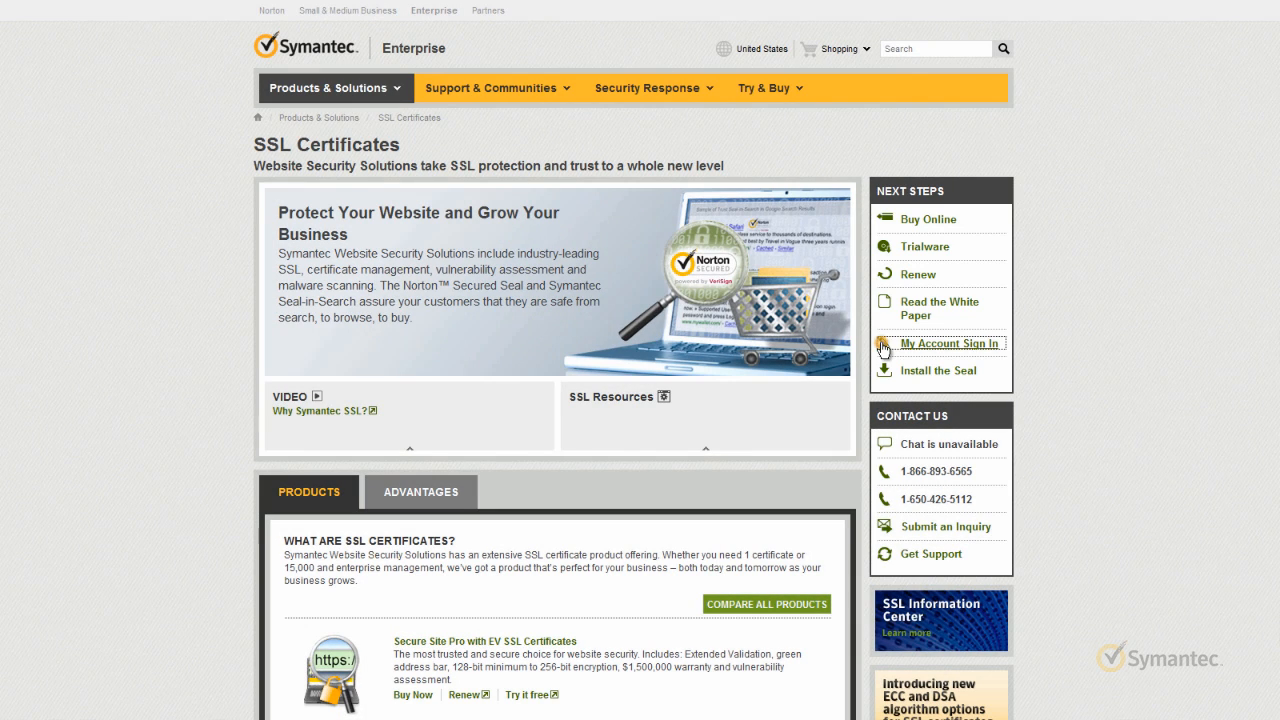
- Go to the SSL Certificates Trust Center sign-in page and select the username field
{"action": "left_click", "coordinate": [948, 344]}
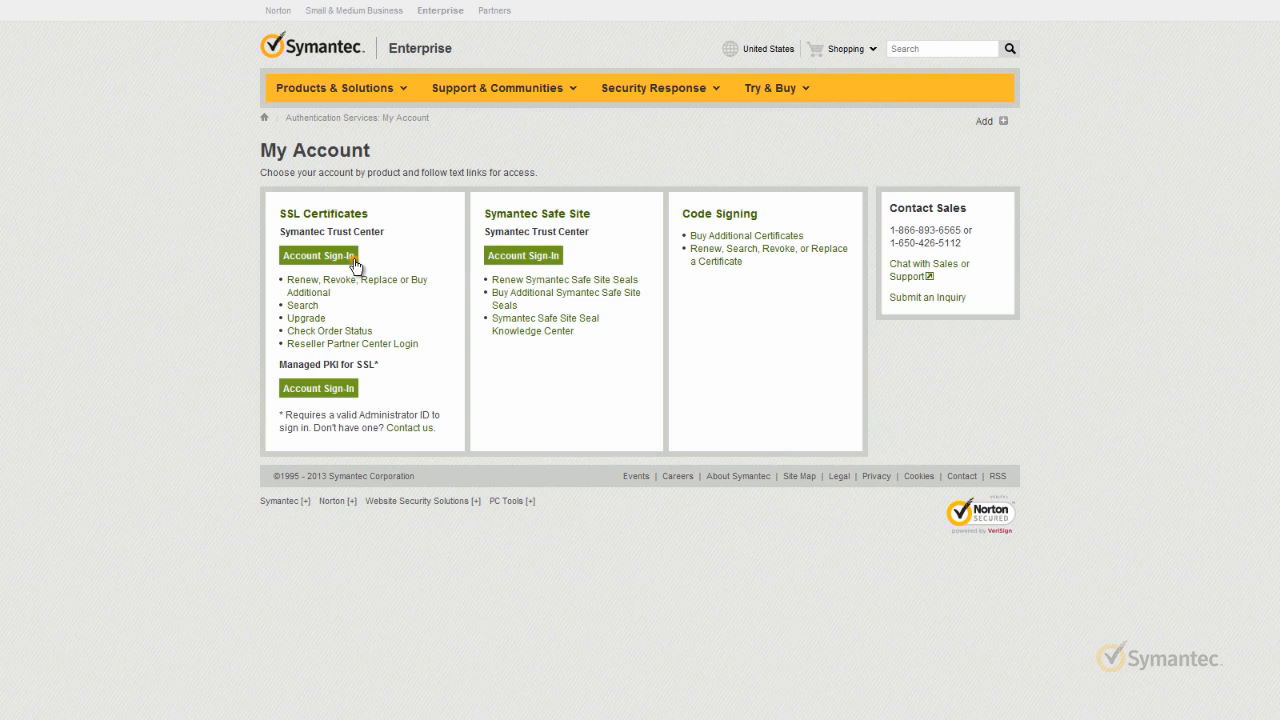
{"action": "left_click", "coordinate": [318, 255]}
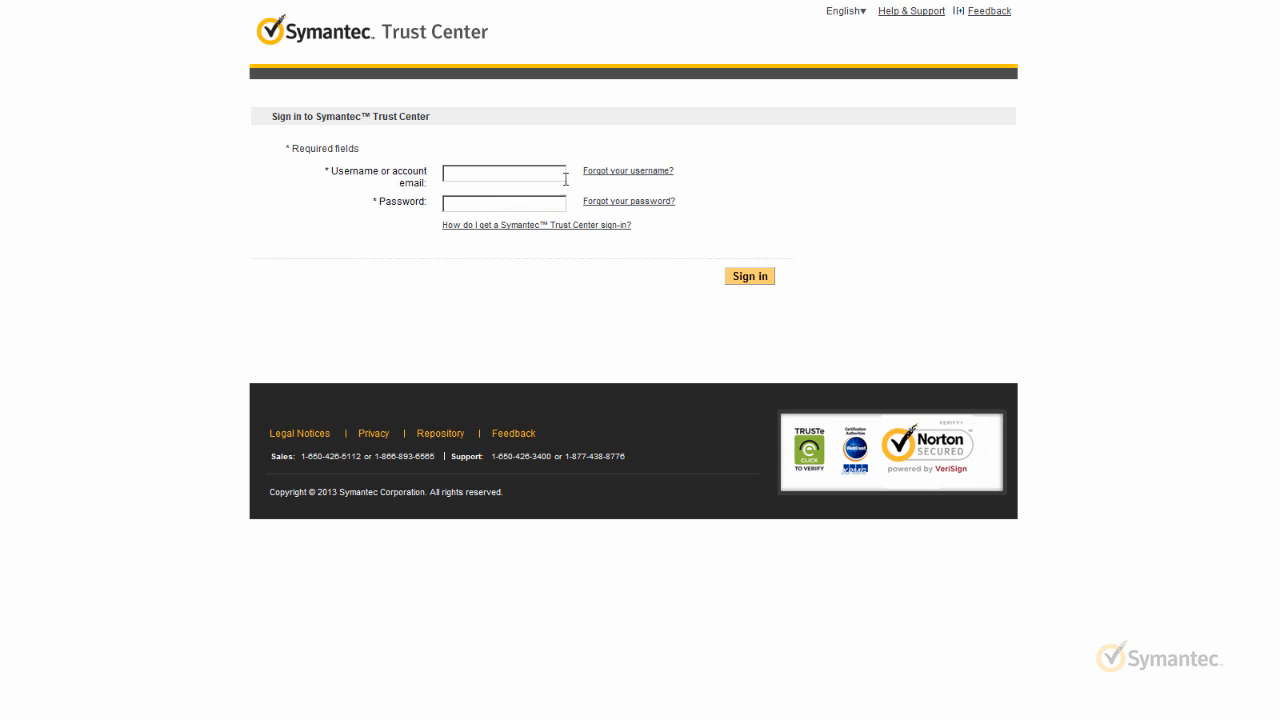
{"action": "left_click", "coordinate": [503, 174]}
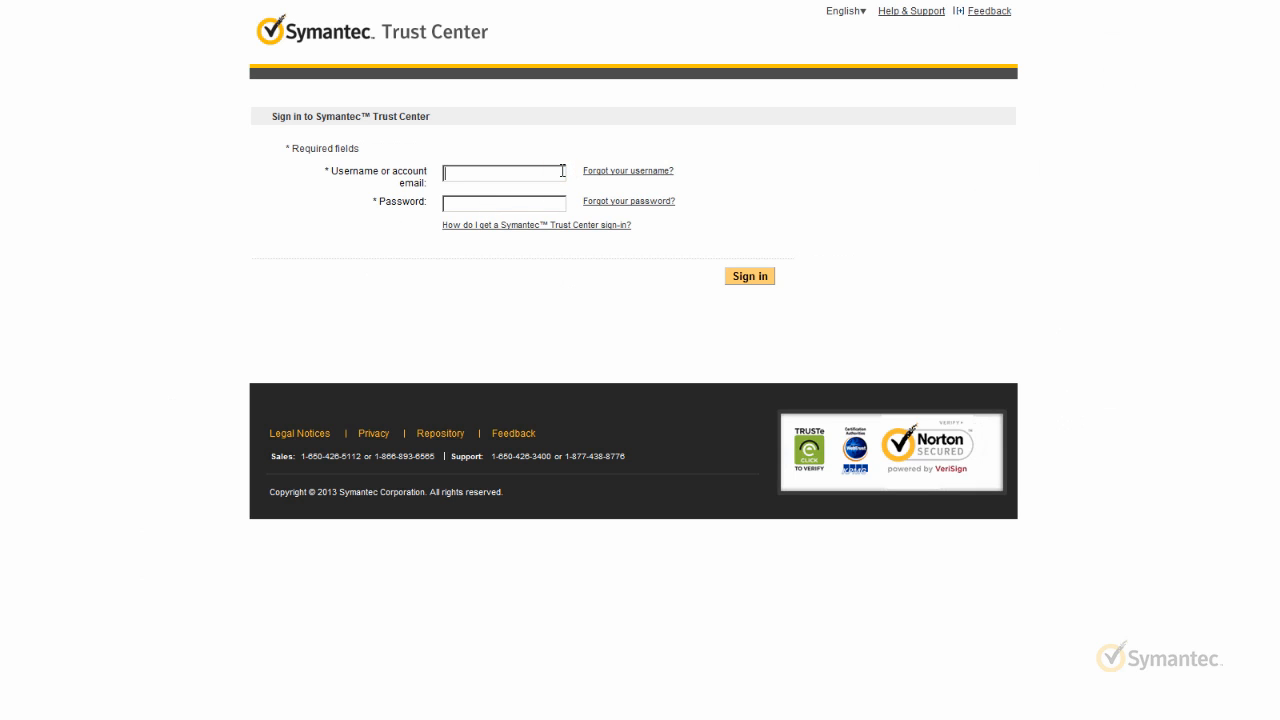
{"action": "type", "text": "alias@domain.com"}
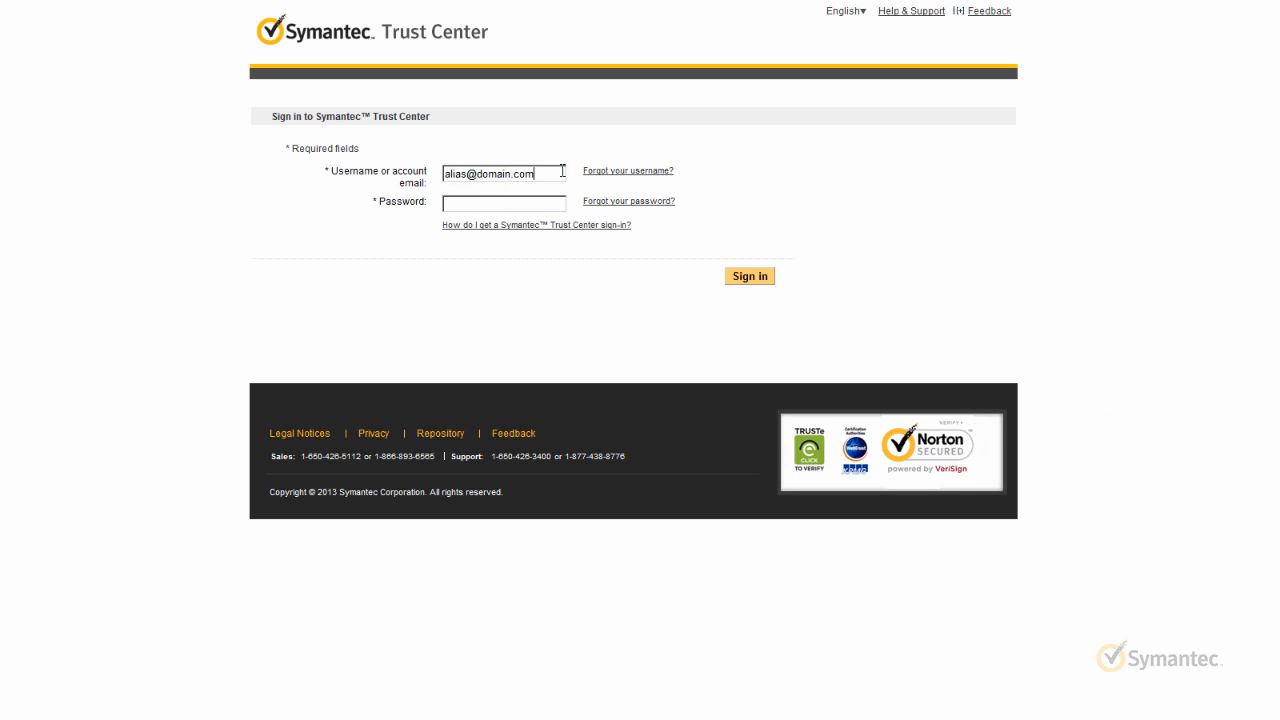
{"action": "type", "text": "••"}
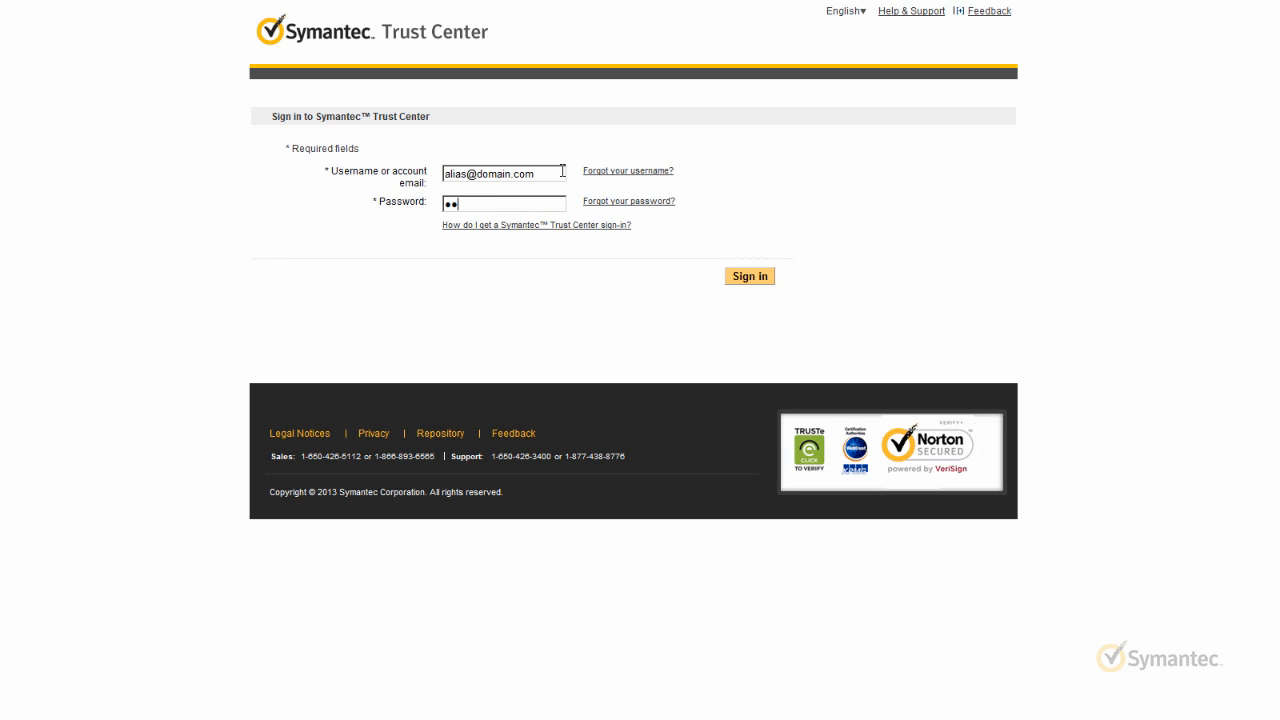
{"action": "type", "text": "password"}
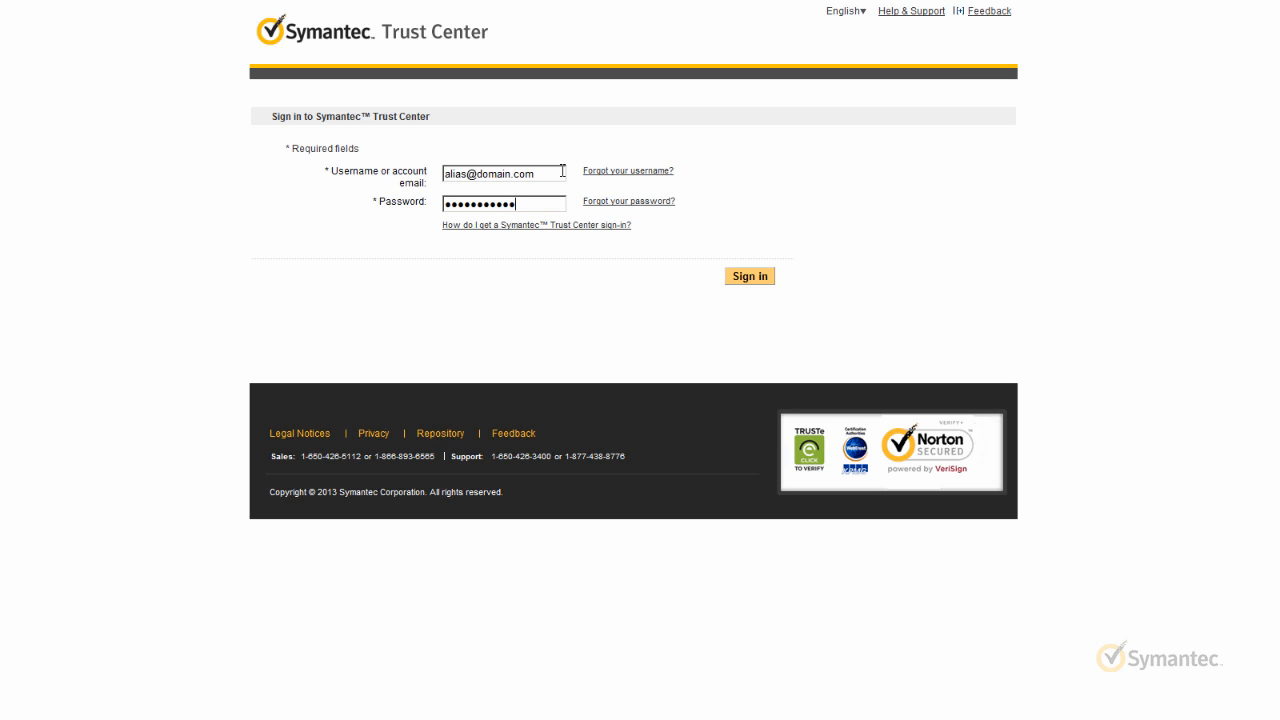
{"action": "left_click", "coordinate": [748, 276]}
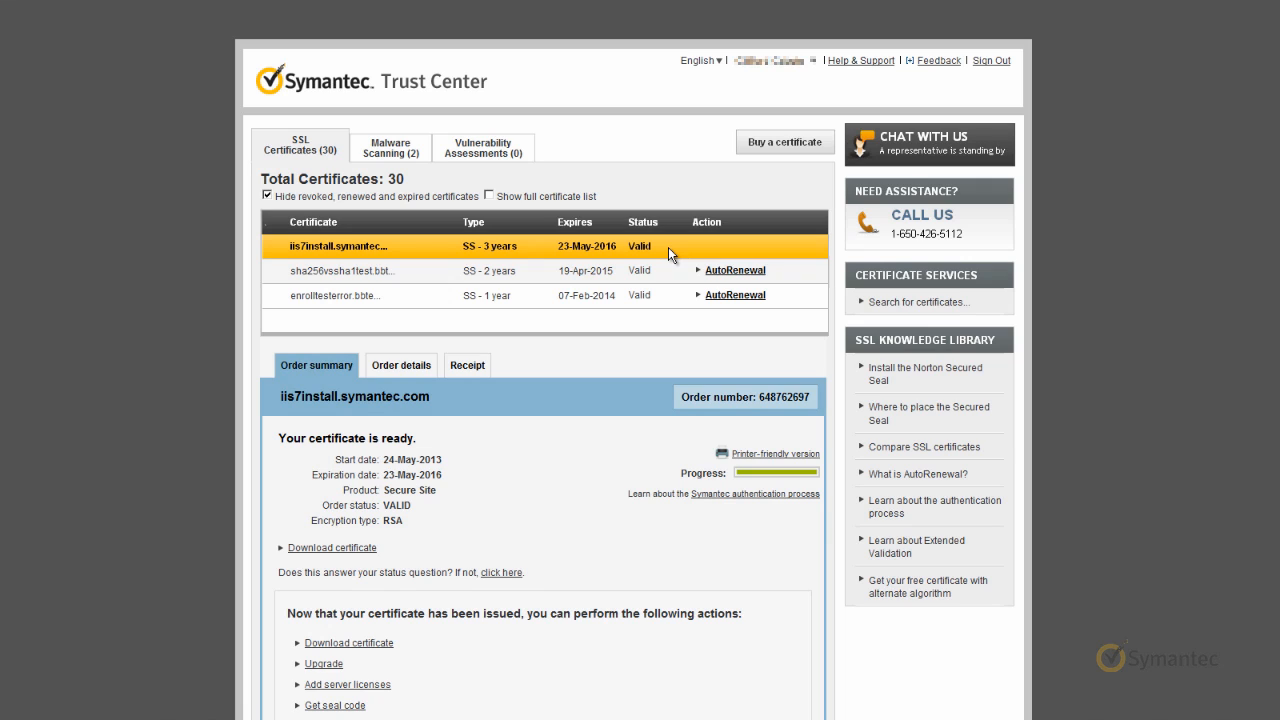
{"action": "mouse_move", "coordinate": [561, 391]}
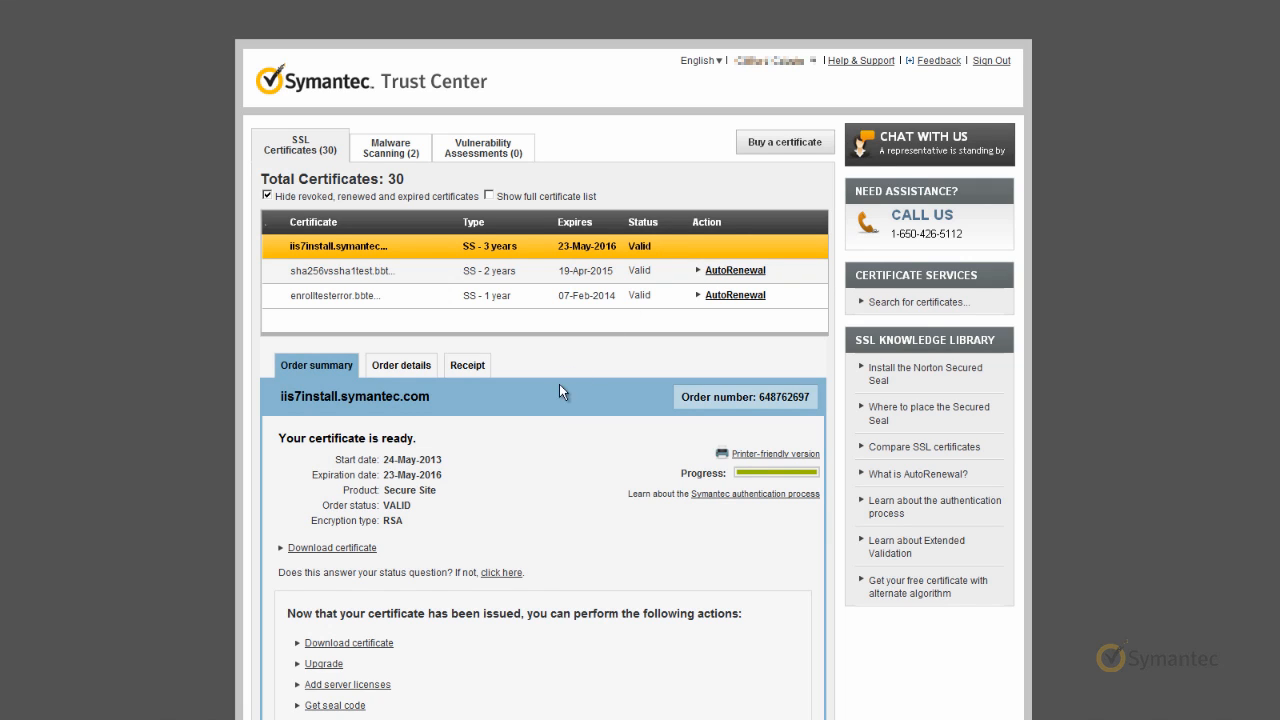
{"action": "mouse_move", "coordinate": [375, 555]}
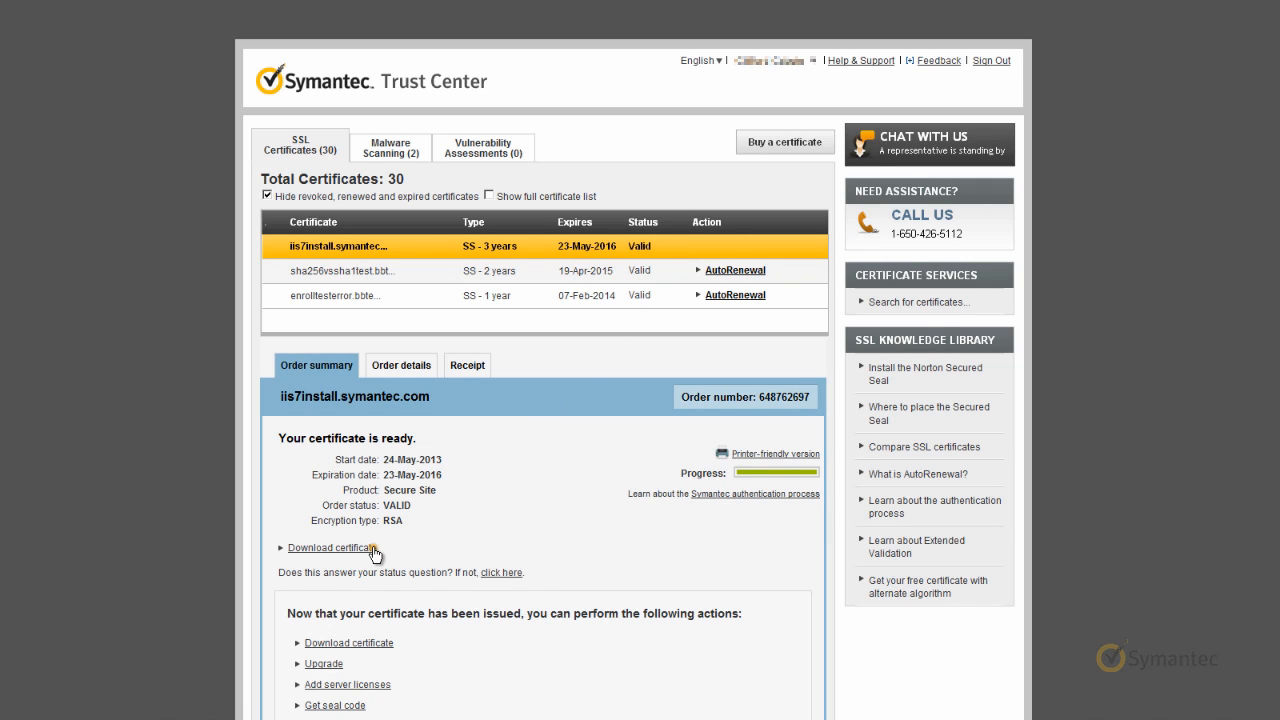
{"action": "left_click", "coordinate": [335, 548]}
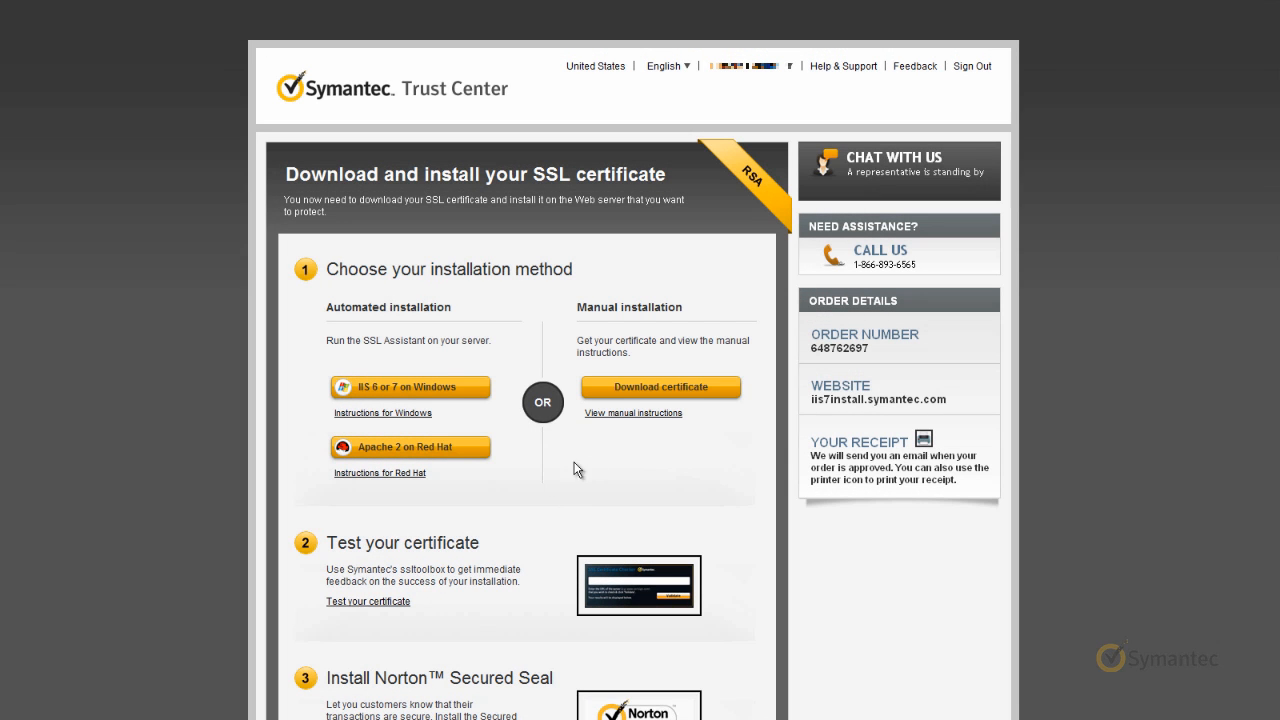
{"action": "mouse_move", "coordinate": [725, 398]}
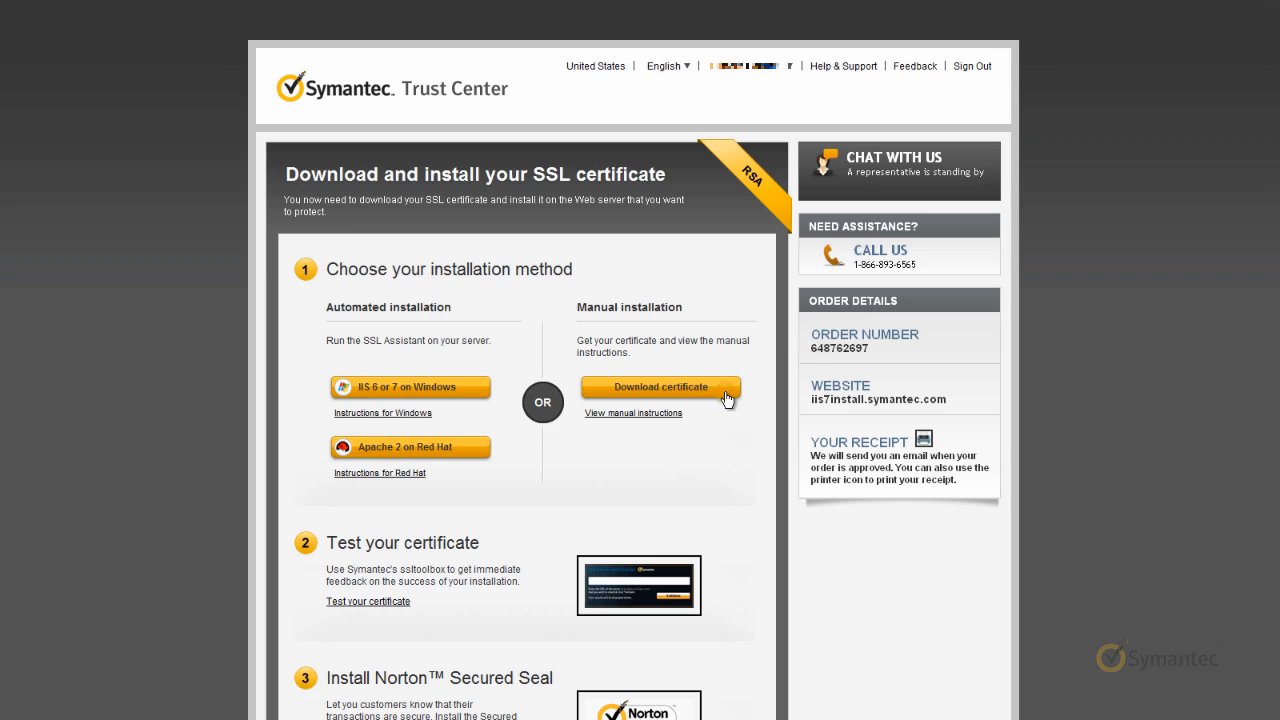
- Choose manual download and copy the full PKCS #7 certificate text
{"action": "left_click", "coordinate": [660, 387]}
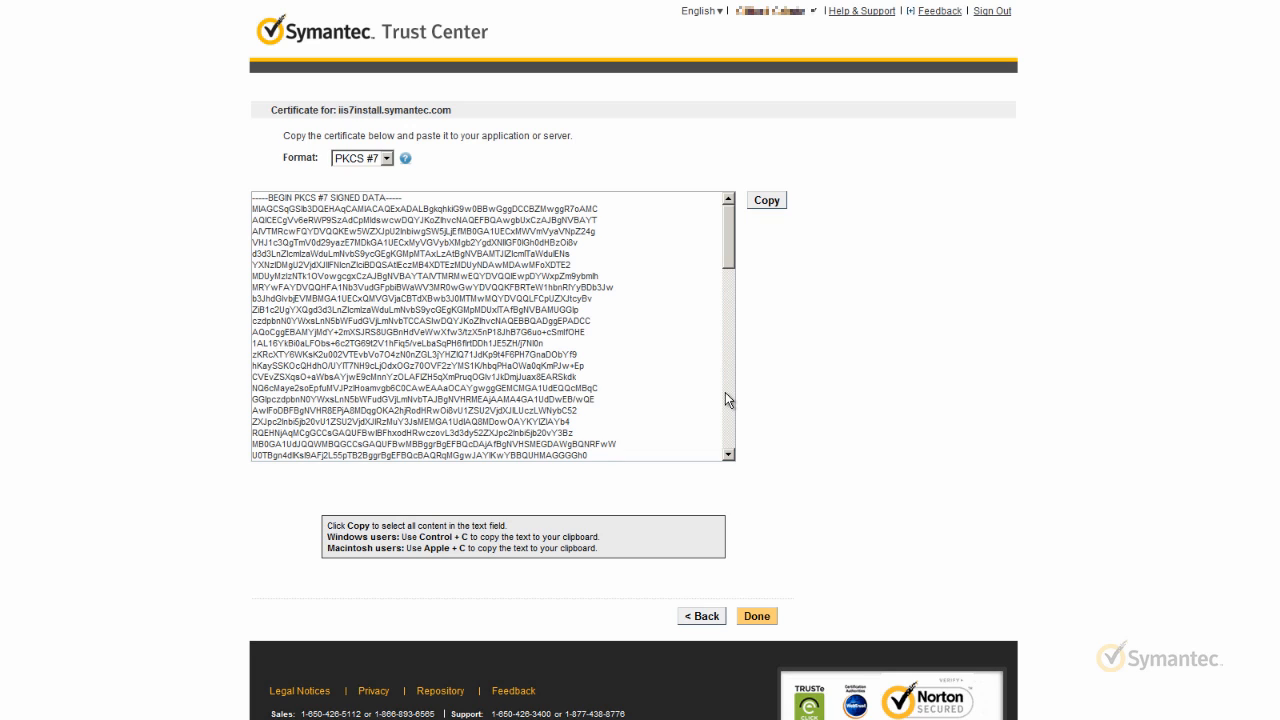
{"action": "mouse_move", "coordinate": [760, 300]}
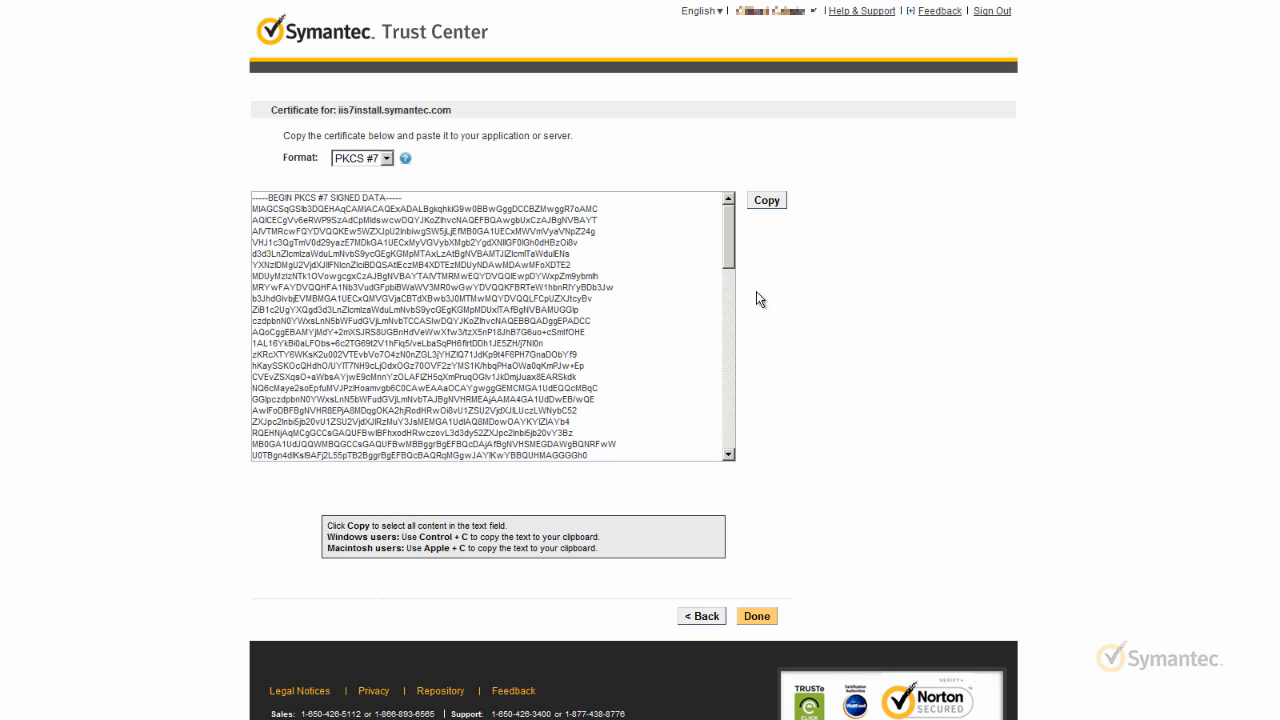
{"action": "left_click", "coordinate": [765, 200]}
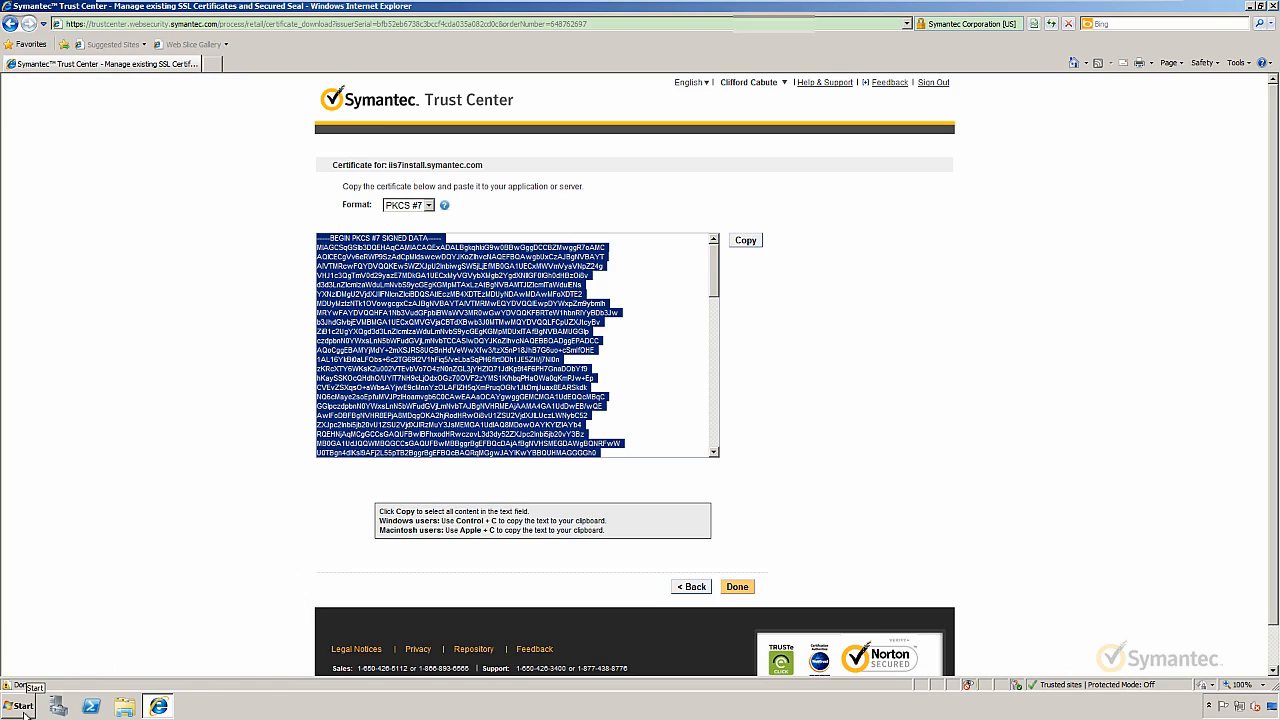
- Launch Notepad from the Start menu and paste in the certificate text
{"action": "left_click", "coordinate": [18, 705]}
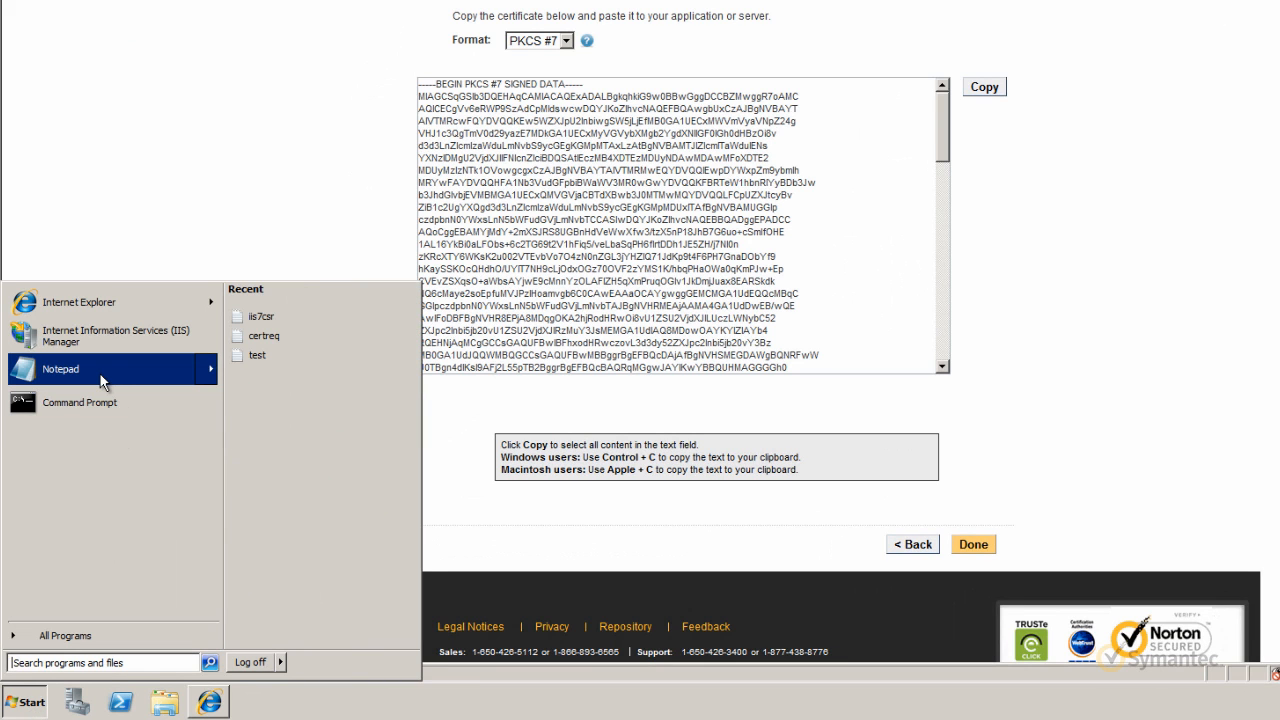
{"action": "left_click", "coordinate": [60, 369]}
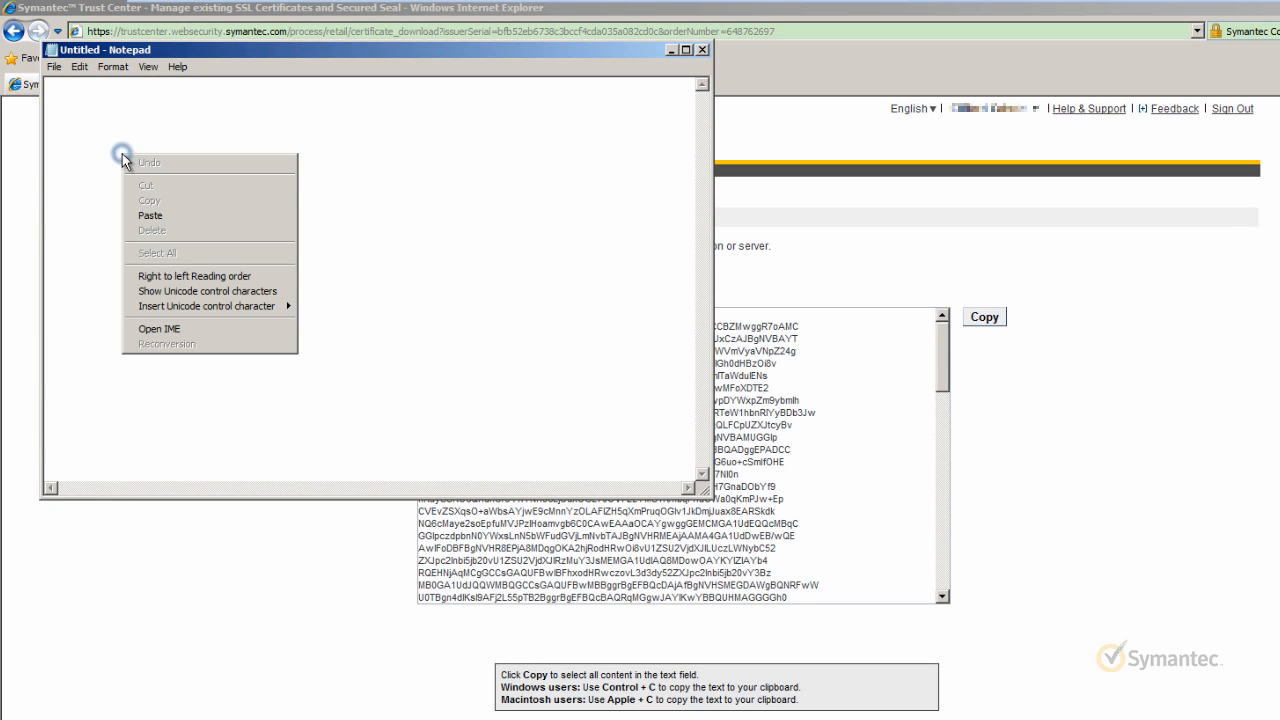
{"action": "mouse_move", "coordinate": [149, 215]}
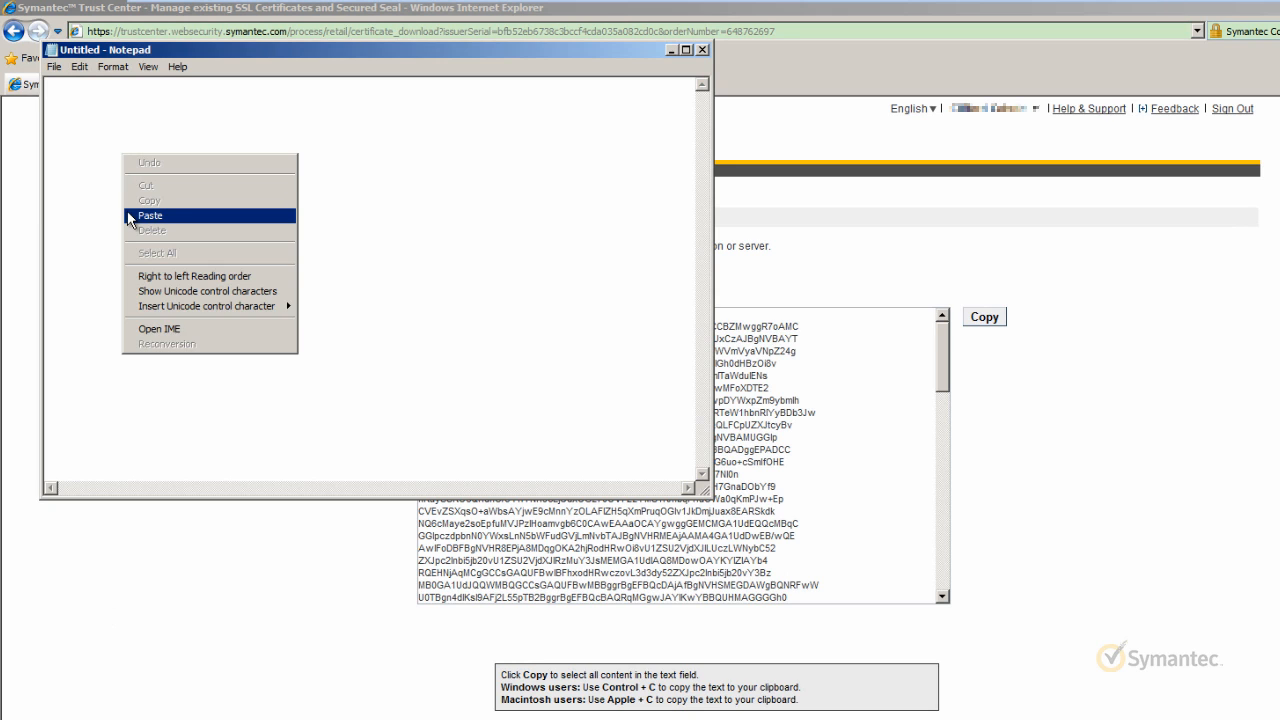
{"action": "left_click", "coordinate": [149, 215]}
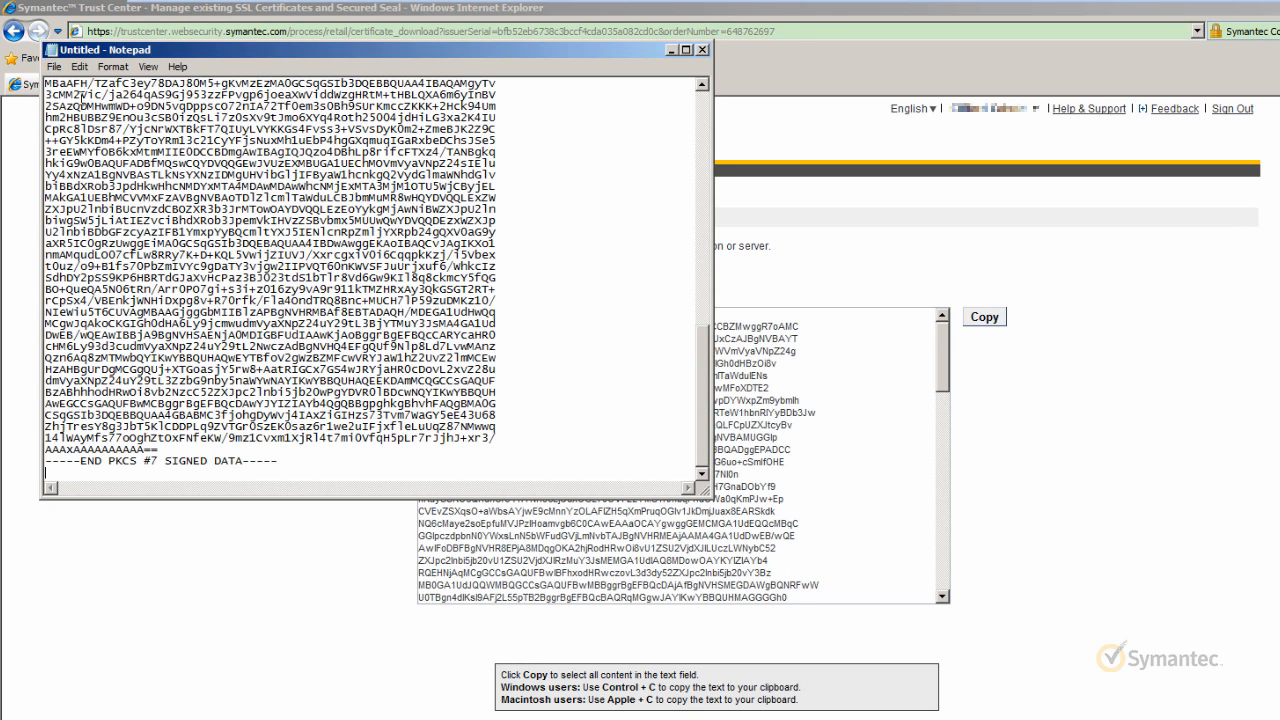
- Save the certificate text to the desktop as sslcert.p7b
{"action": "left_click", "coordinate": [54, 66]}
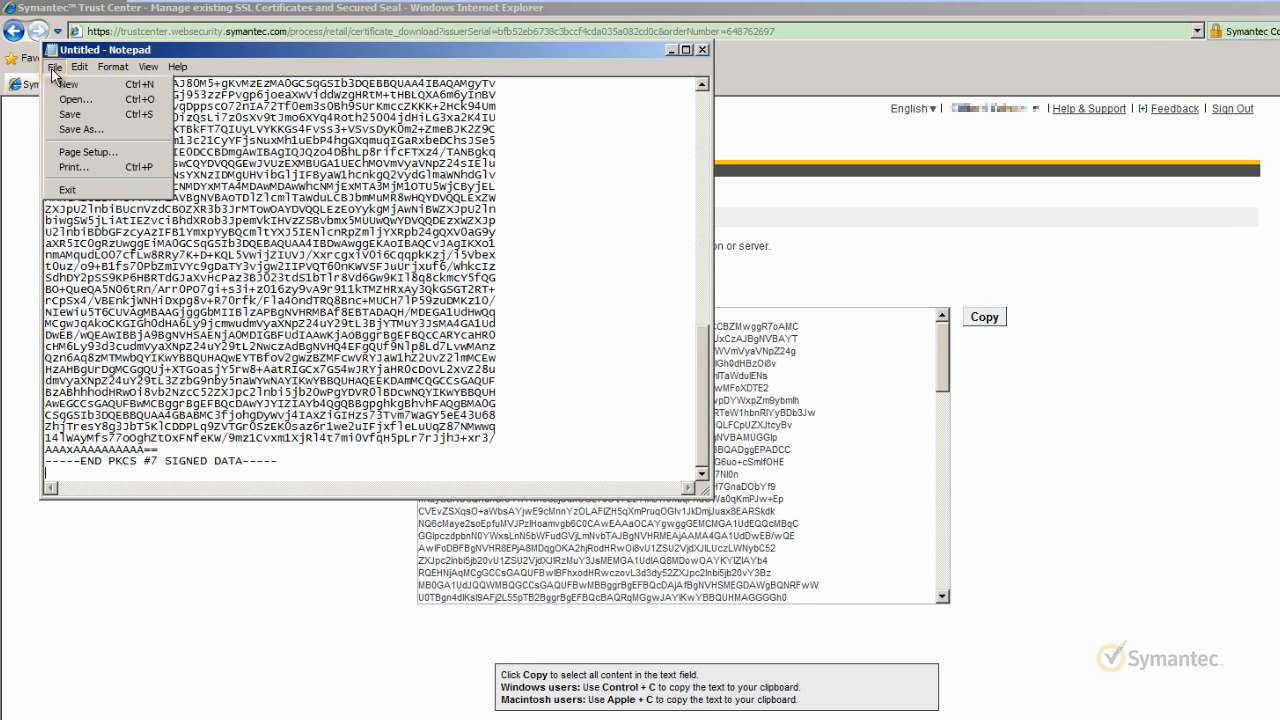
{"action": "mouse_move", "coordinate": [80, 130]}
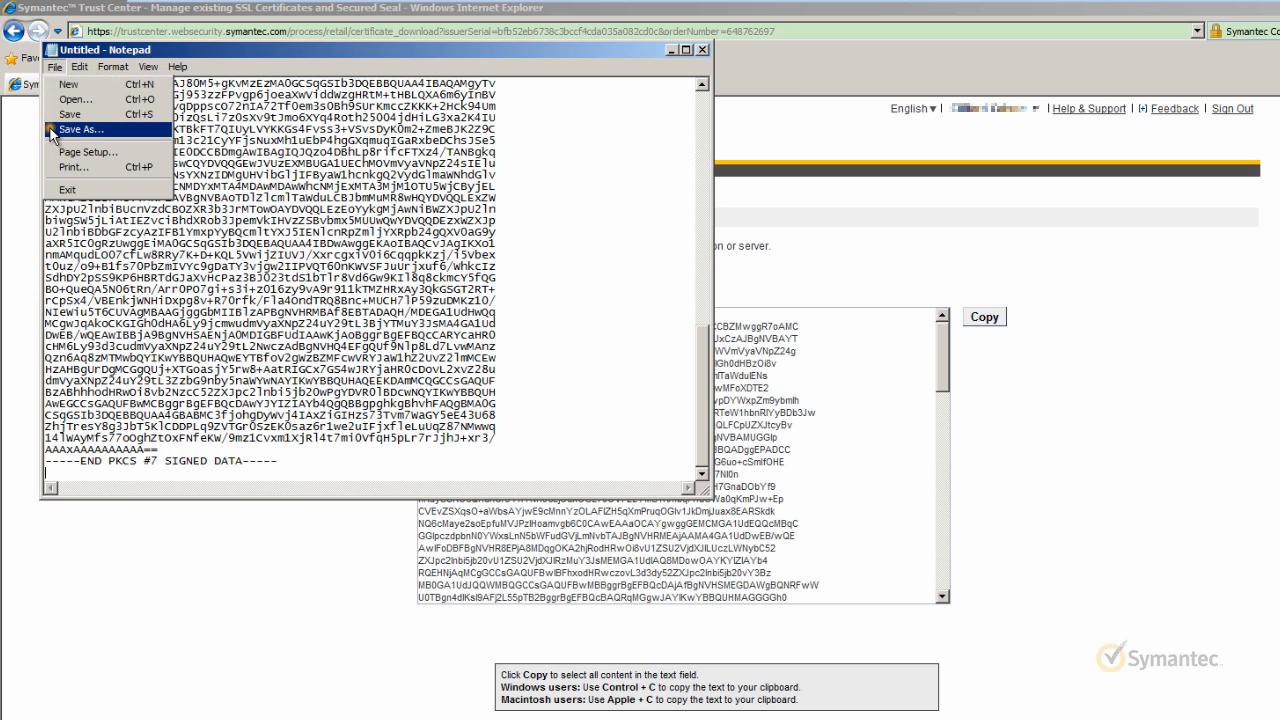
{"action": "left_click", "coordinate": [82, 129]}
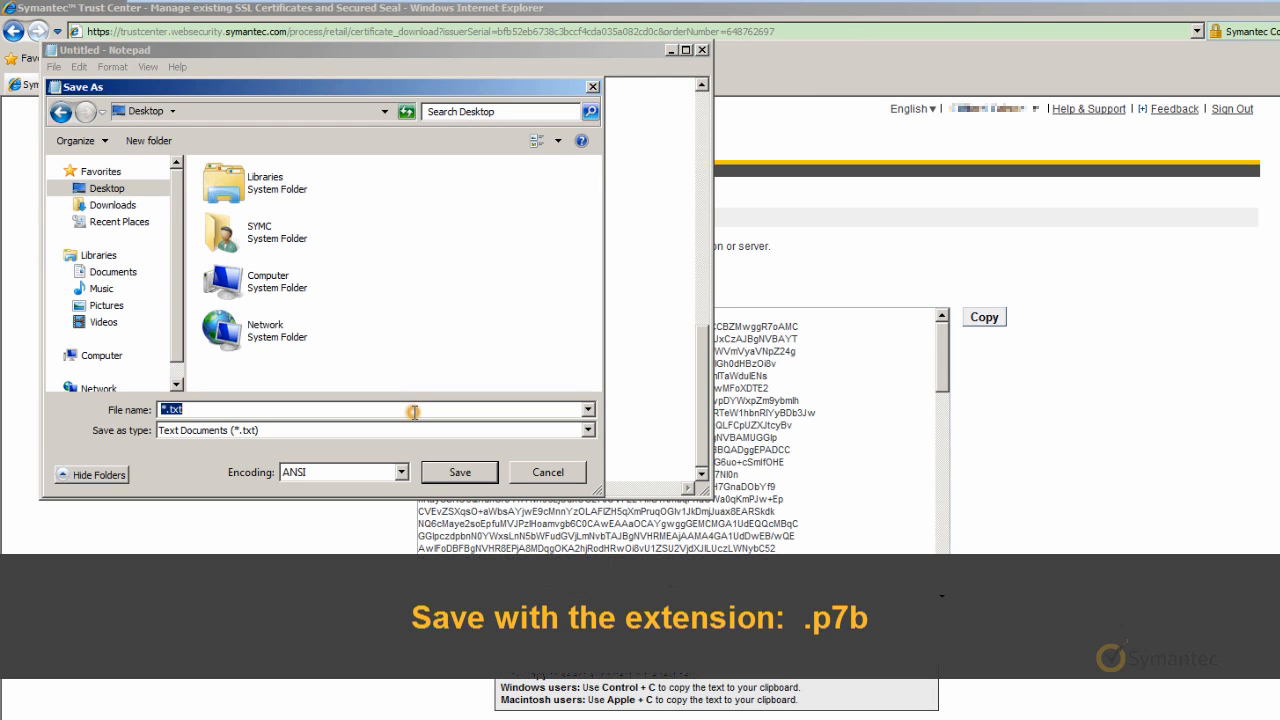
{"action": "type", "text": "sslcert.p"}
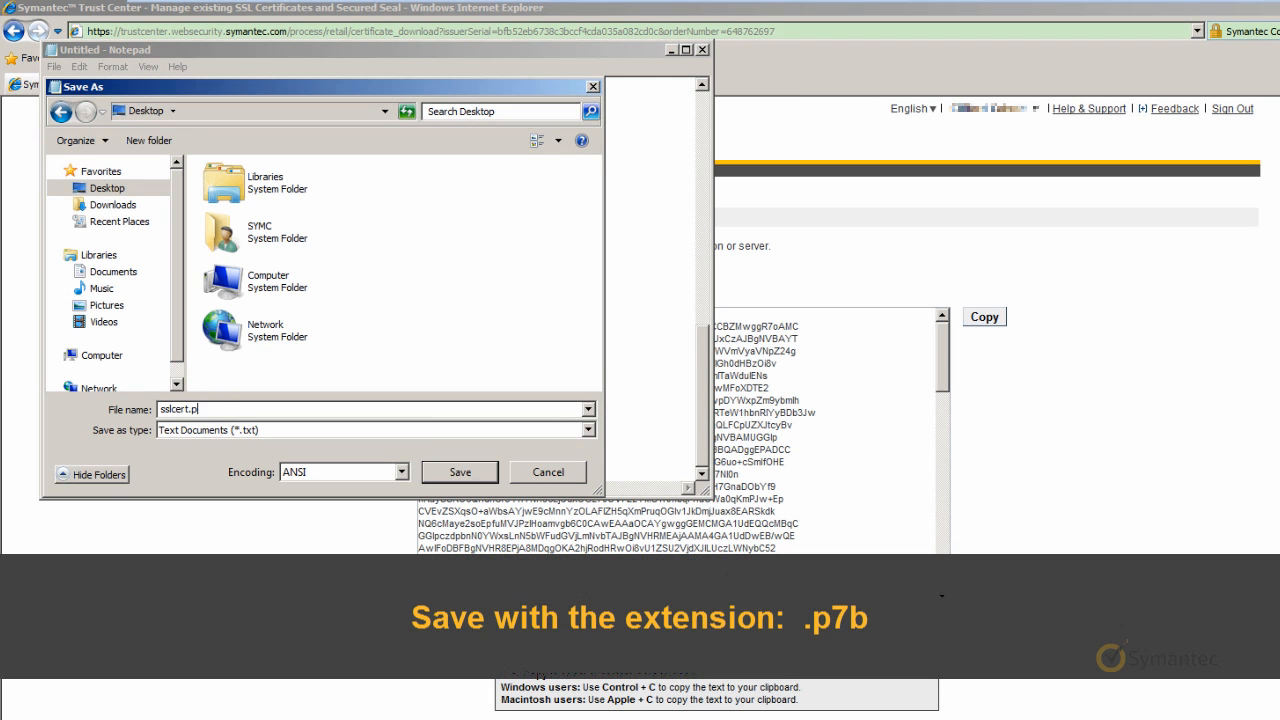
{"action": "type", "text": "b"}
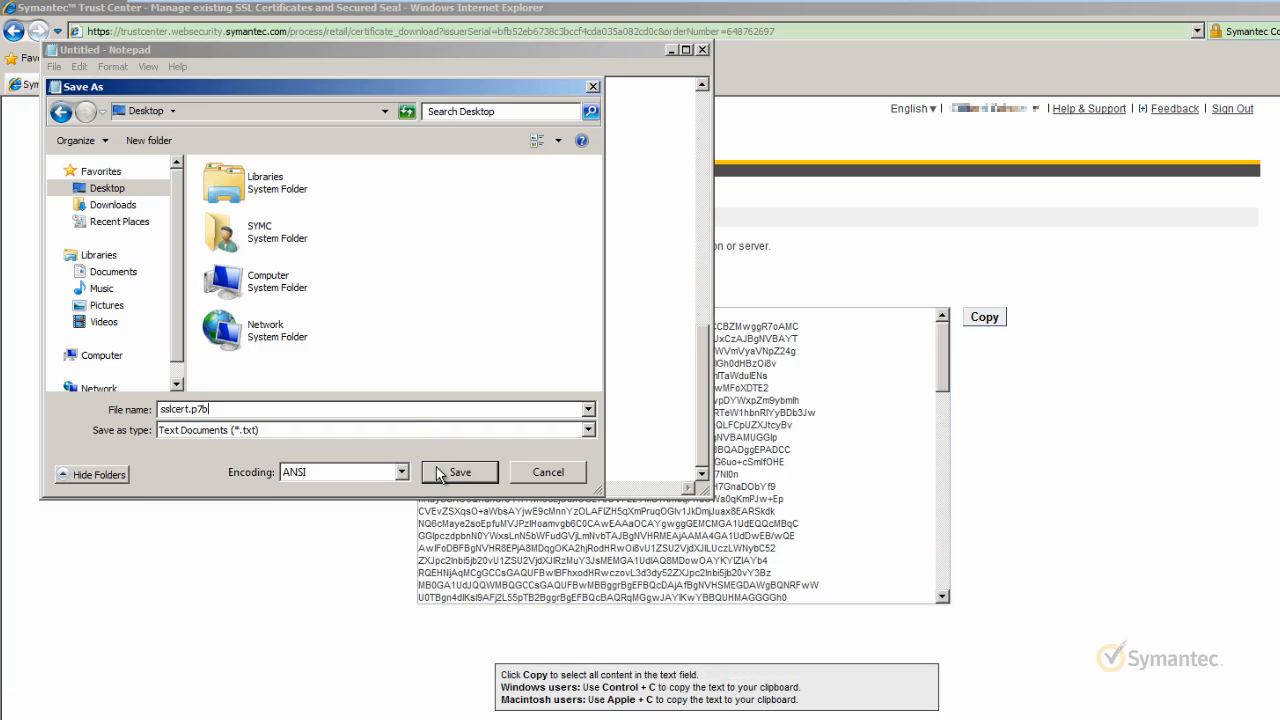
{"action": "left_click", "coordinate": [459, 472]}
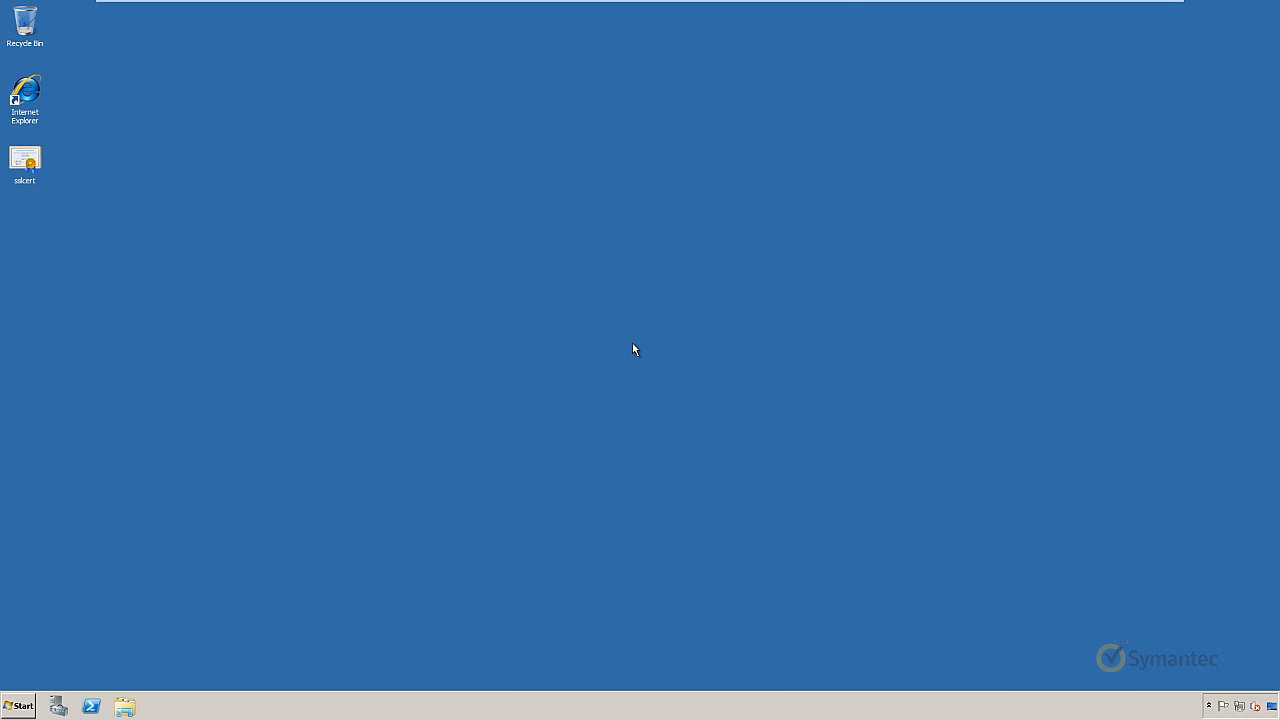
{"action": "mouse_move", "coordinate": [71, 686]}
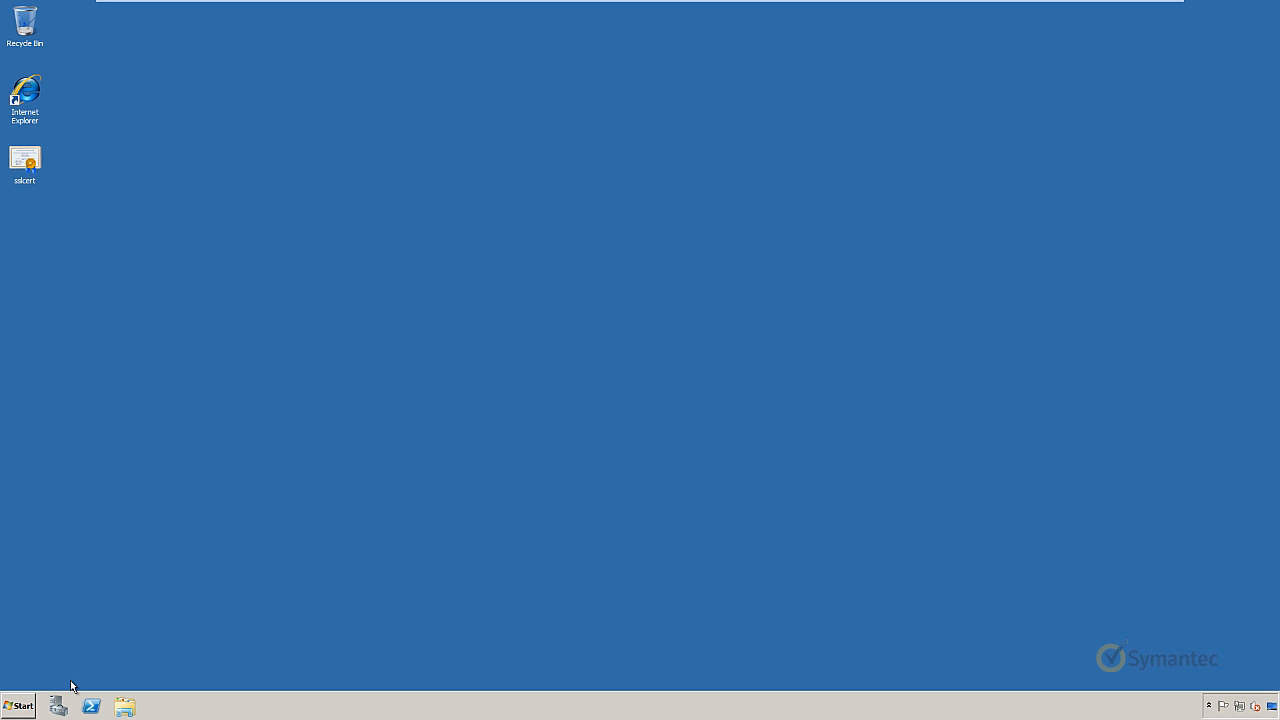
- Launch Internet Information Services (IIS) Manager from Start > Administrative Tools
{"action": "left_click", "coordinate": [18, 705]}
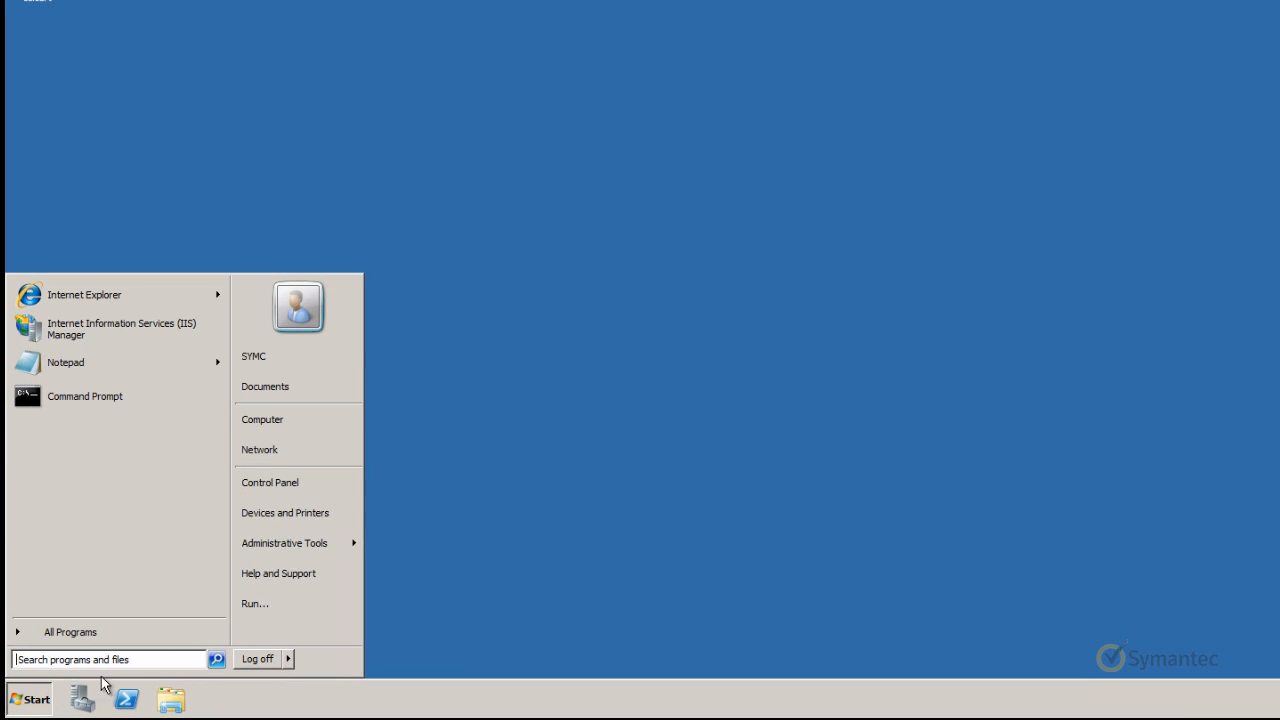
{"action": "left_click", "coordinate": [284, 542]}
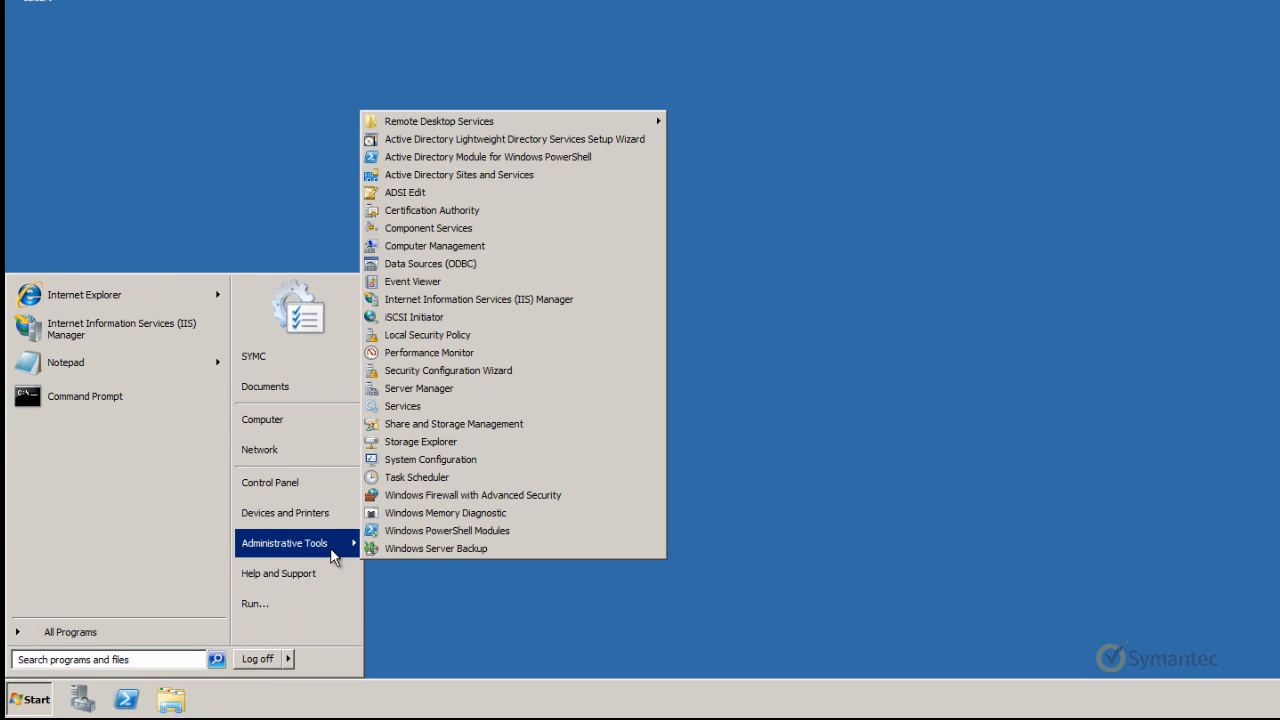
{"action": "mouse_move", "coordinate": [479, 299]}
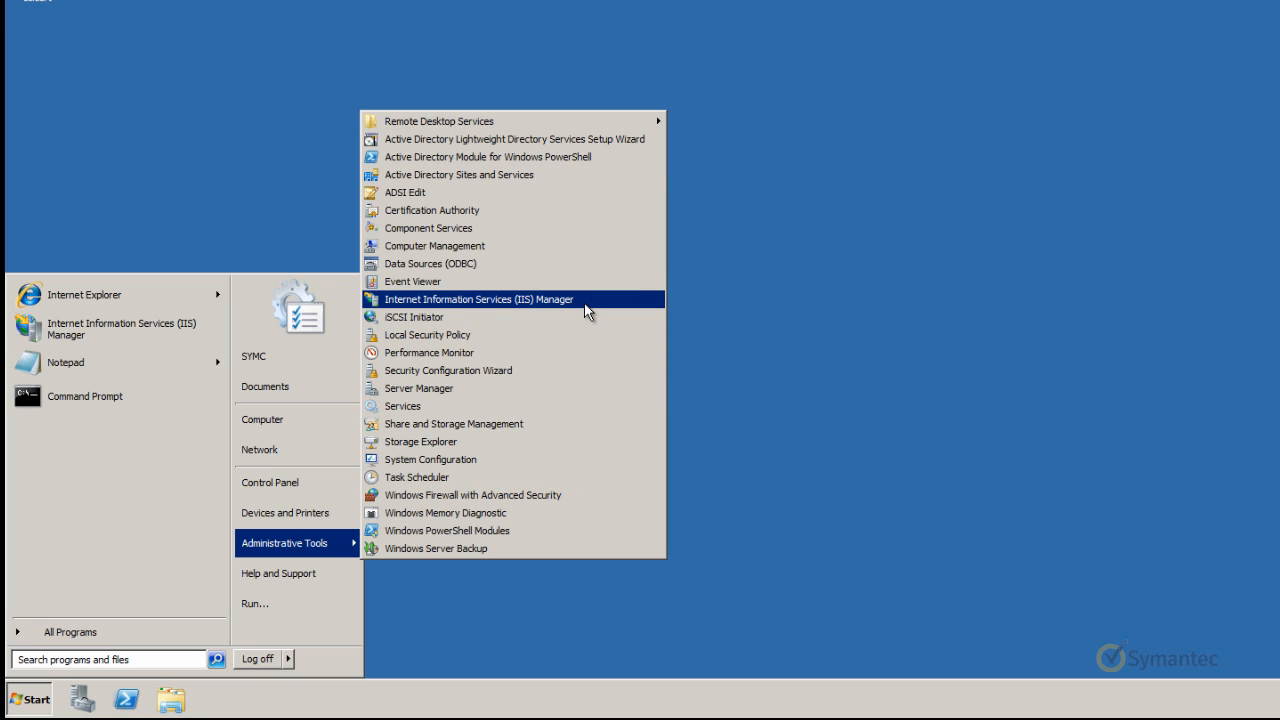
{"action": "left_click", "coordinate": [478, 299]}
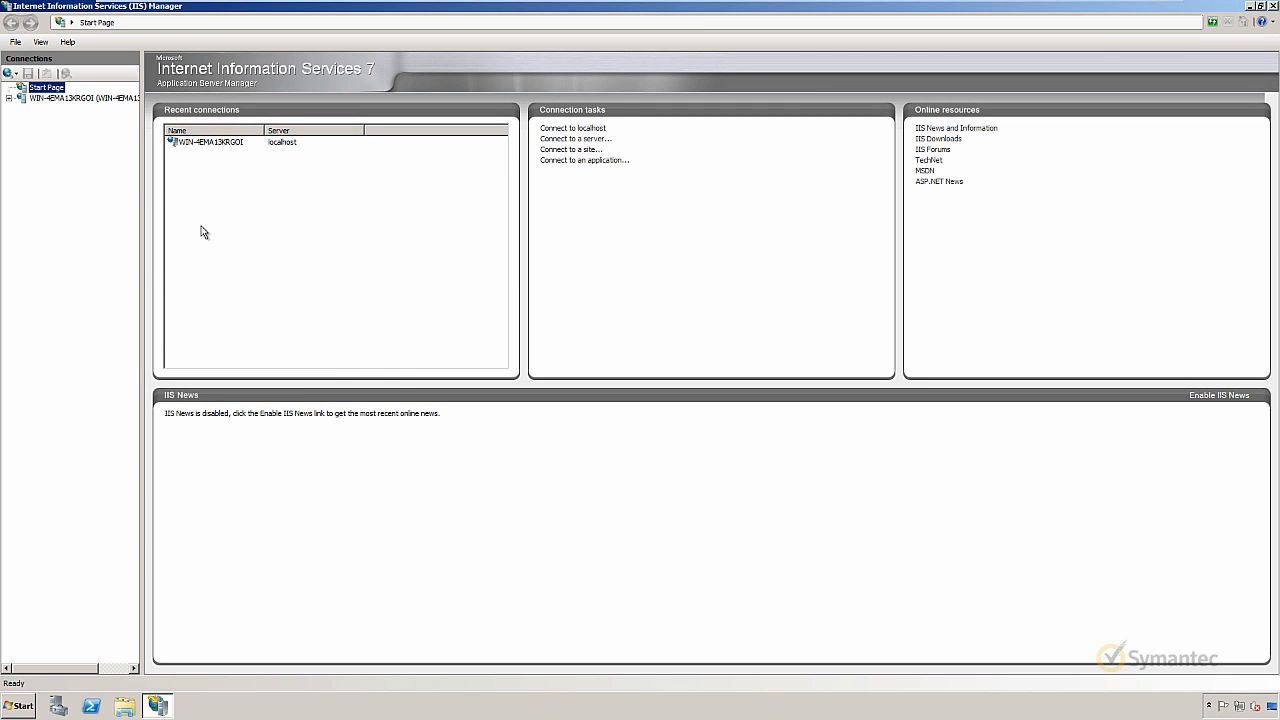
- Open the Server Certificates feature for server WIN-4EMA13KRGOI
{"action": "left_click", "coordinate": [60, 98]}
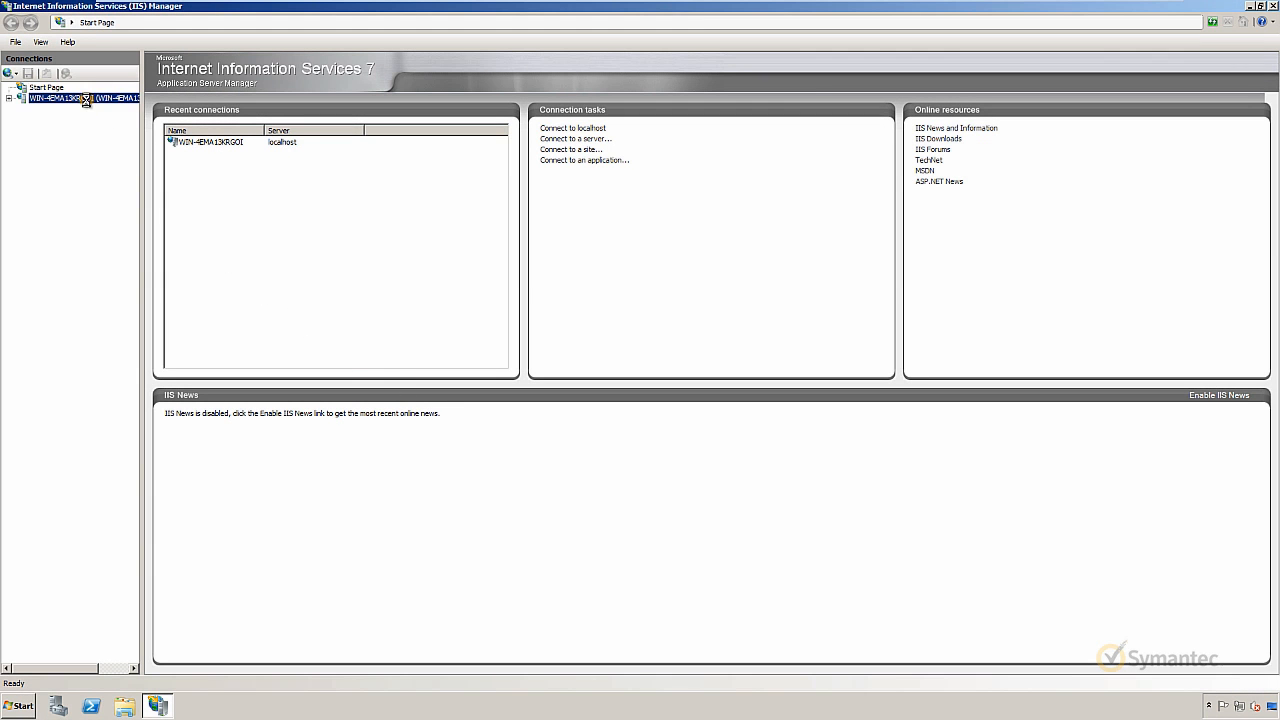
{"action": "left_click", "coordinate": [85, 97]}
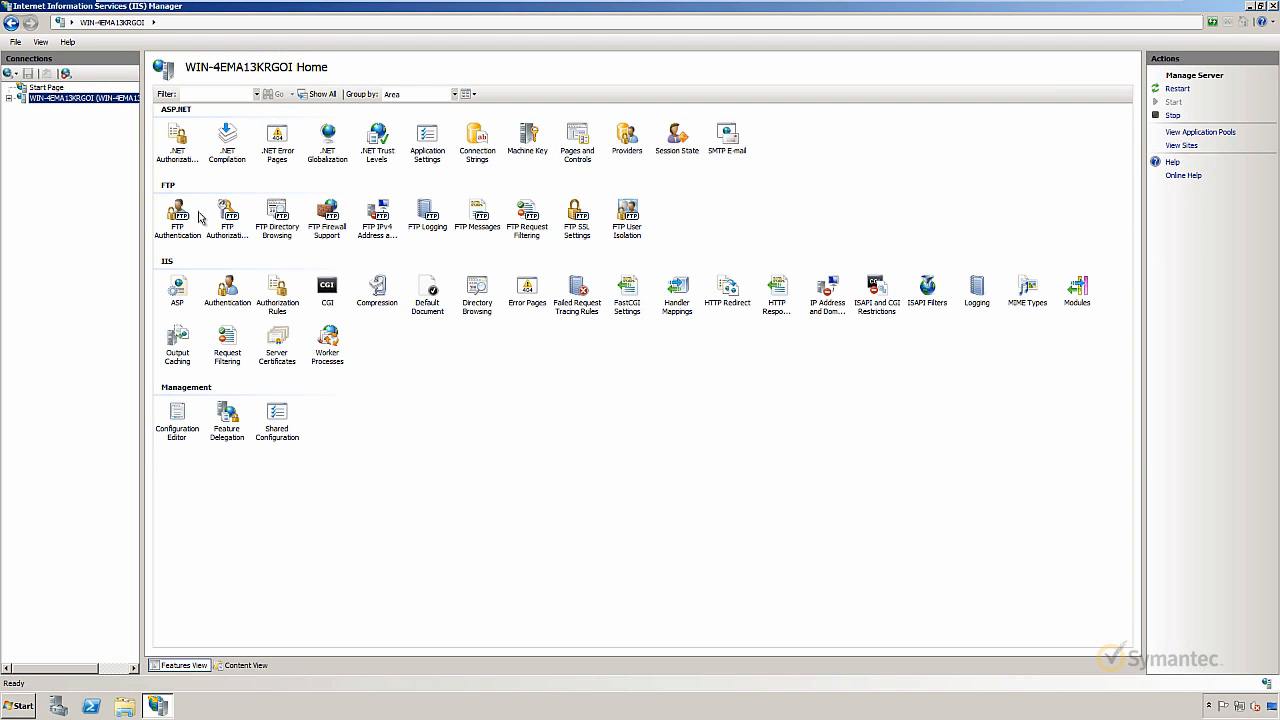
{"action": "left_click", "coordinate": [277, 345]}
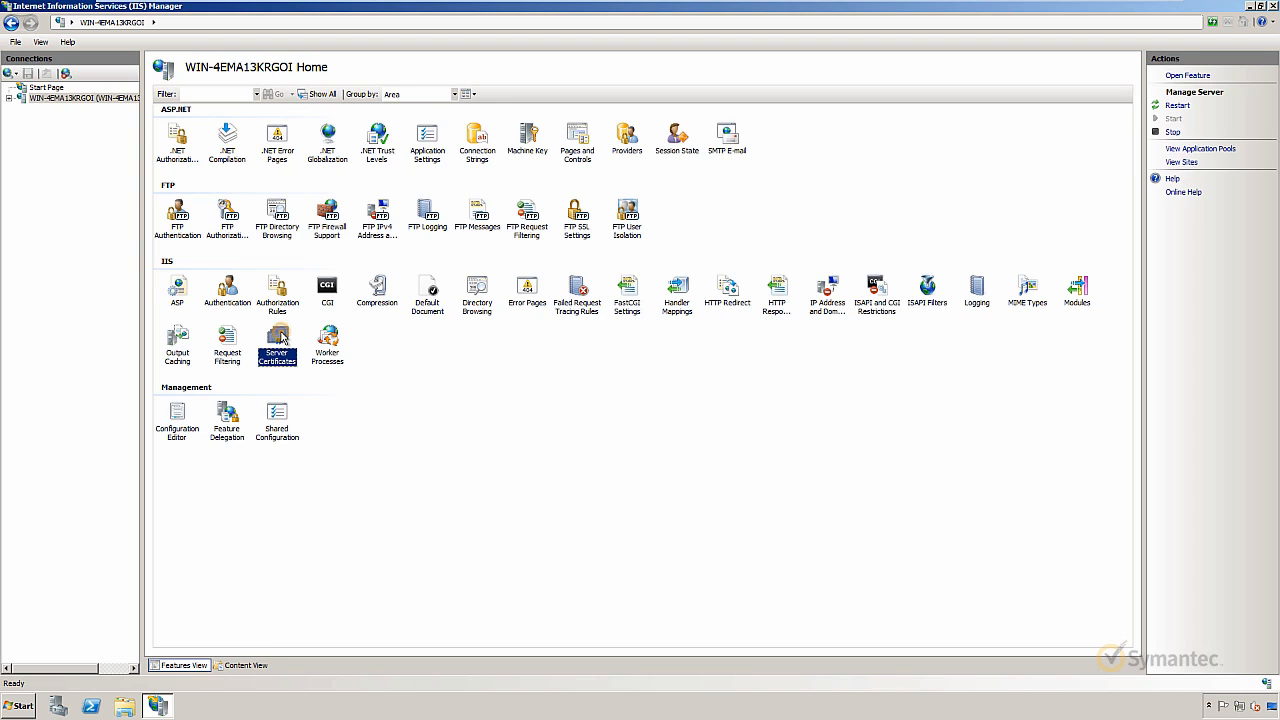
{"action": "double_click", "coordinate": [277, 345]}
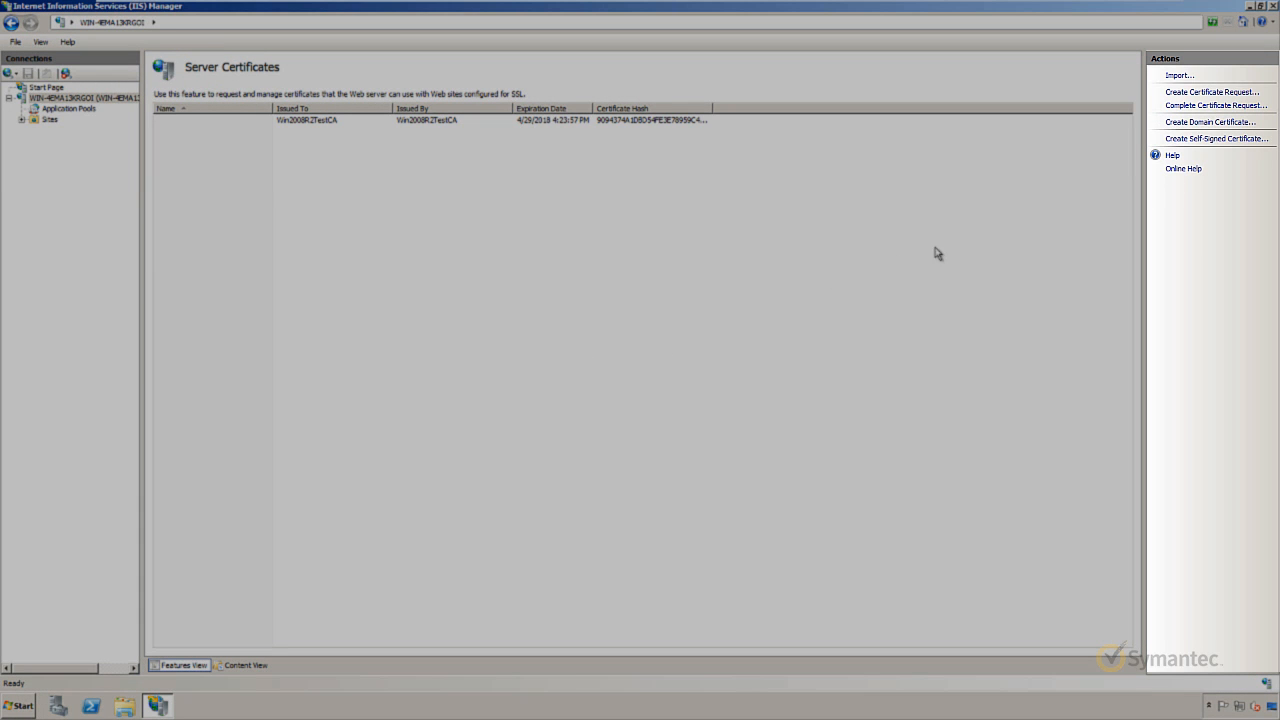
- Start Complete Certificate Request and select sslcert.p7b from the Desktop, showing all file types
{"action": "left_click", "coordinate": [1216, 105]}
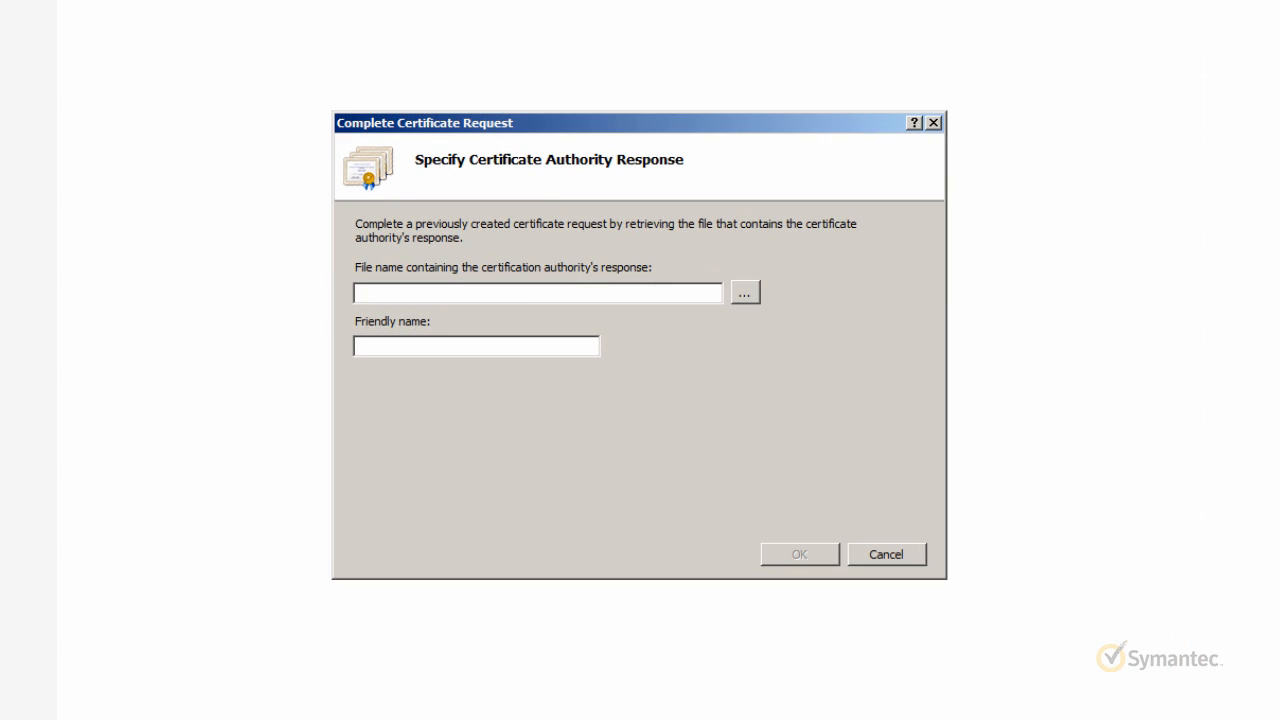
{"action": "mouse_move", "coordinate": [768, 302]}
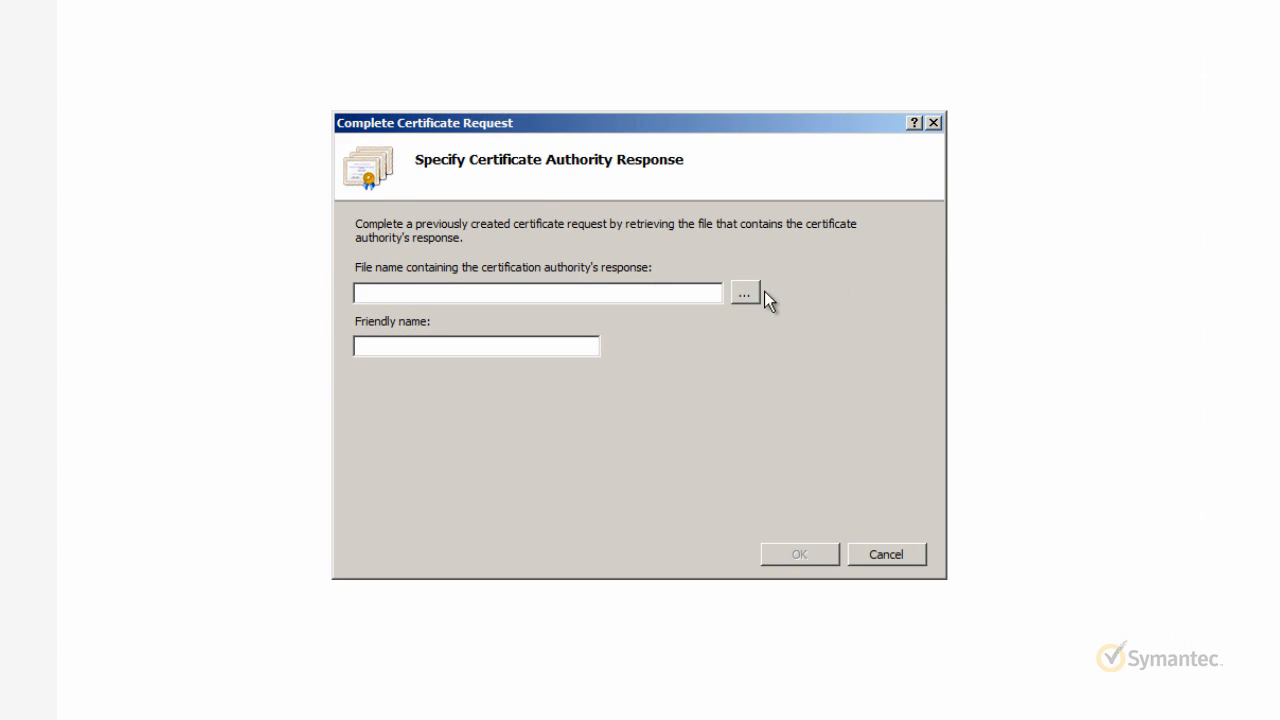
{"action": "left_click", "coordinate": [744, 292]}
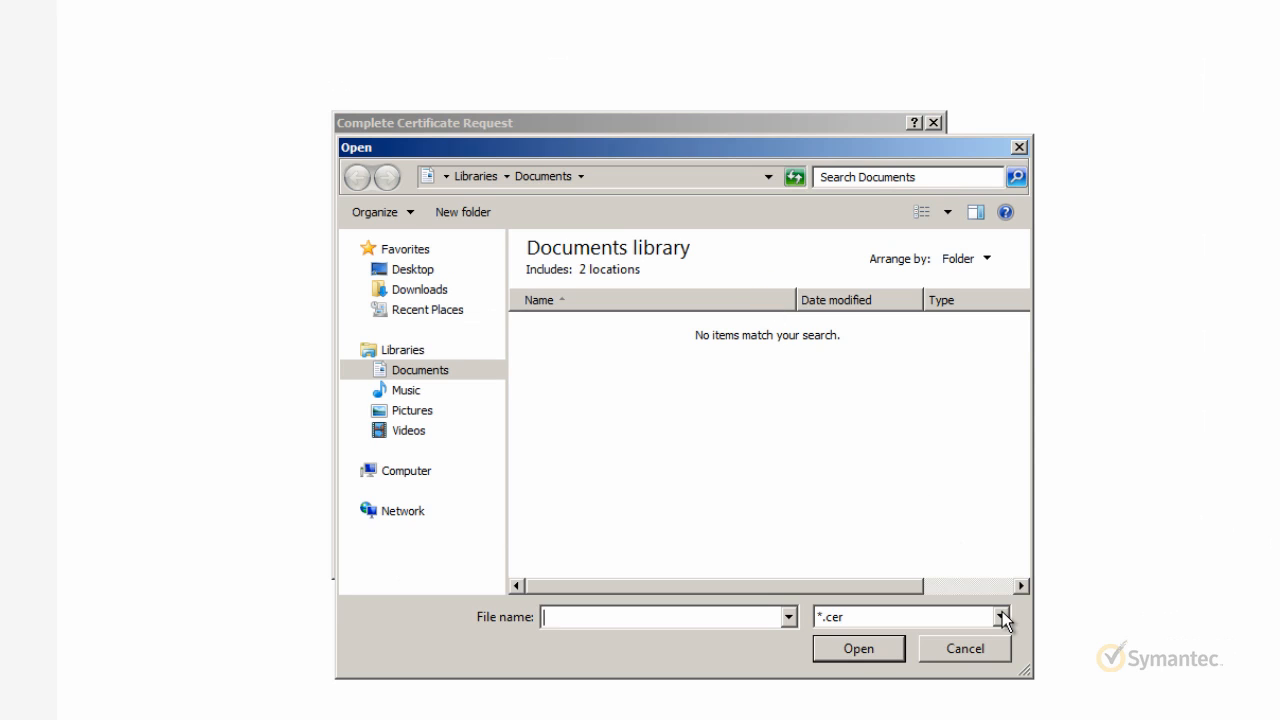
{"action": "left_click", "coordinate": [997, 616]}
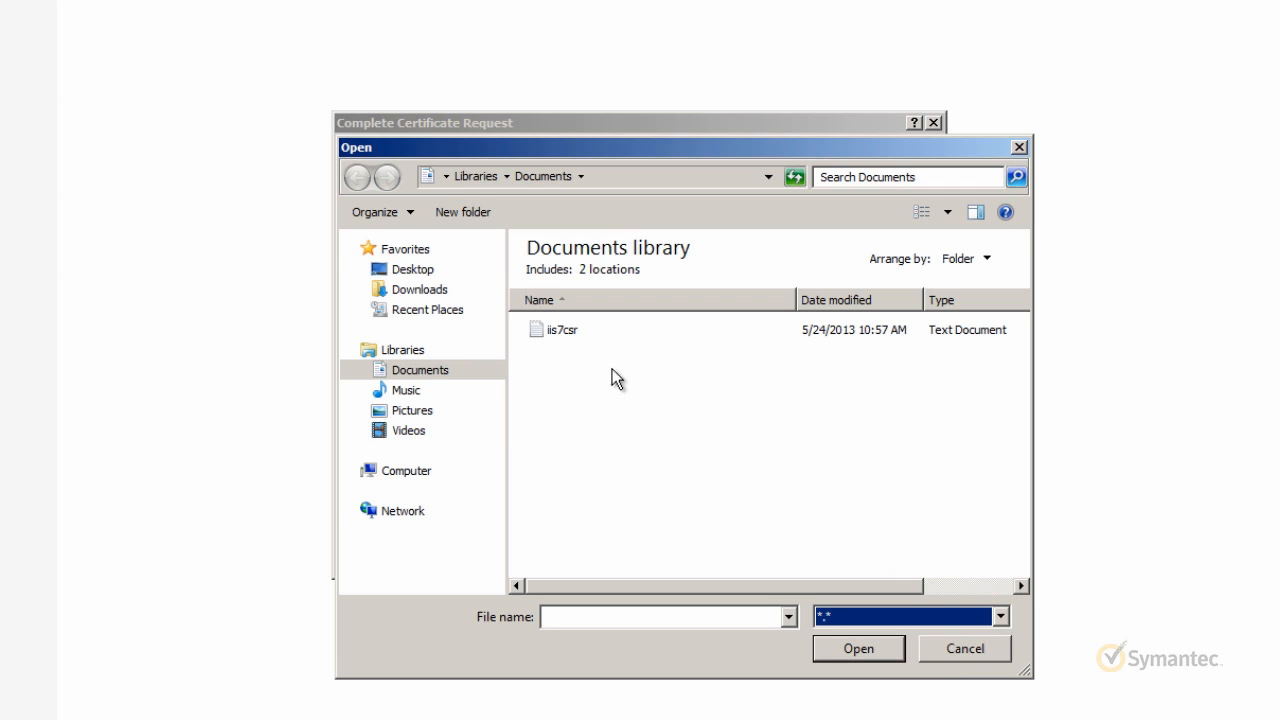
{"action": "left_click", "coordinate": [412, 269]}
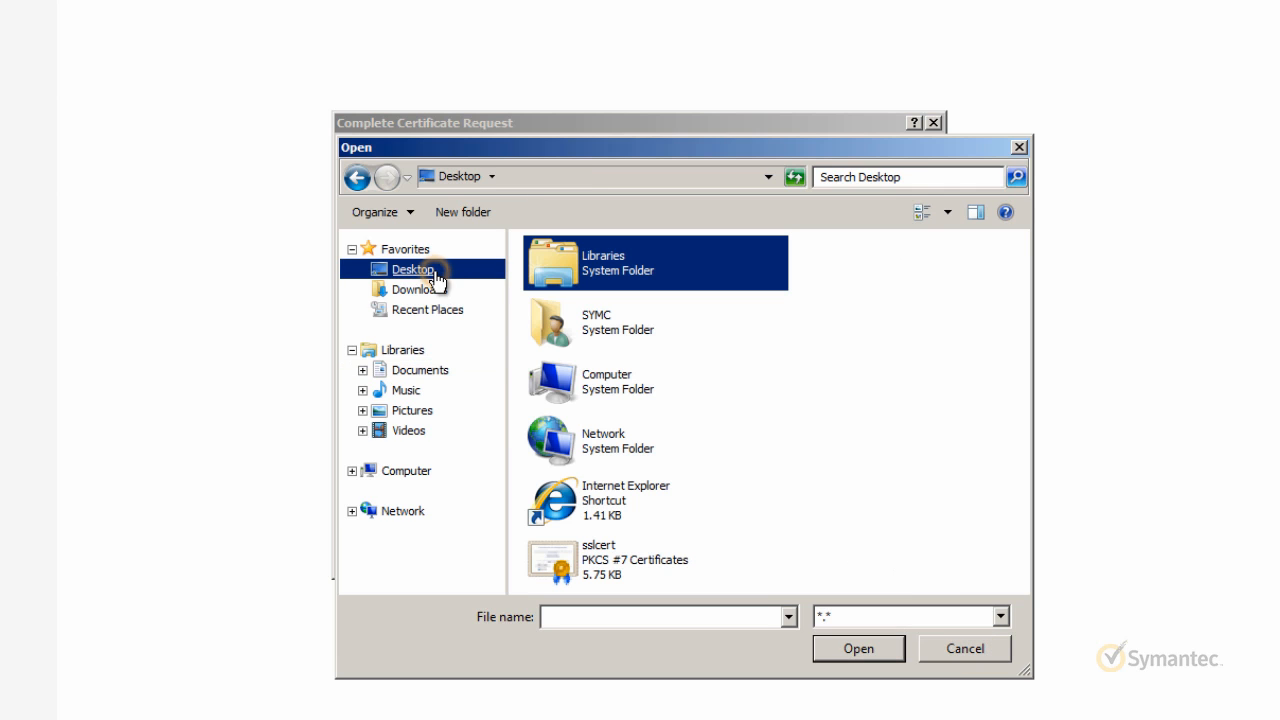
{"action": "mouse_move", "coordinate": [549, 555]}
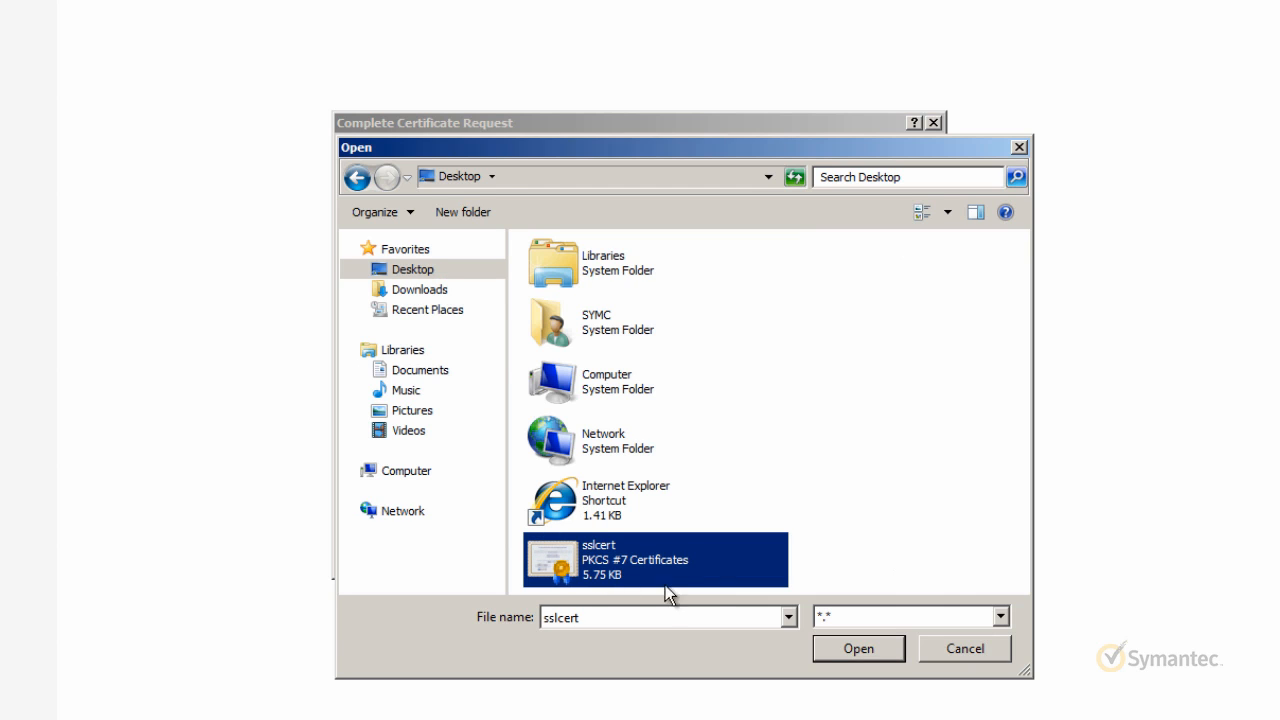
{"action": "left_click", "coordinate": [857, 648]}
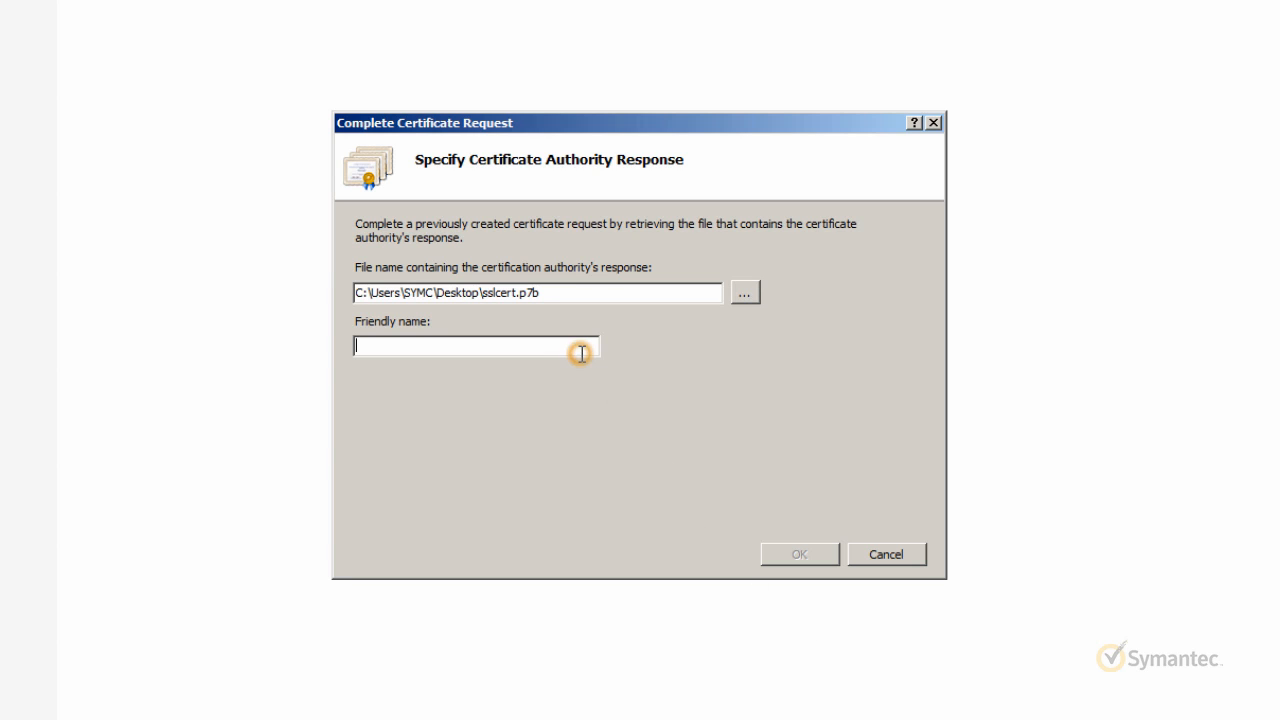
- Enter friendly name SSLCertificate2013, submit, and dismiss the 'cannot find the certificate request' error
{"action": "type", "text": "SSLCe"}
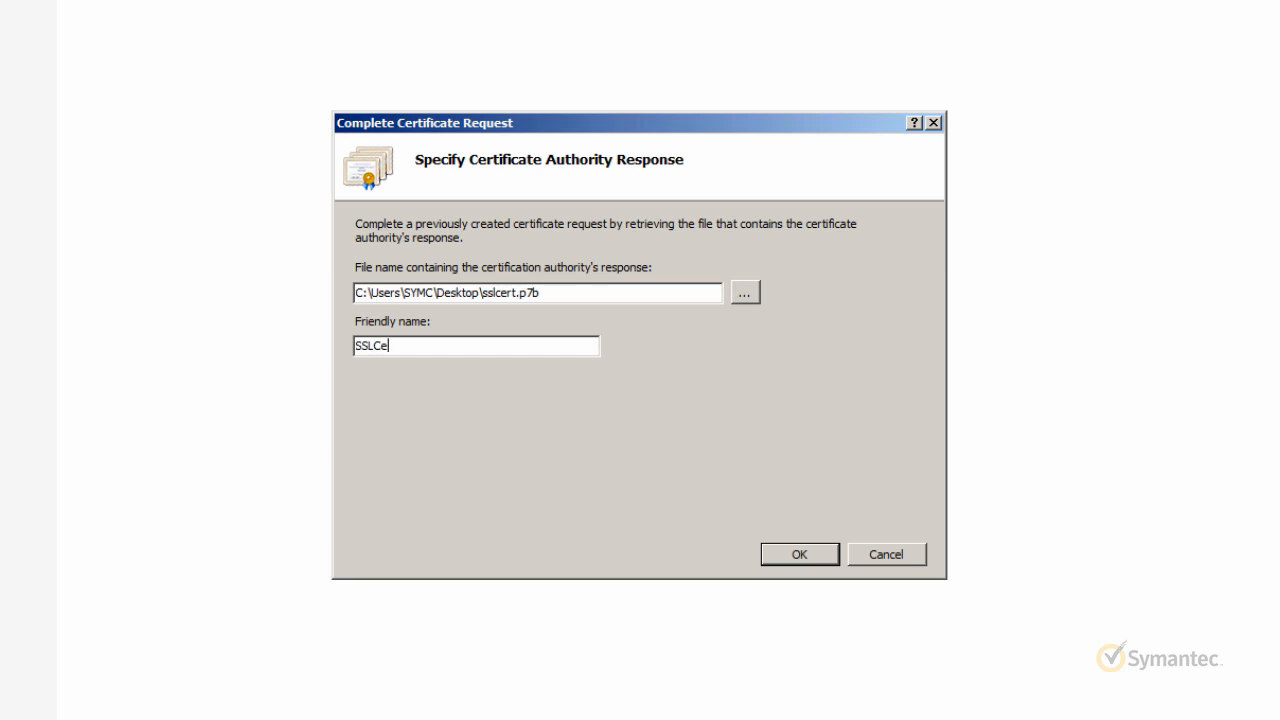
{"action": "type", "text": "rtificate20"}
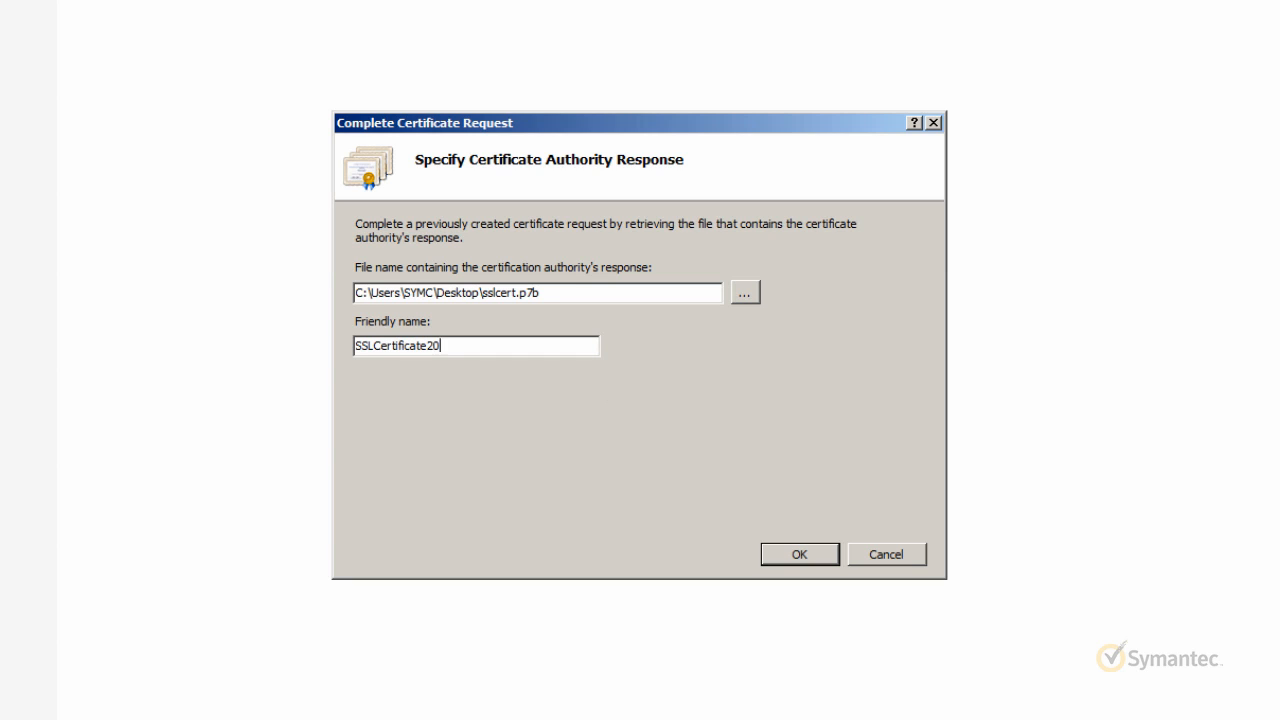
{"action": "type", "text": "13"}
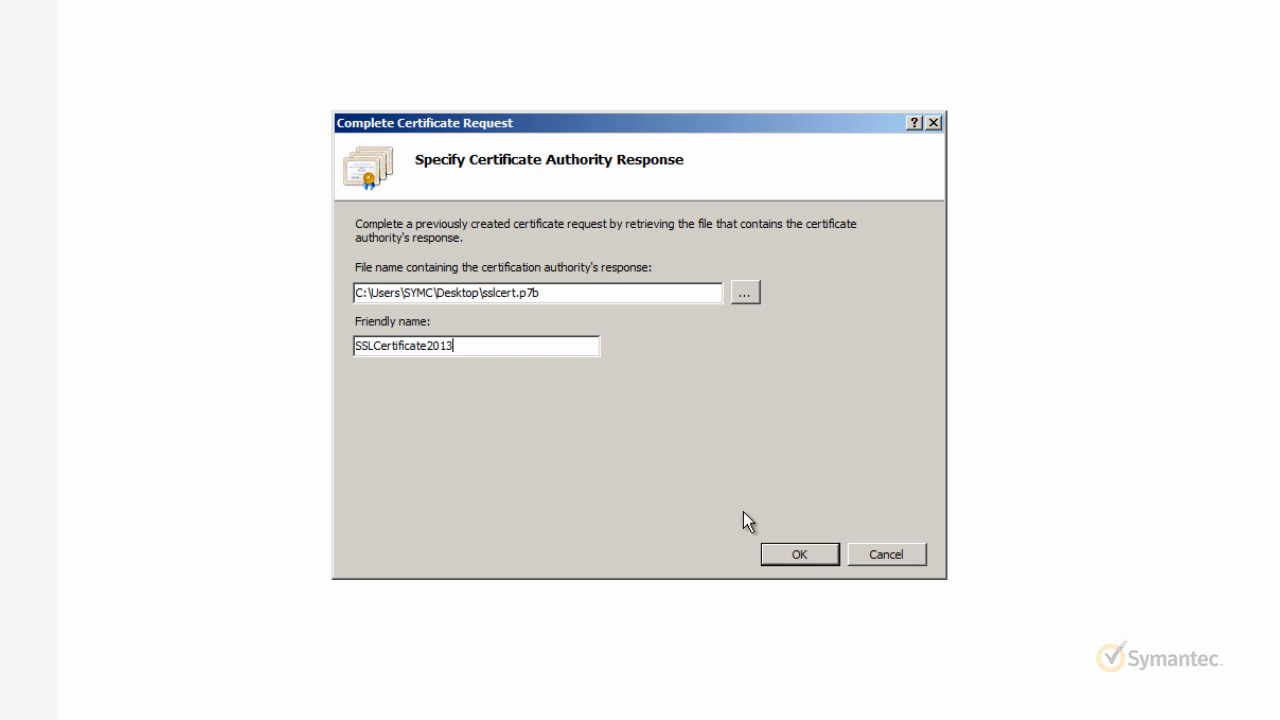
{"action": "left_click", "coordinate": [798, 554]}
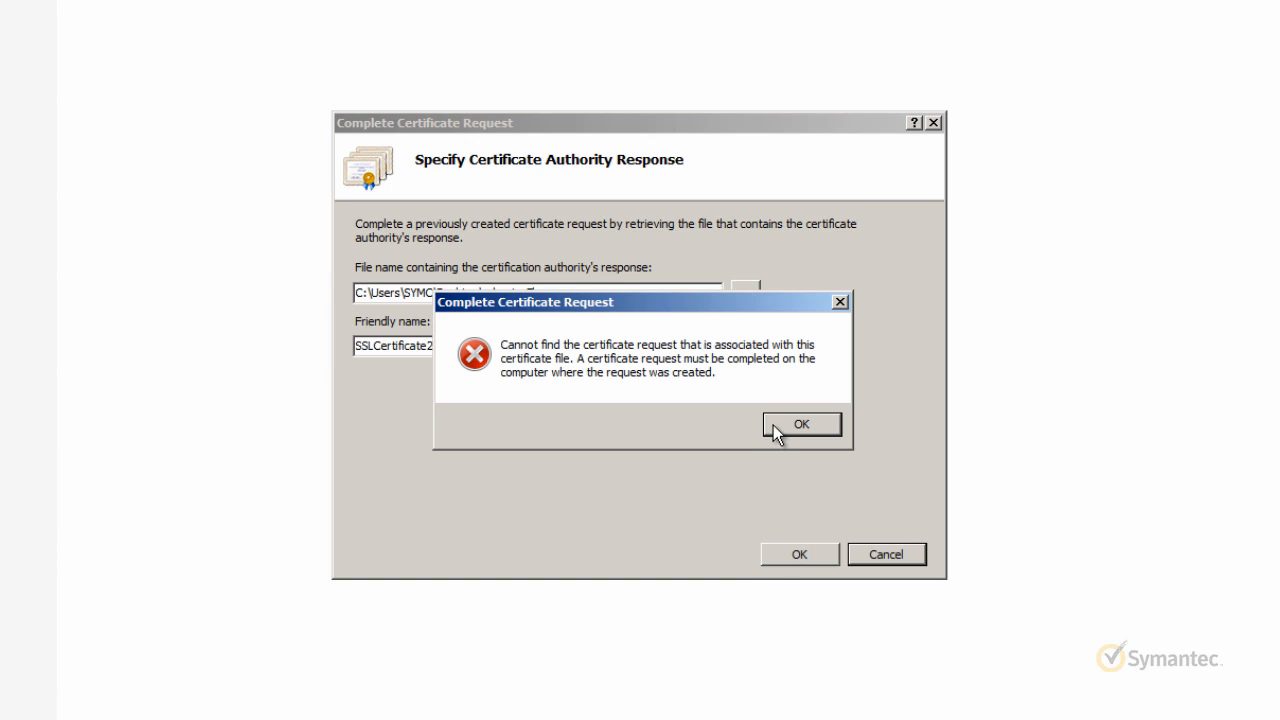
{"action": "left_click", "coordinate": [801, 423]}
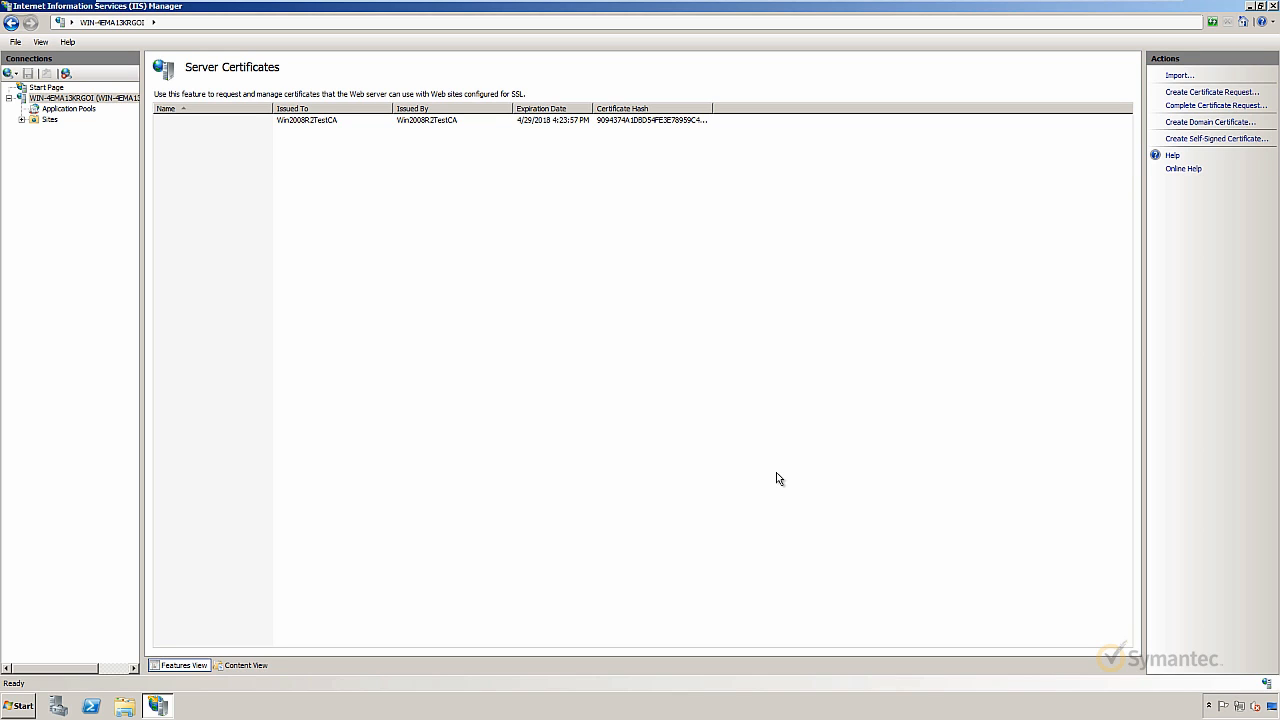
{"action": "mouse_move", "coordinate": [1163, 110]}
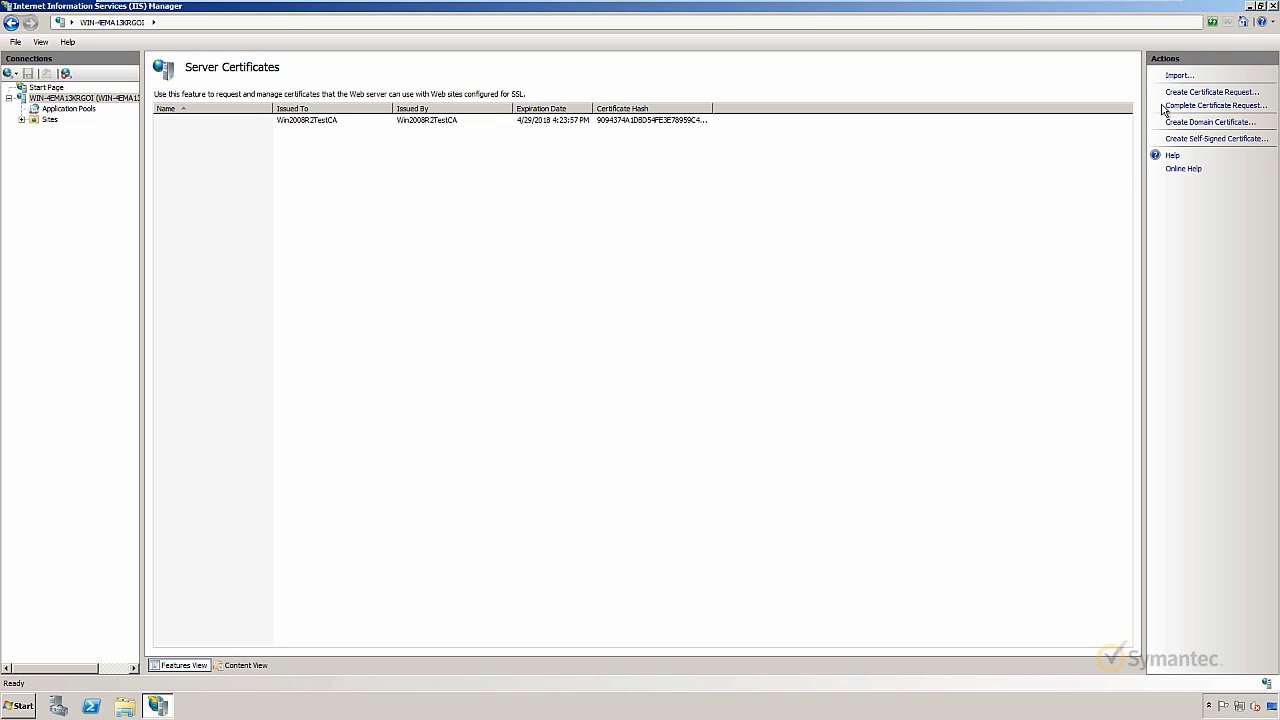
- Inspect the VeriSign-issued iis7install.symantec.com certificate's details, confirming it has a private key
{"action": "left_click", "coordinate": [1212, 22]}
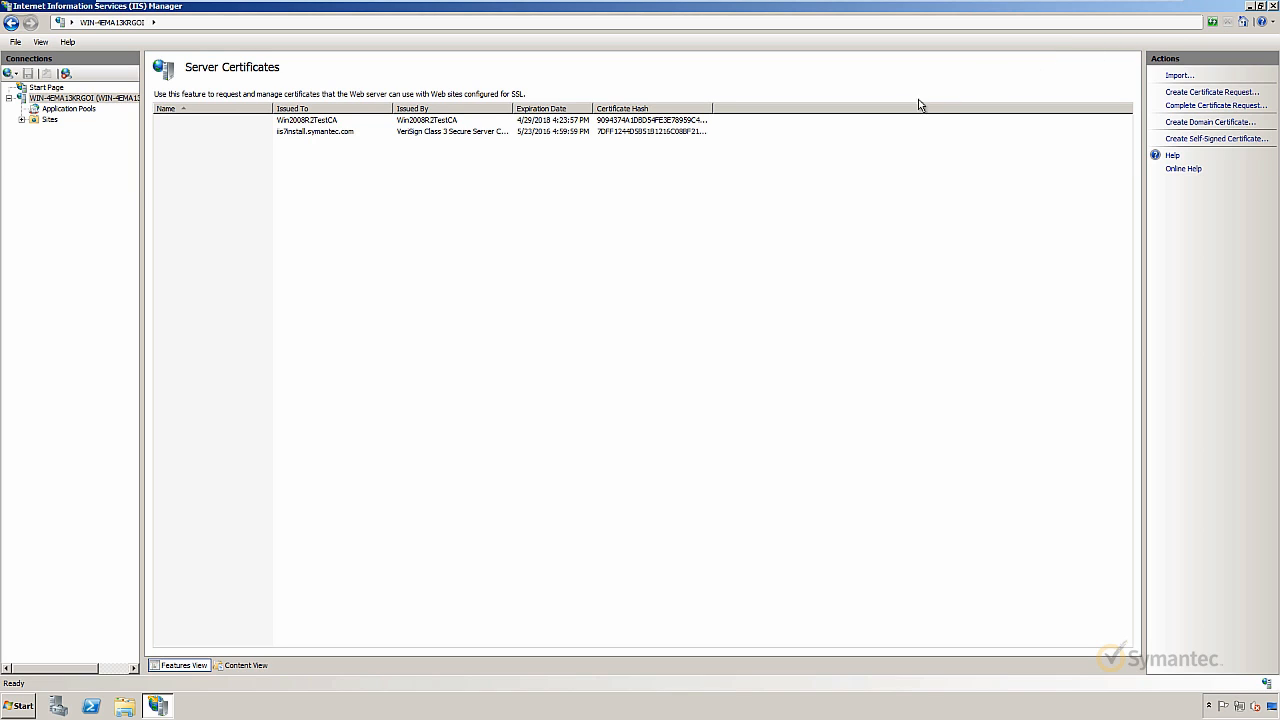
{"action": "mouse_move", "coordinate": [708, 138]}
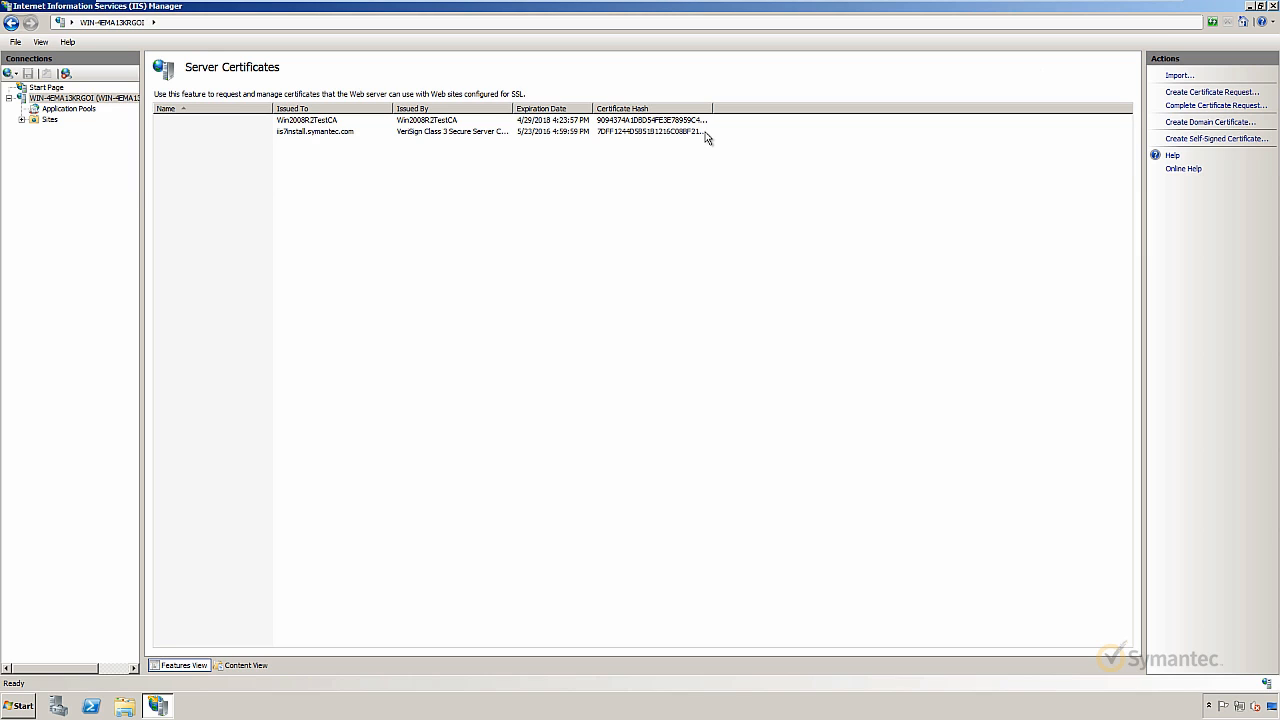
{"action": "double_click", "coordinate": [314, 131]}
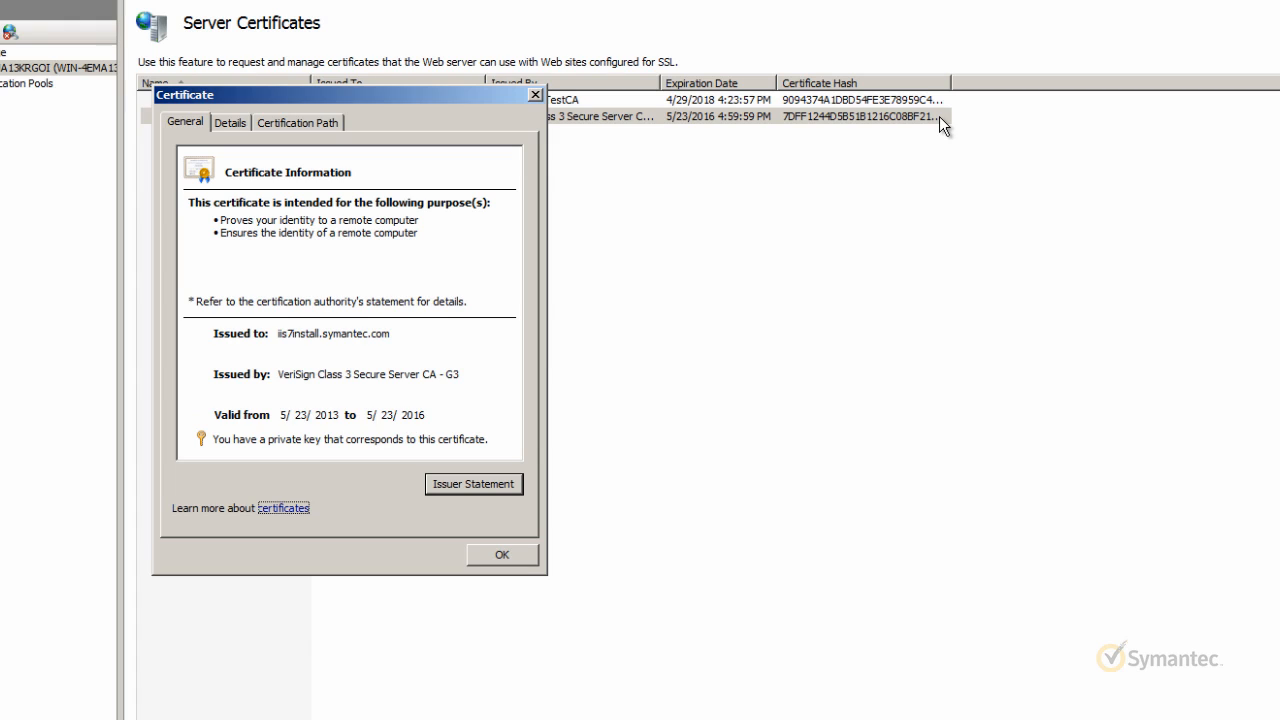
{"action": "mouse_move", "coordinate": [781, 234]}
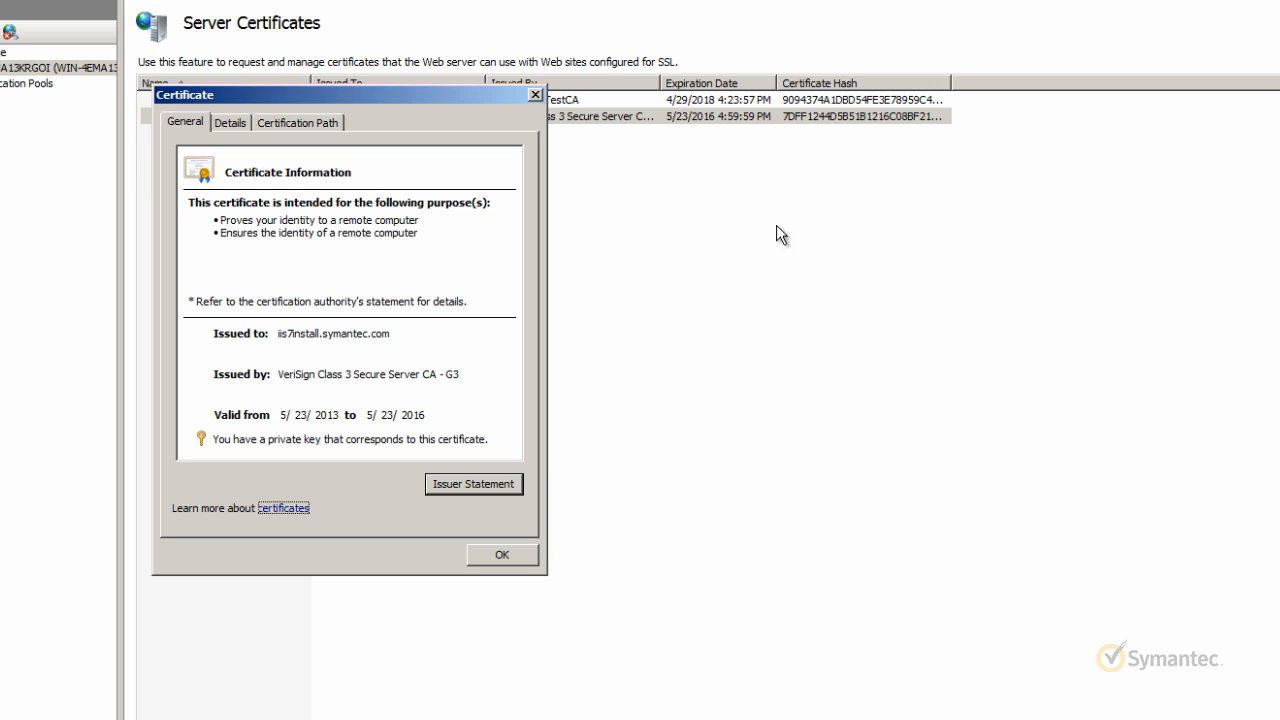
{"action": "left_click", "coordinate": [501, 555]}
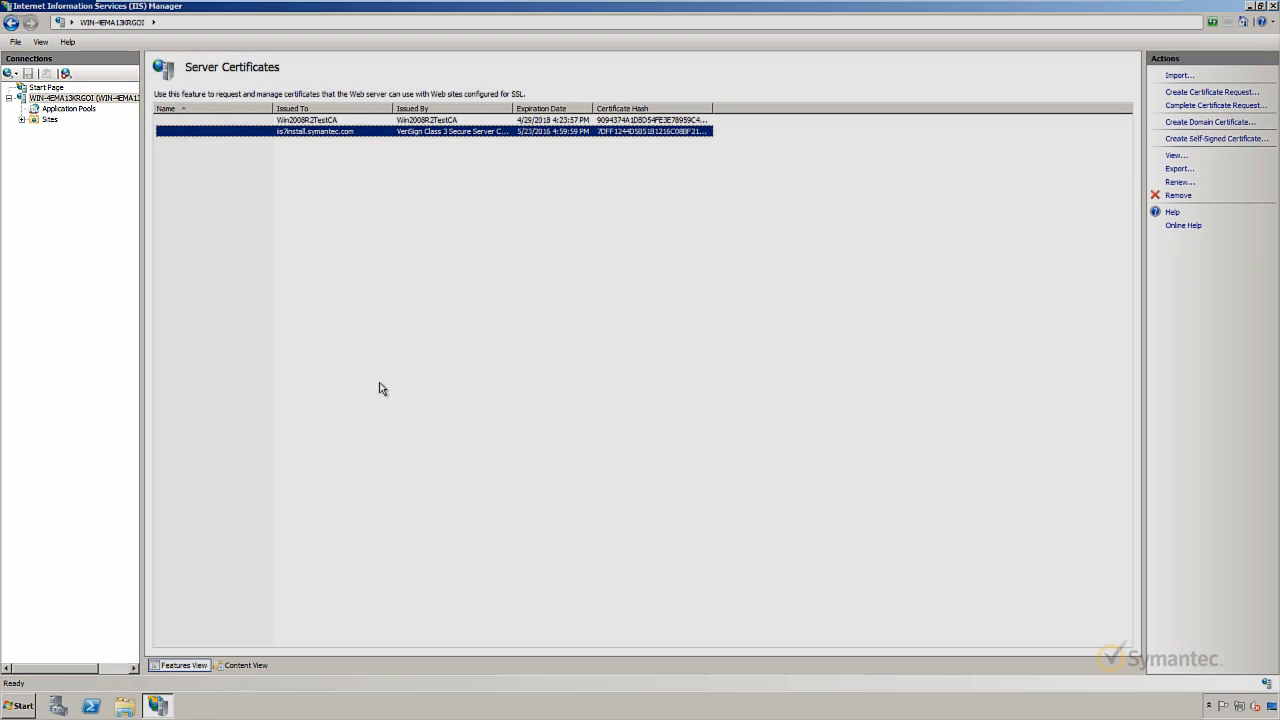
- Expand Sites and open the Bindings list for Default Web Site
{"action": "left_click", "coordinate": [33, 119]}
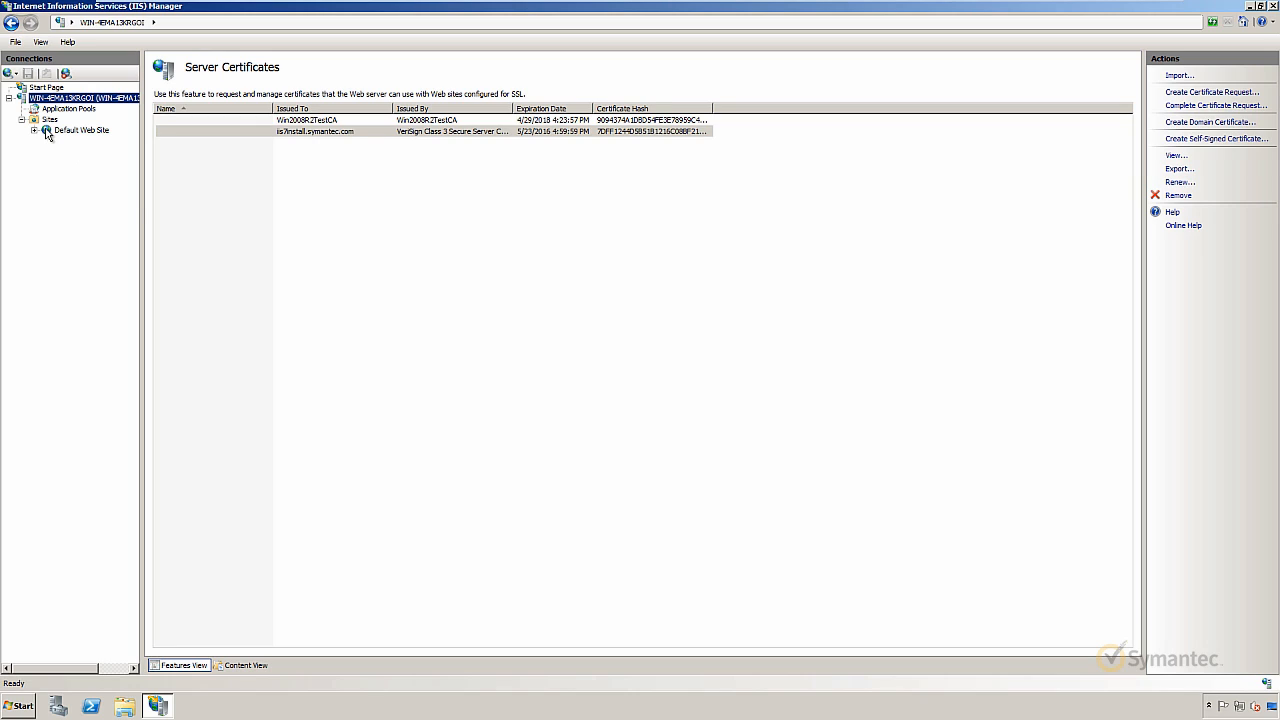
{"action": "left_click", "coordinate": [80, 130]}
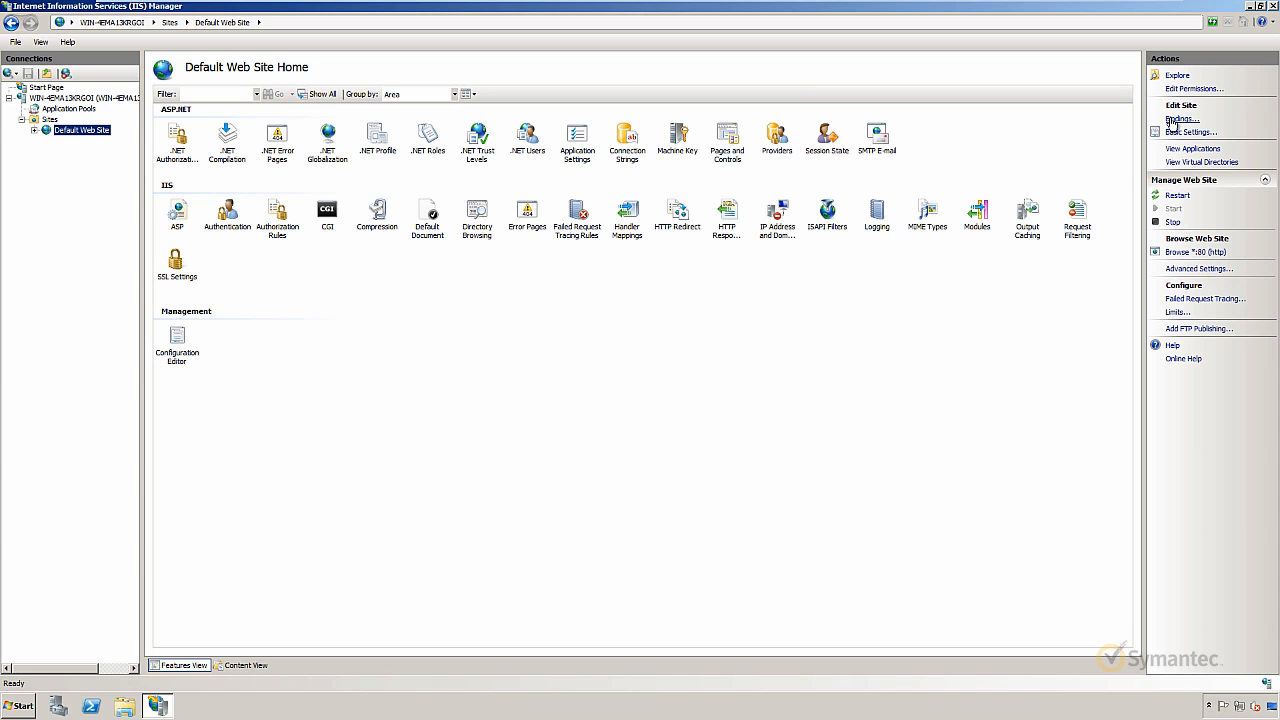
{"action": "left_click", "coordinate": [1183, 120]}
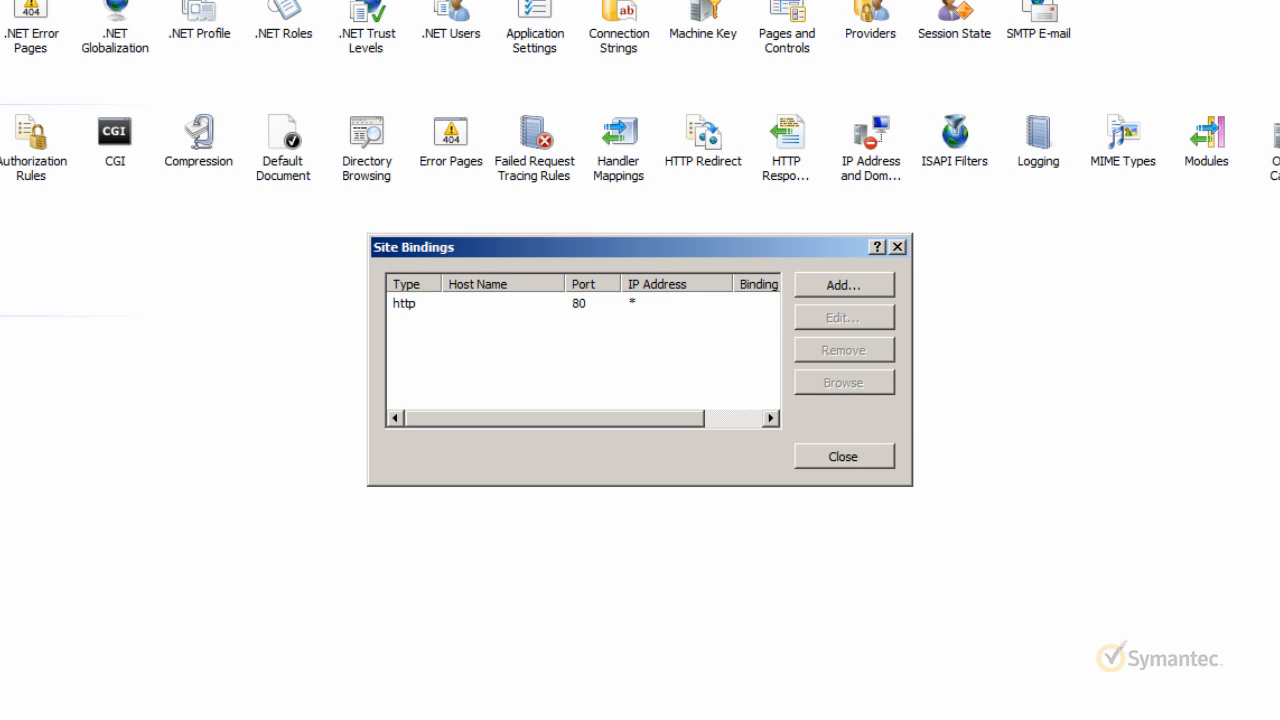
{"action": "mouse_move", "coordinate": [875, 297]}
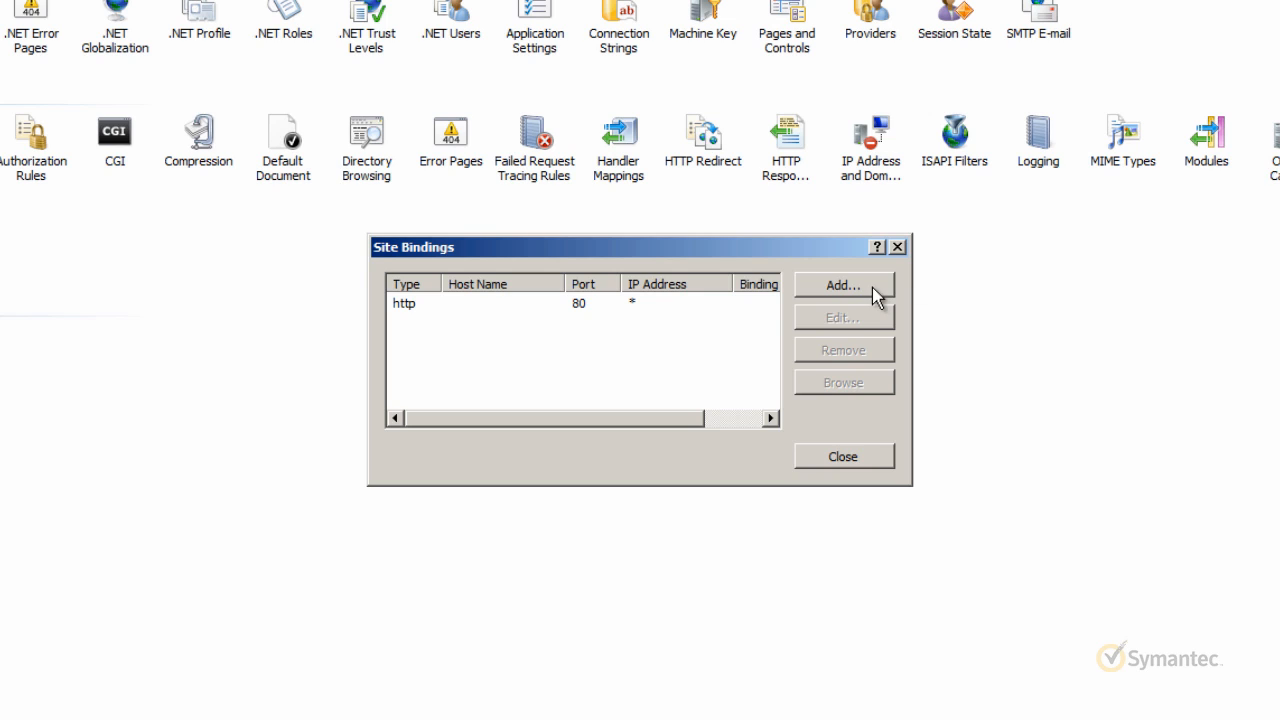
- Add an https port 443 binding using the iis7install.symantec.com certificate, after reviewing its details
{"action": "left_click", "coordinate": [842, 285]}
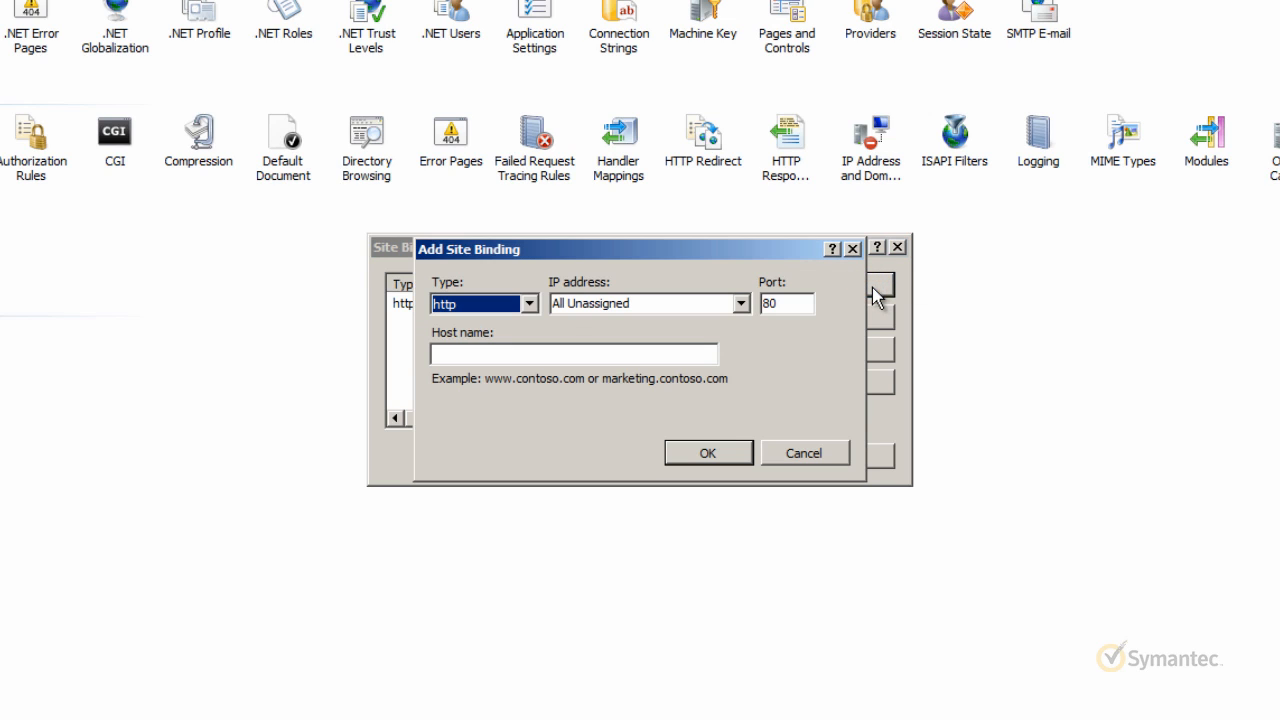
{"action": "mouse_move", "coordinate": [530, 313]}
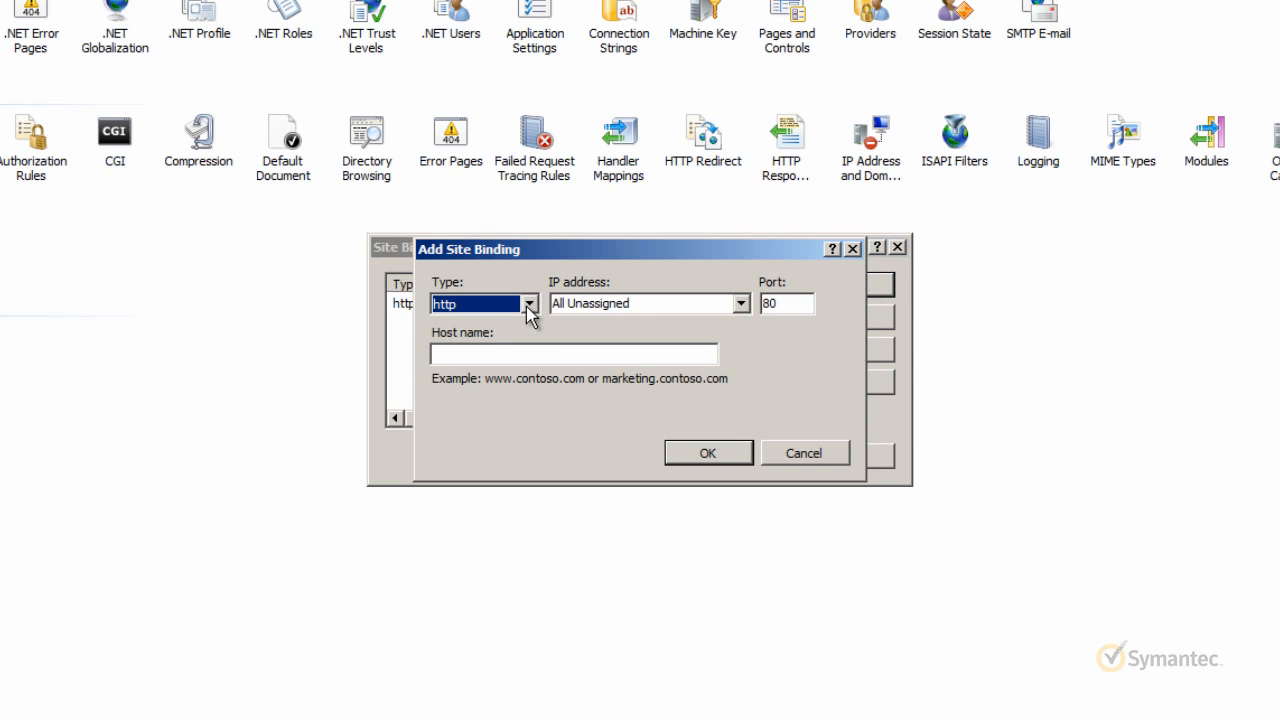
{"action": "left_click", "coordinate": [530, 303]}
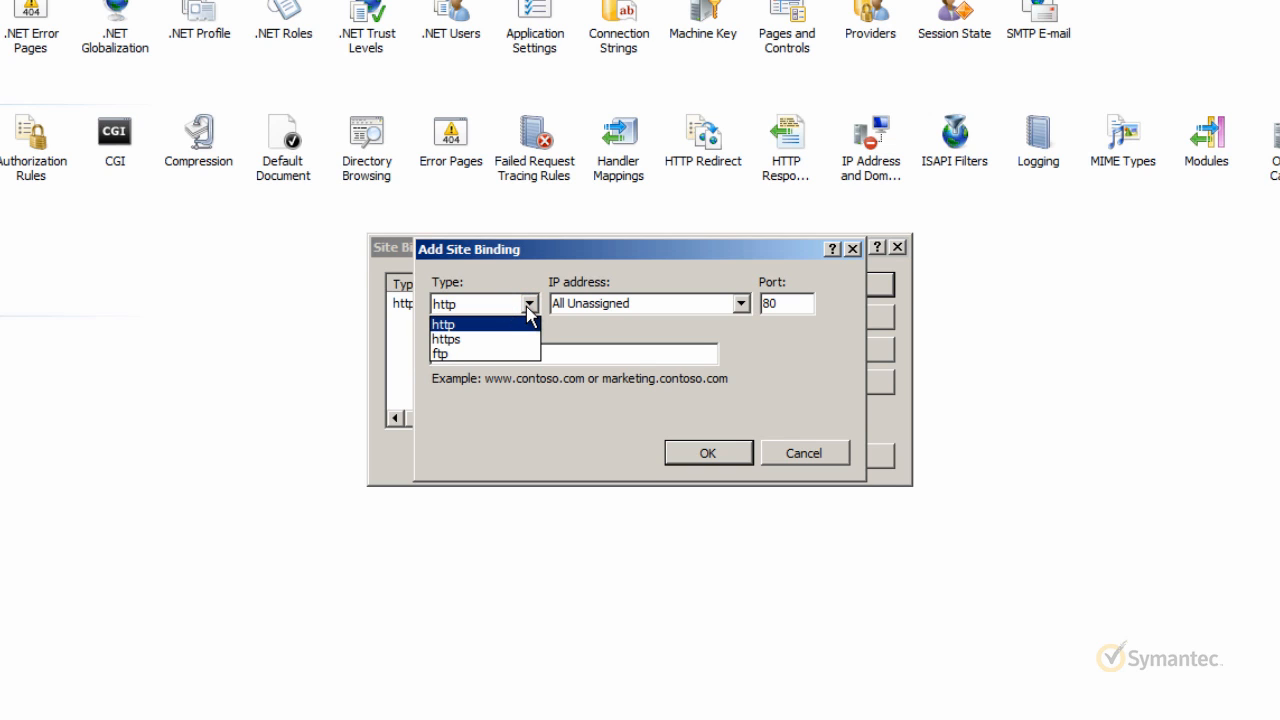
{"action": "mouse_move", "coordinate": [528, 322]}
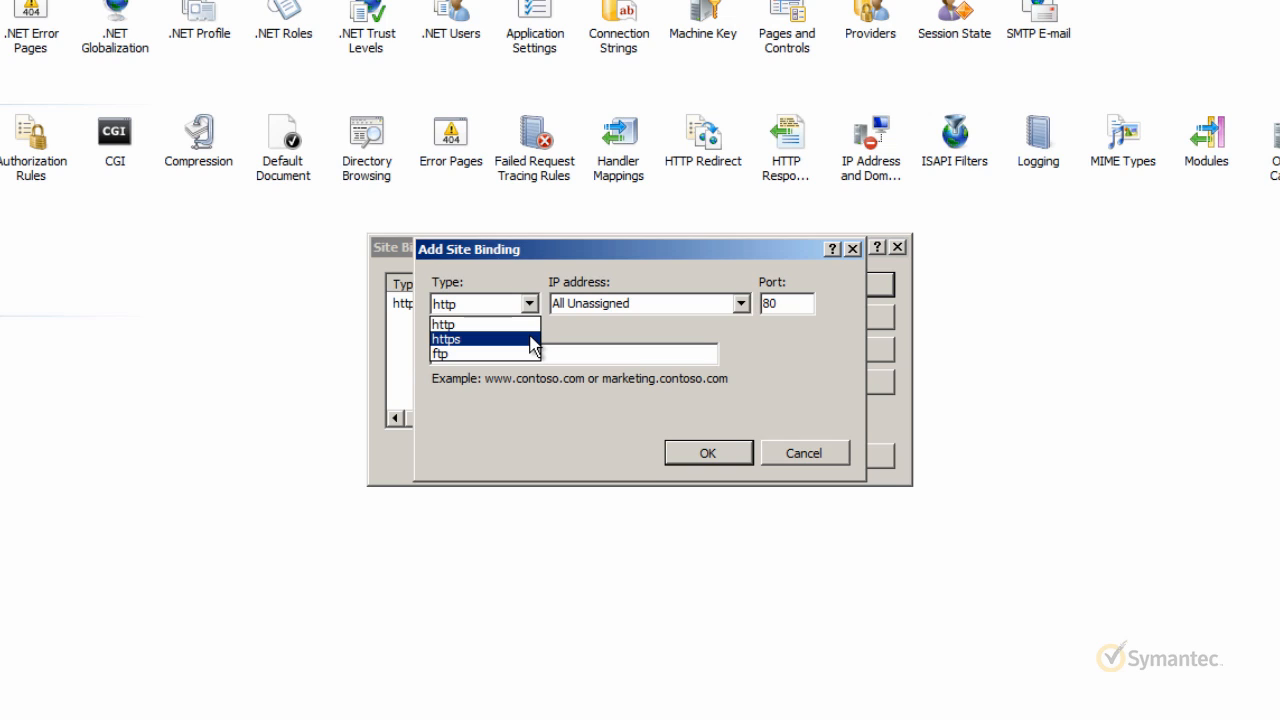
{"action": "left_click", "coordinate": [446, 338]}
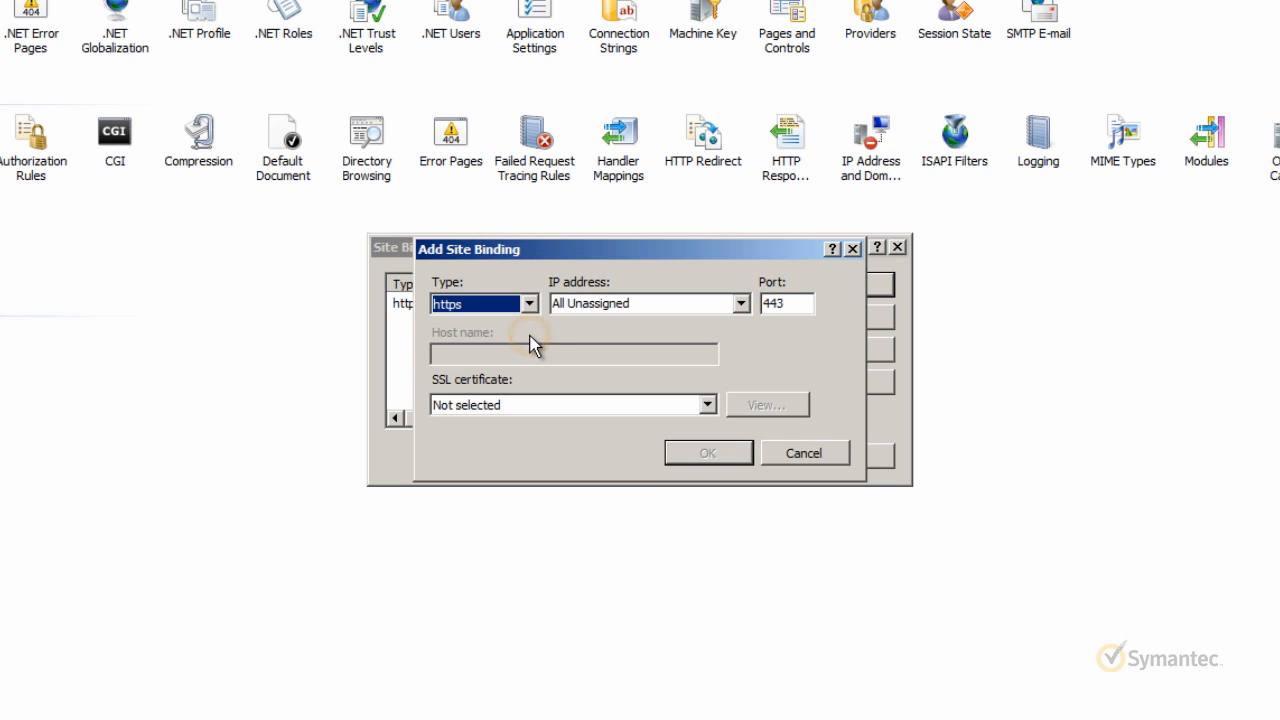
{"action": "mouse_move", "coordinate": [690, 395]}
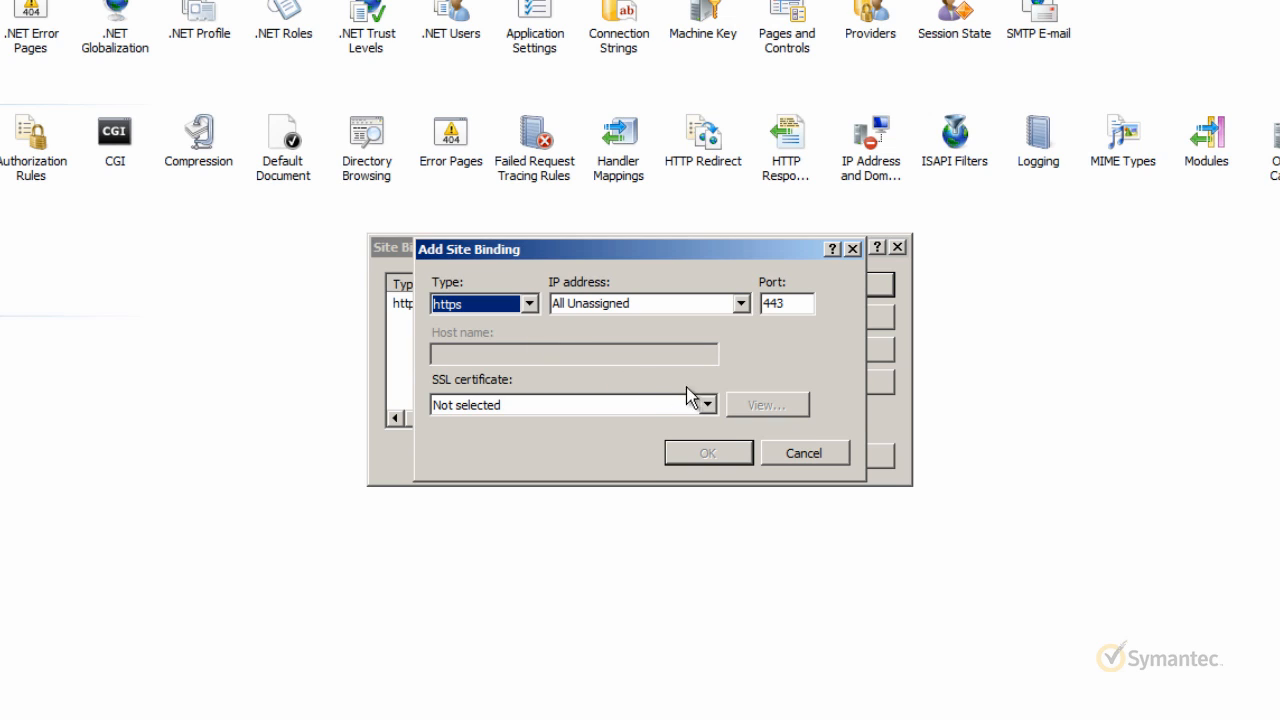
{"action": "left_click", "coordinate": [706, 404]}
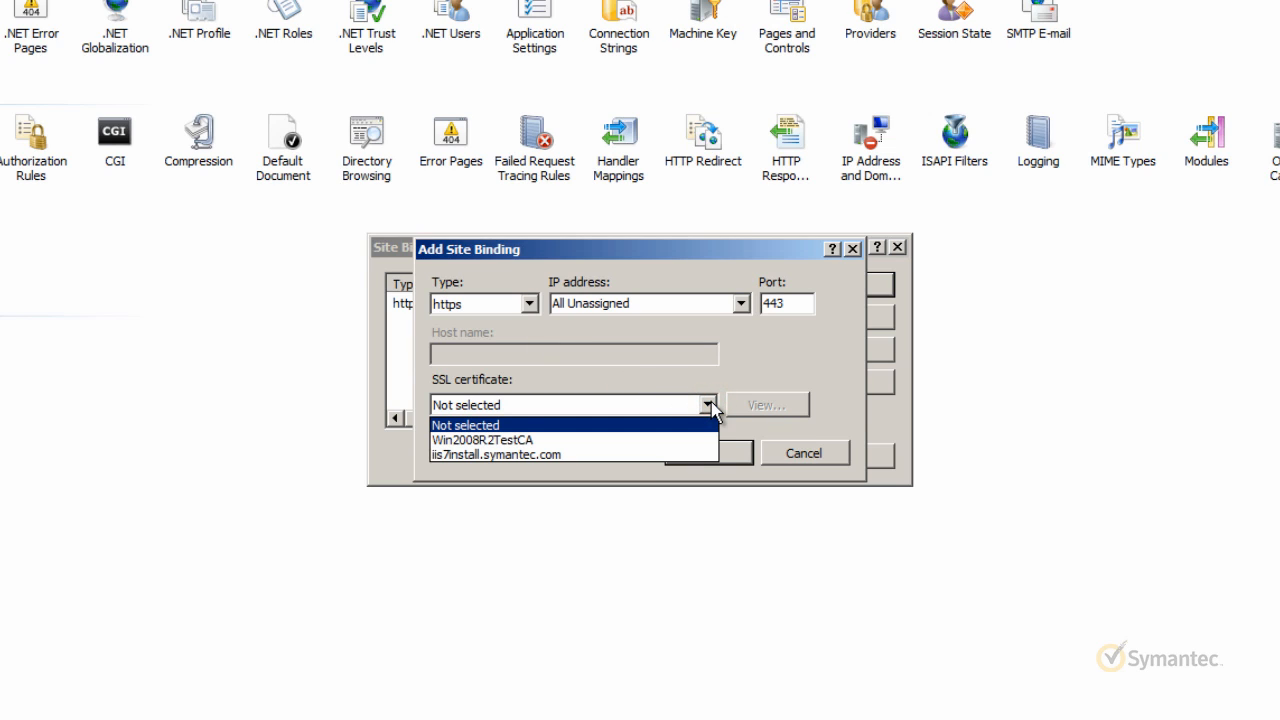
{"action": "left_click", "coordinate": [497, 454]}
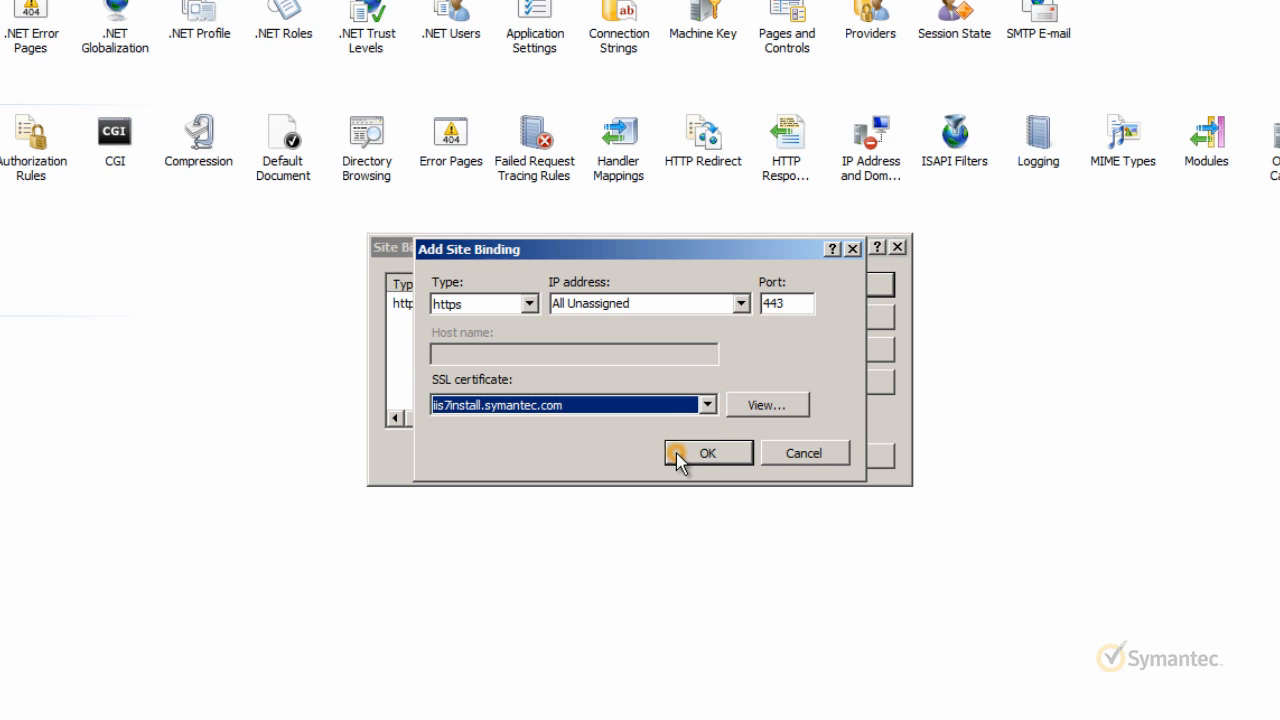
{"action": "mouse_move", "coordinate": [715, 437]}
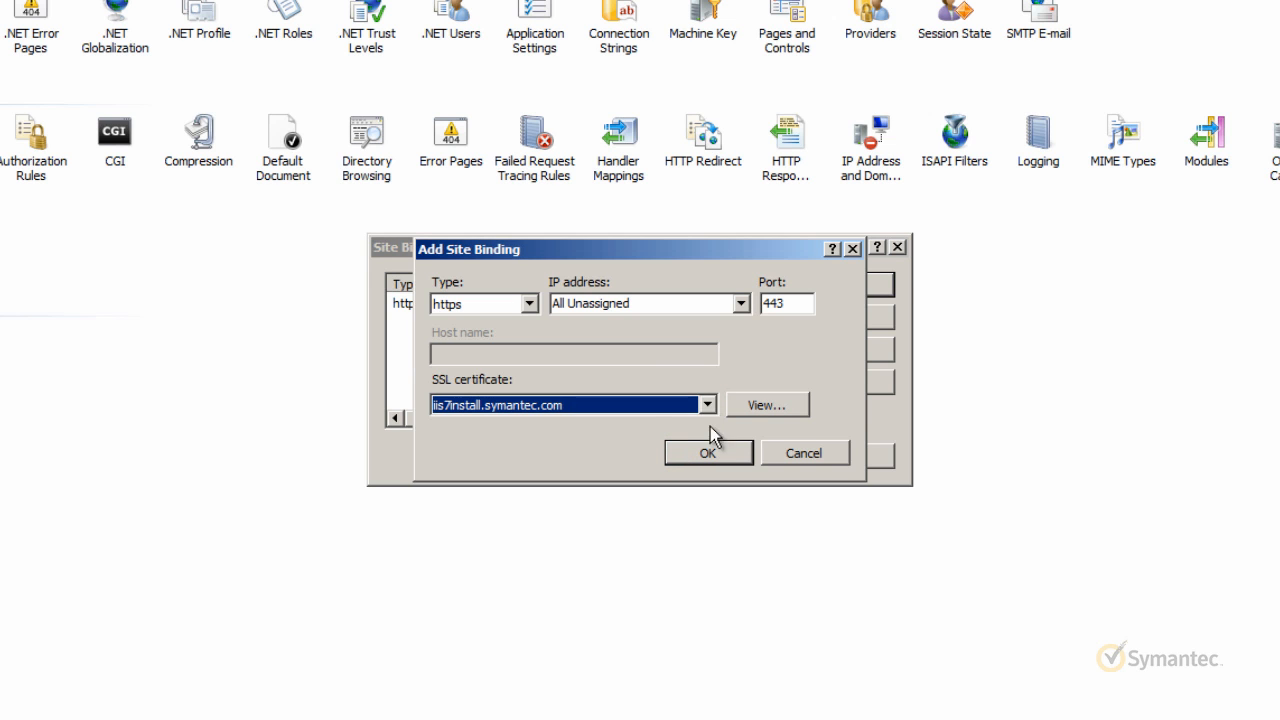
{"action": "left_click", "coordinate": [766, 405]}
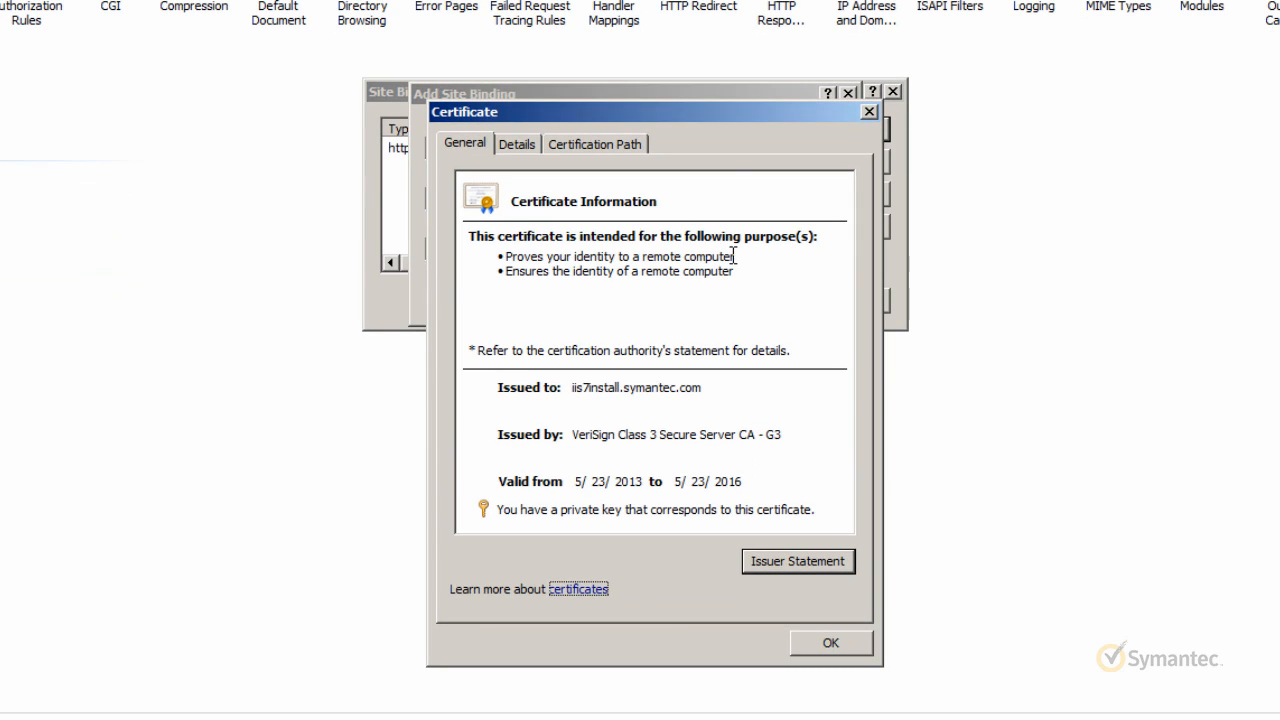
{"action": "mouse_move", "coordinate": [745, 388]}
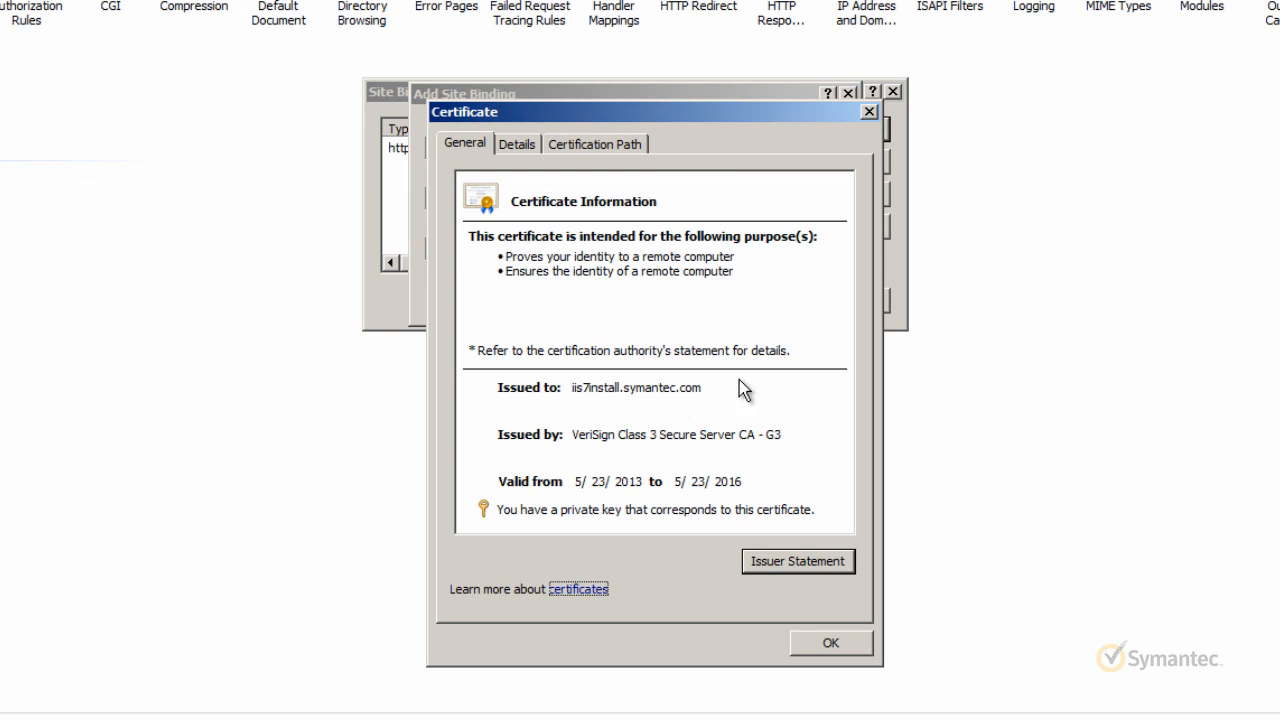
{"action": "left_click", "coordinate": [829, 642]}
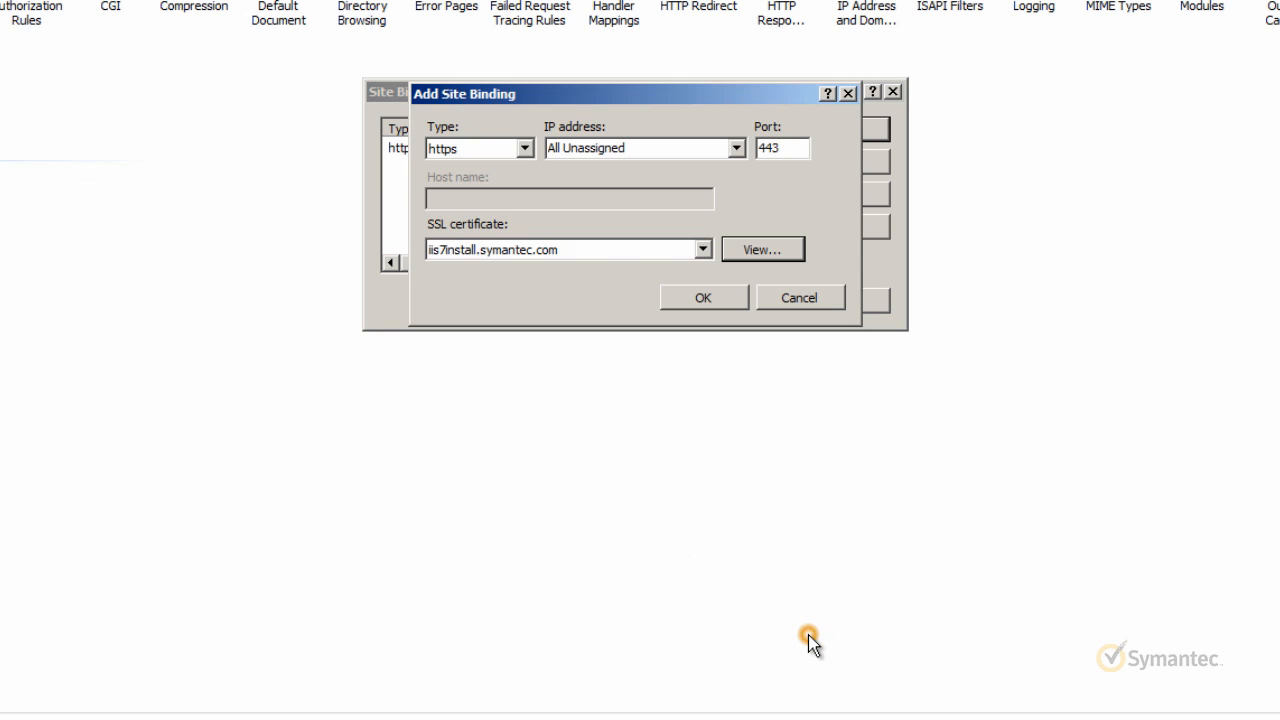
{"action": "mouse_move", "coordinate": [678, 308]}
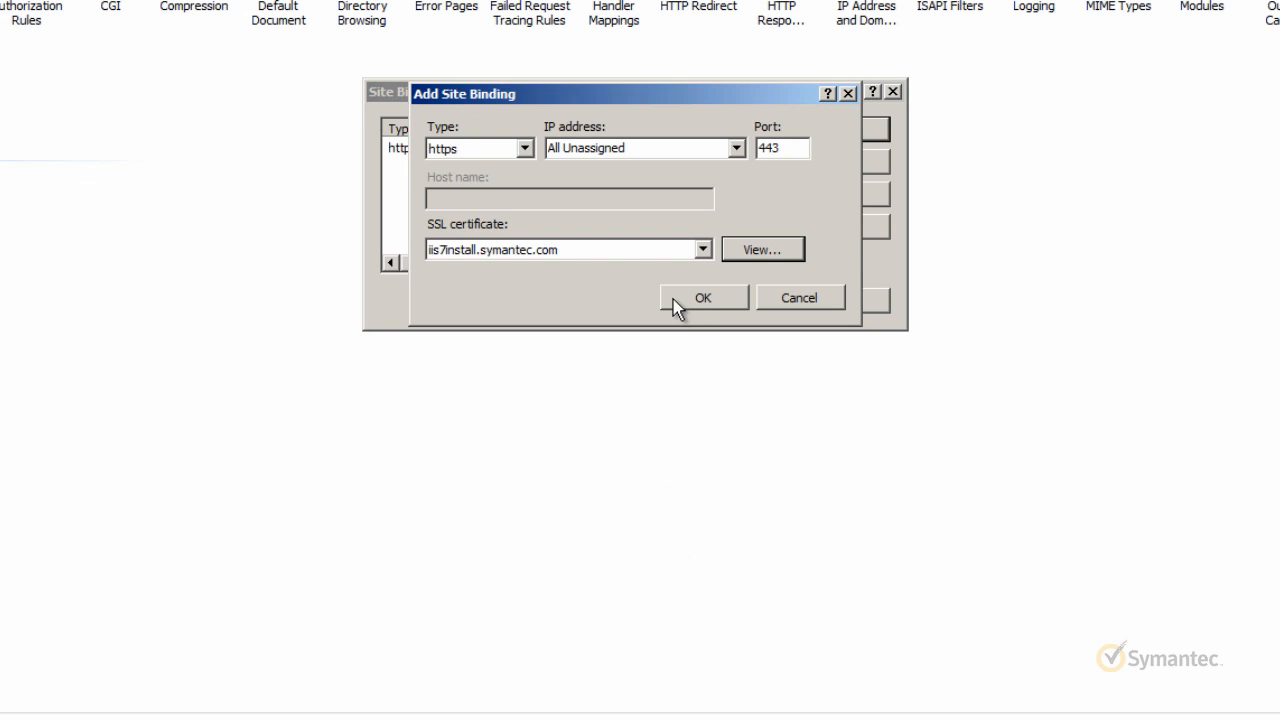
{"action": "left_click", "coordinate": [703, 297]}
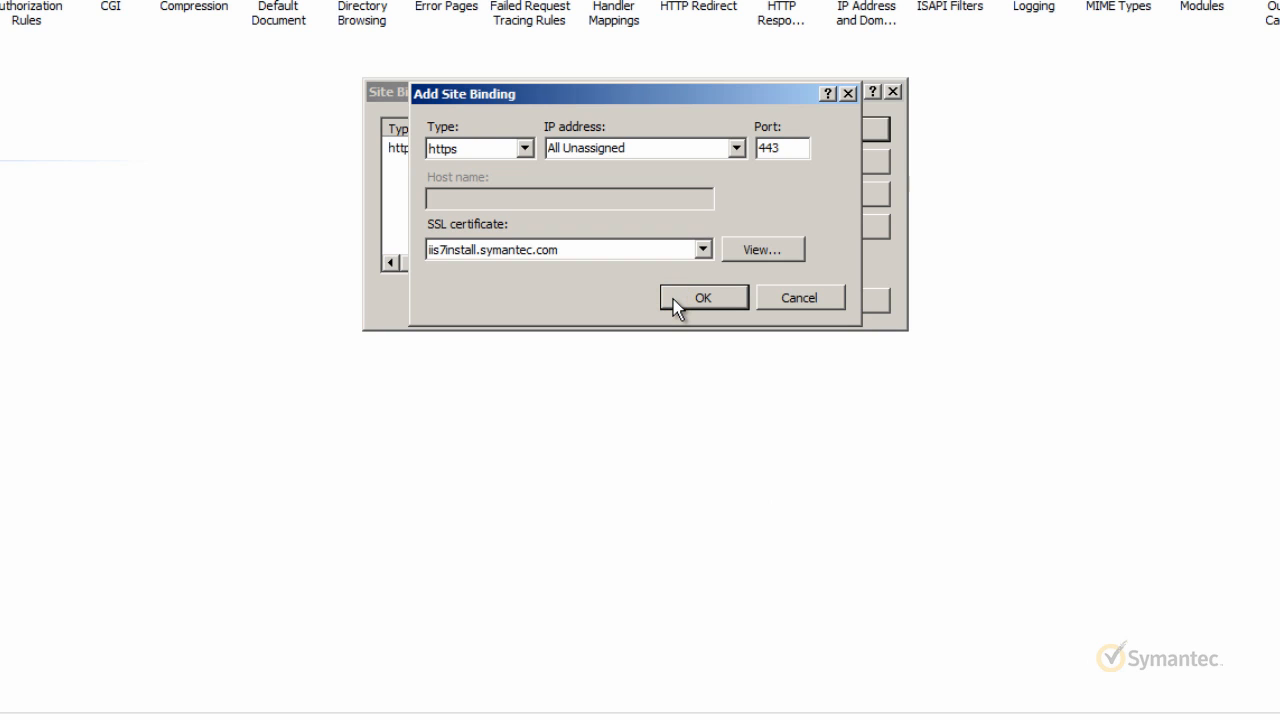
{"action": "left_click", "coordinate": [703, 297]}
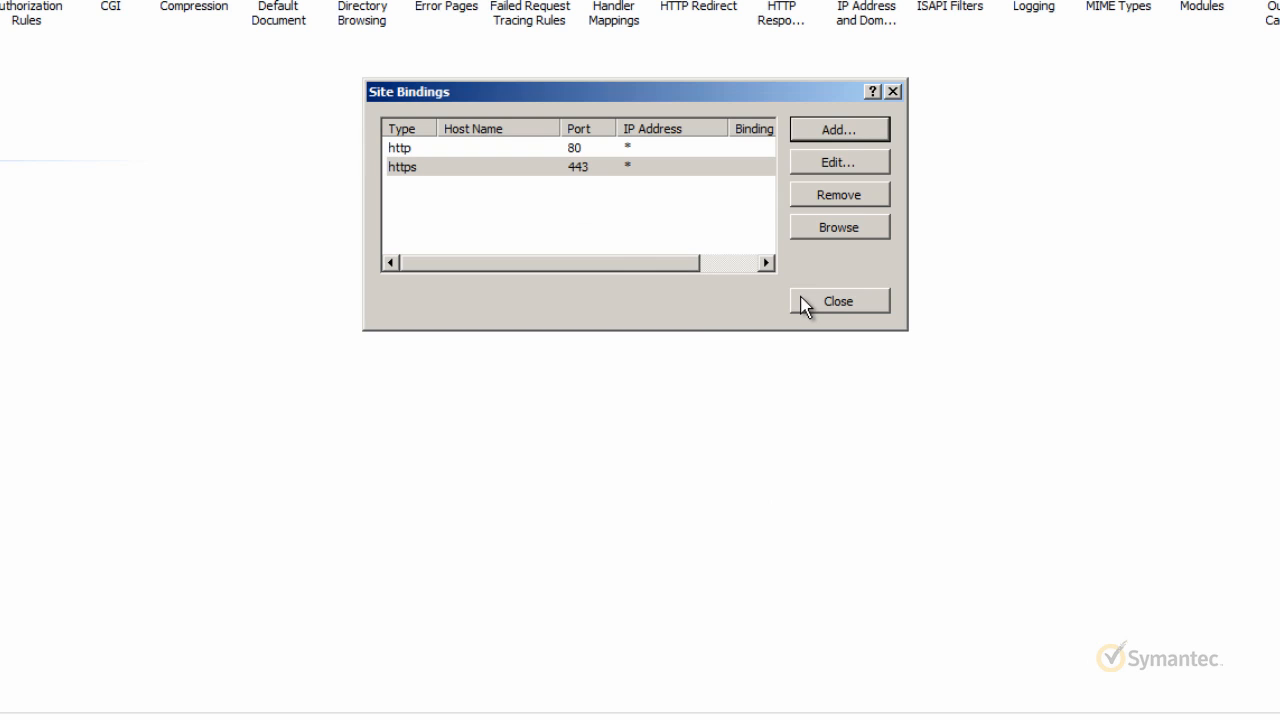
- Close Site Bindings and exit IIS Manager
{"action": "left_click", "coordinate": [839, 301]}
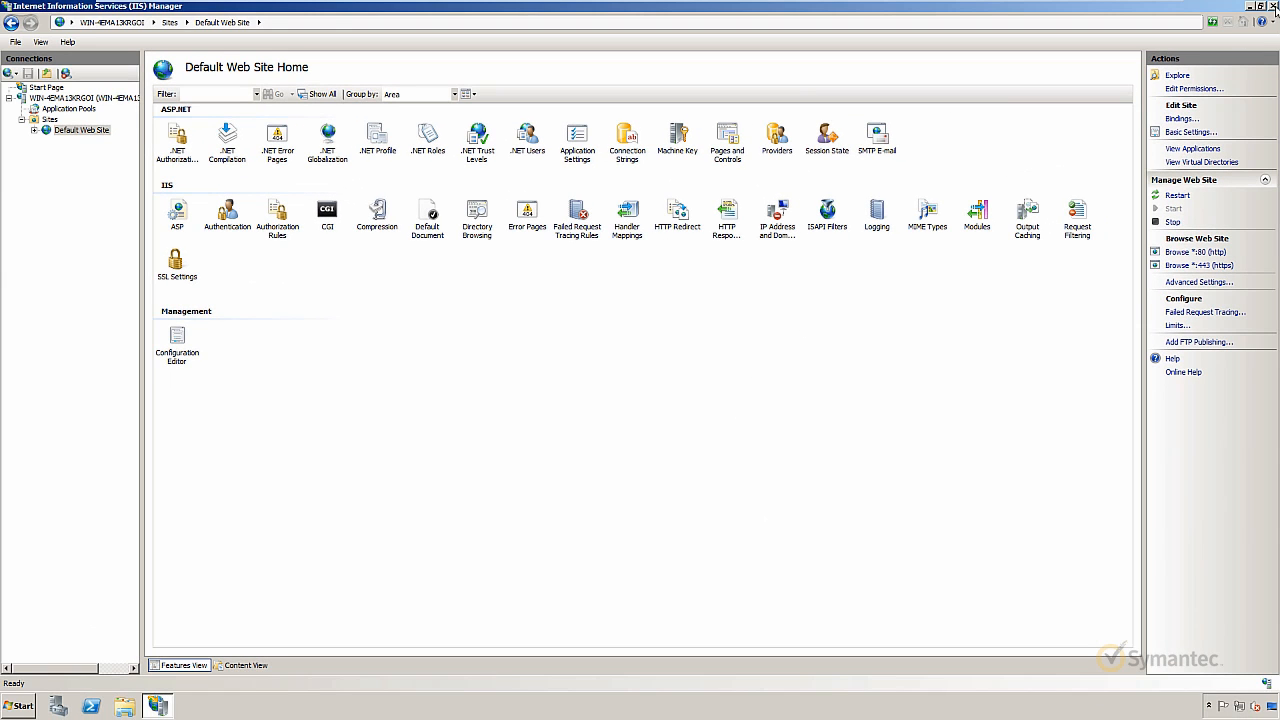
{"action": "left_click", "coordinate": [1252, 6]}
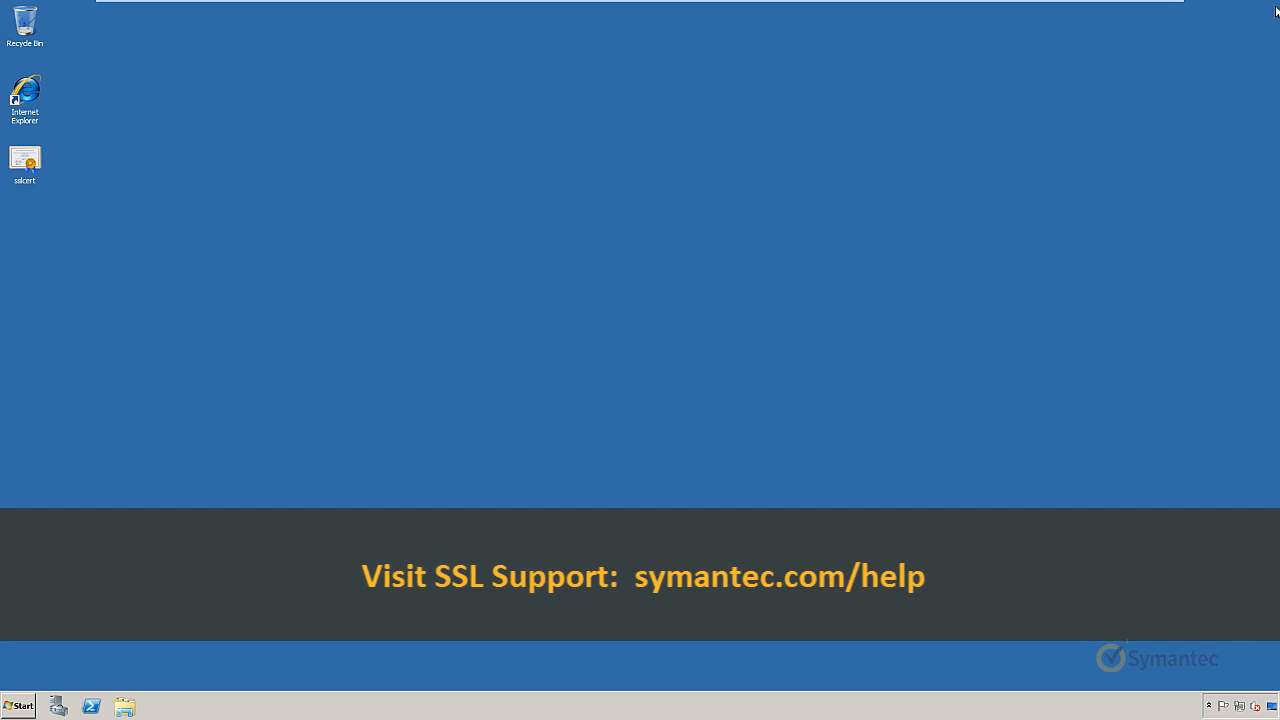